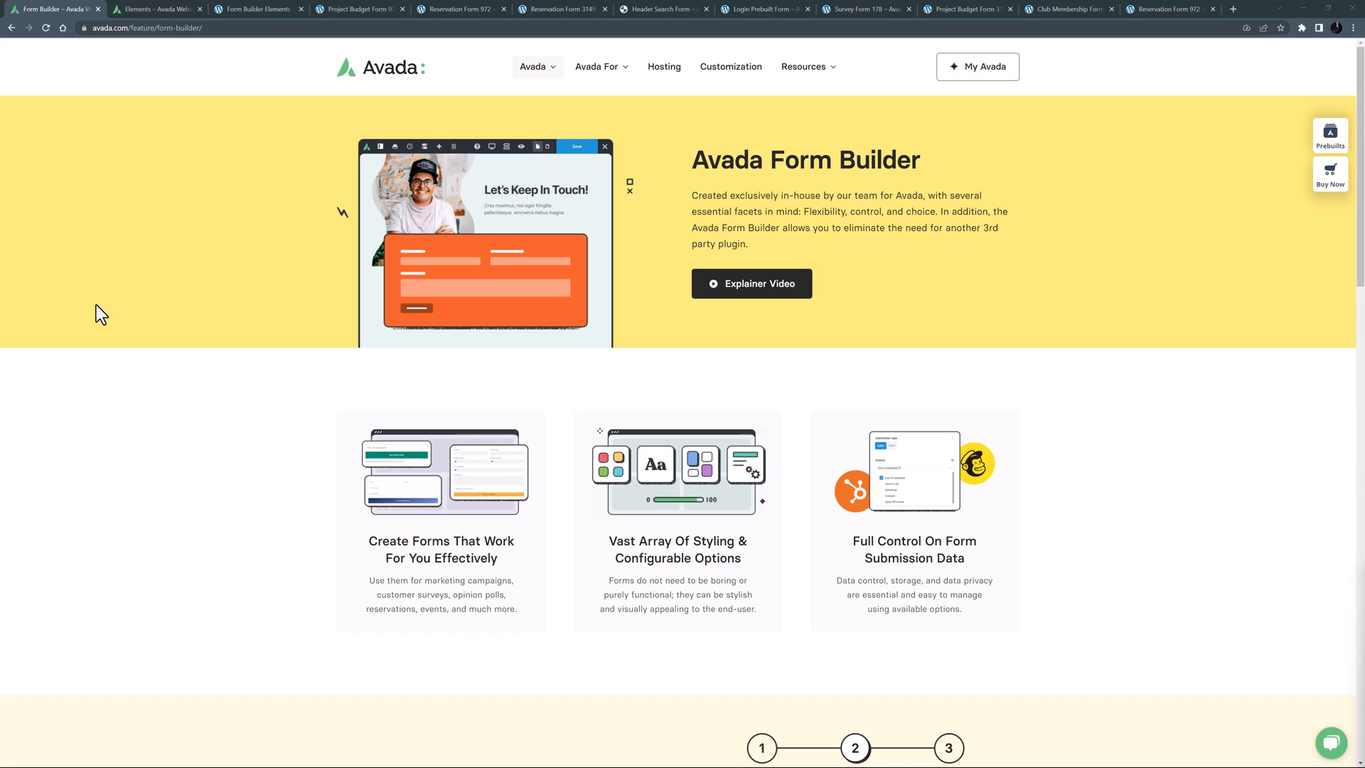
{"action": "mouse_move", "coordinate": [143, 27]}
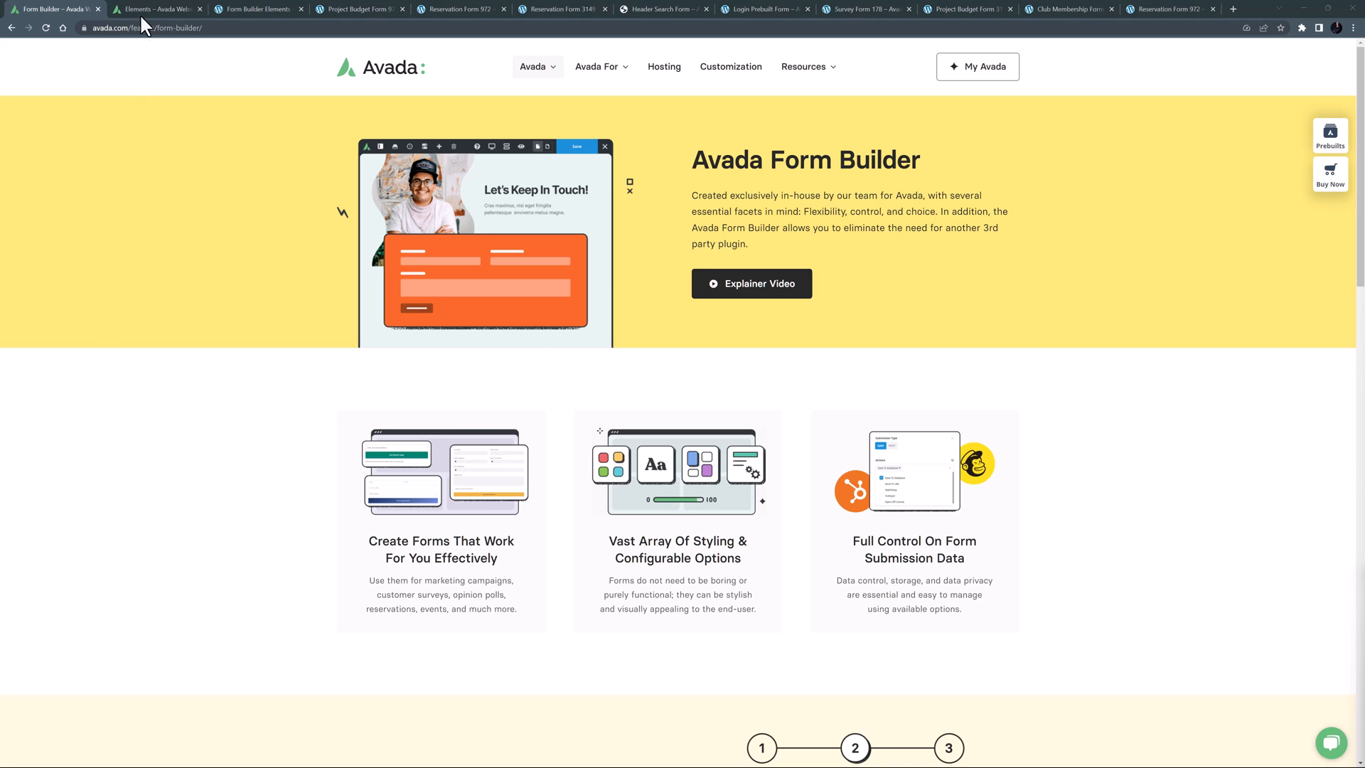
Show the Avada elements page with its For Forms section of field elements
{"action": "left_click", "coordinate": [156, 8]}
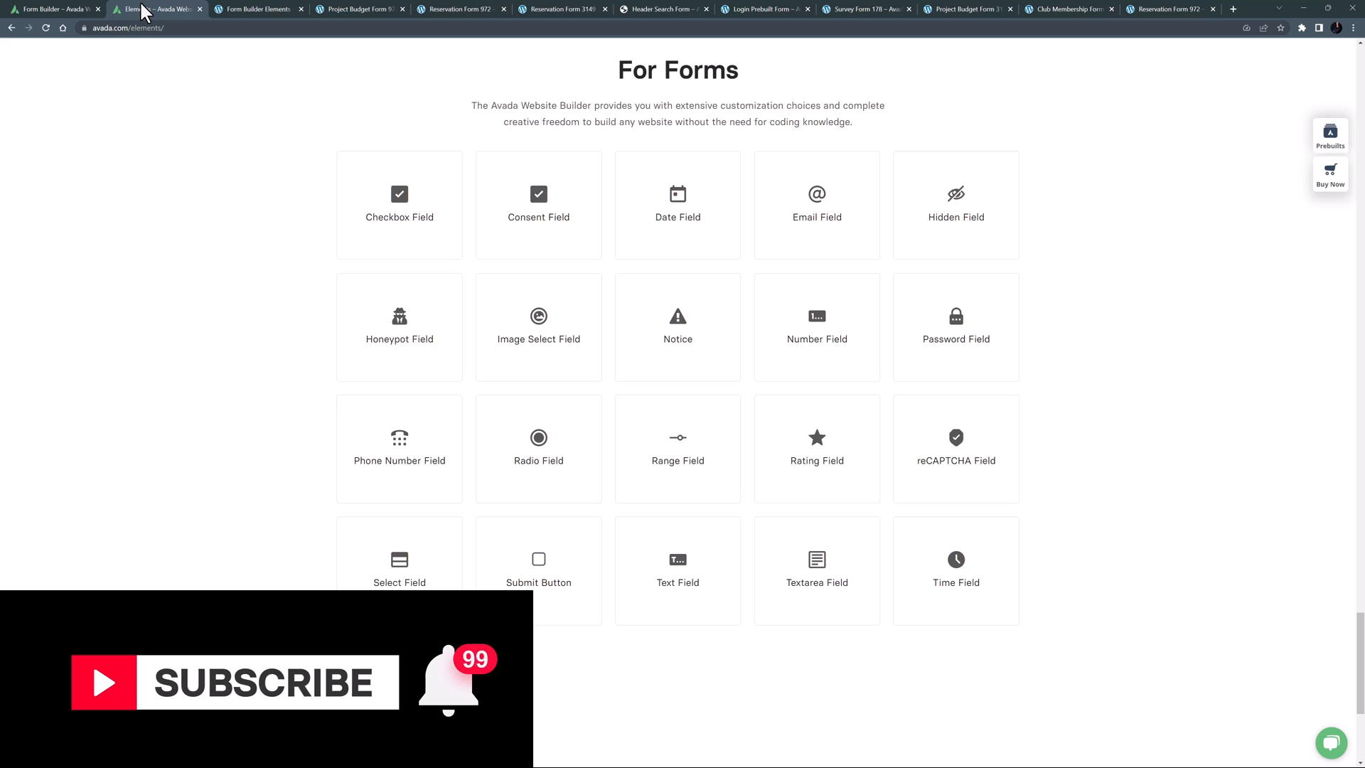
Edit the Checkbox Field in the all-elements demo form, viewing Bulk / Predefined choices and cancelling without adding any
{"action": "left_click", "coordinate": [255, 9]}
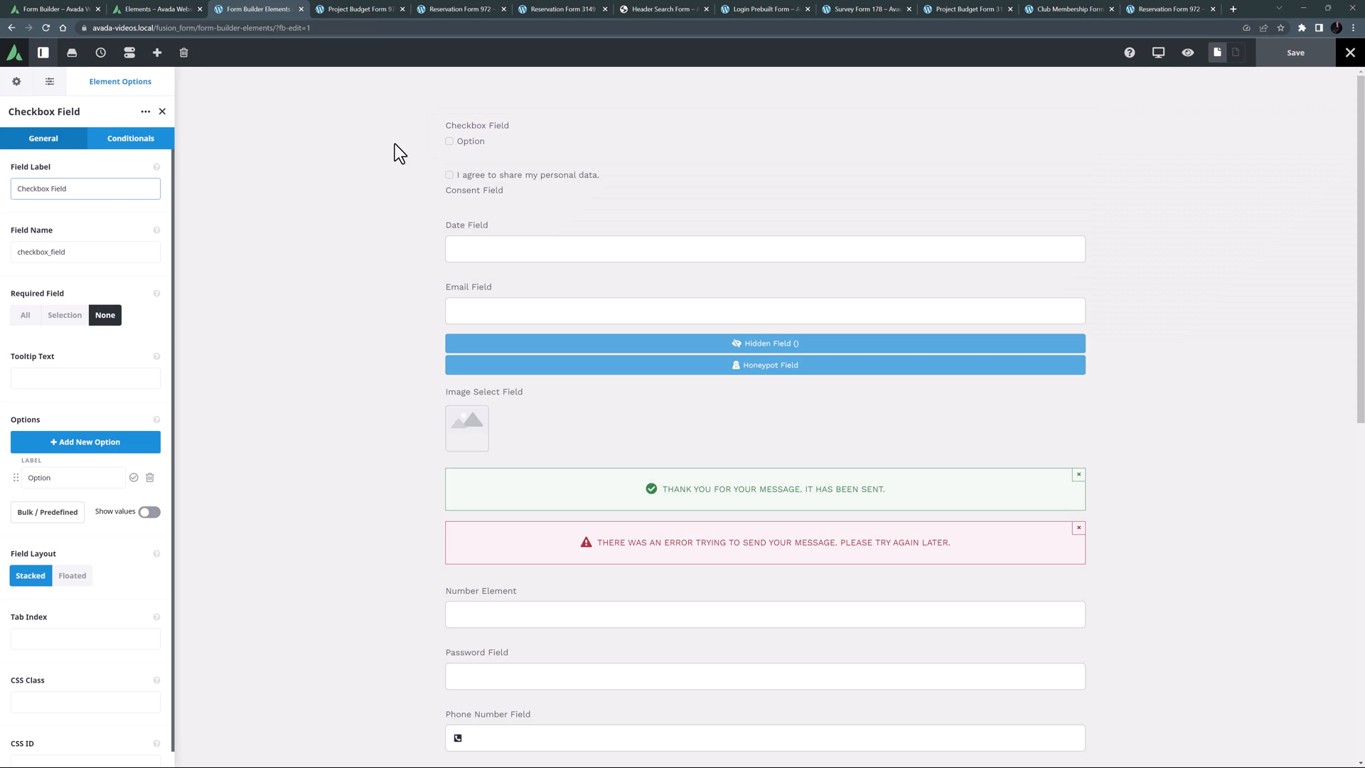
{"action": "left_click", "coordinate": [86, 188]}
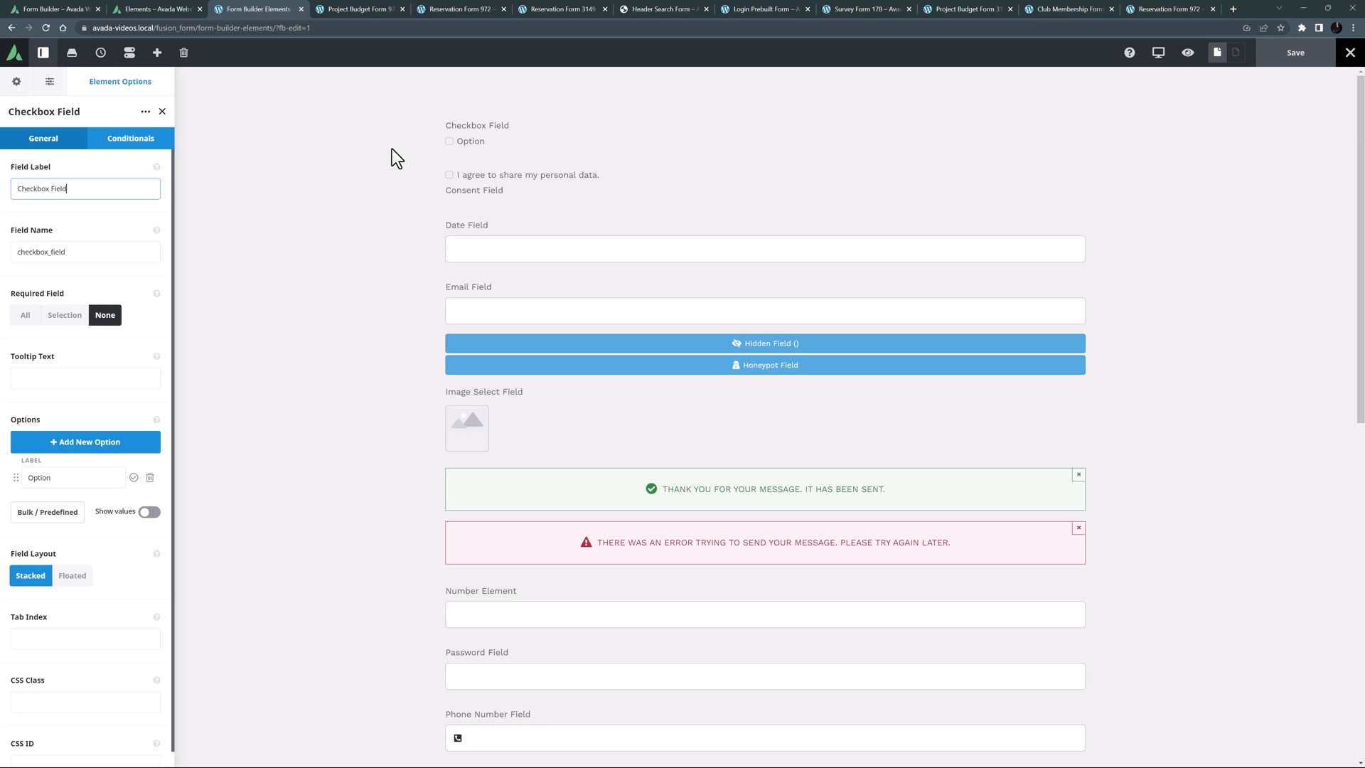
{"action": "mouse_move", "coordinate": [296, 252]}
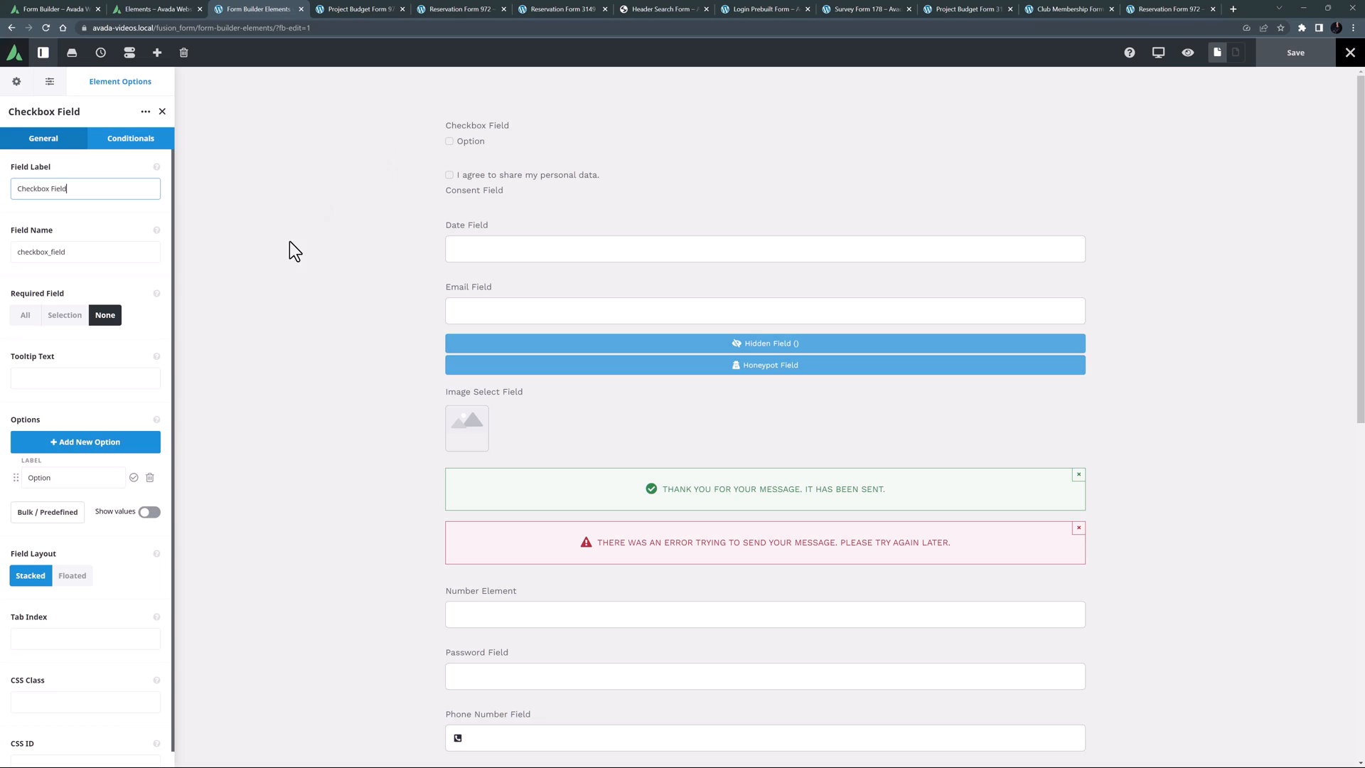
{"action": "left_click", "coordinate": [45, 512]}
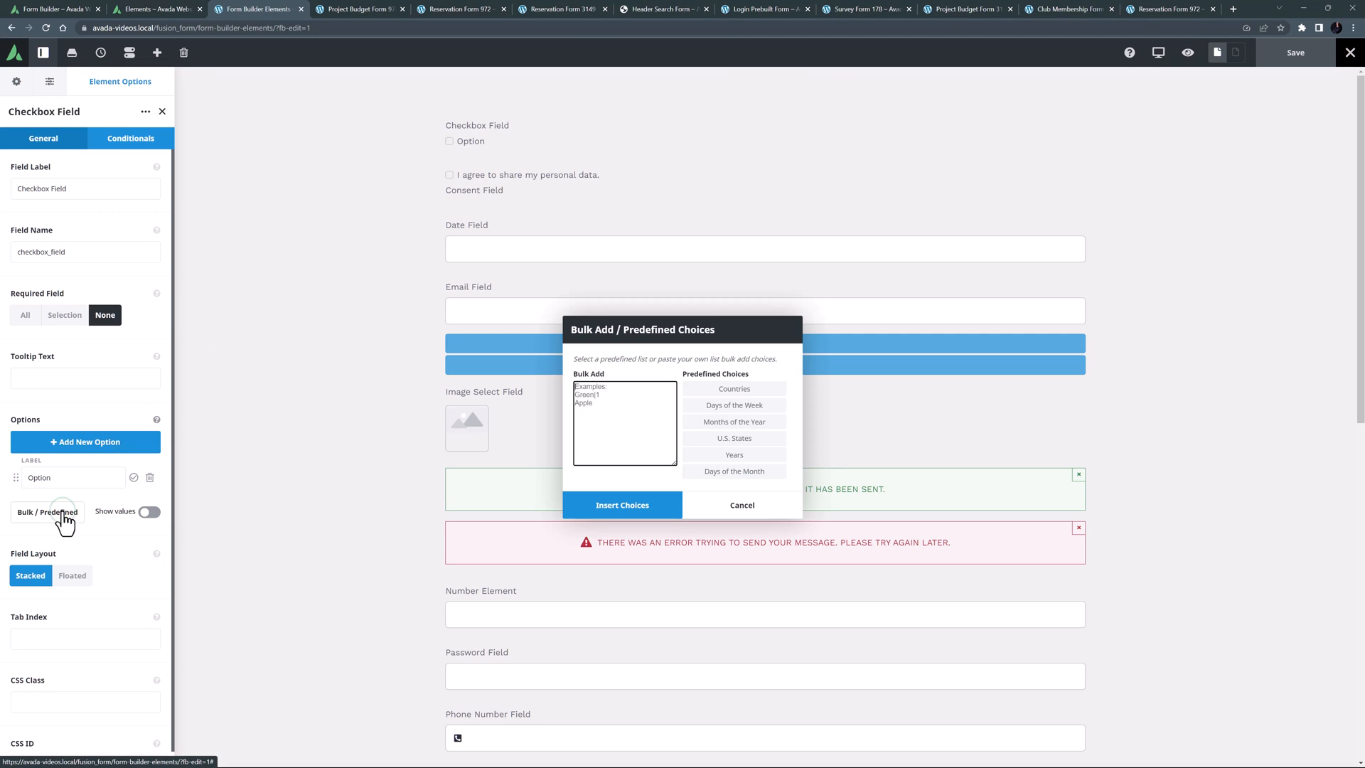
{"action": "mouse_move", "coordinate": [702, 520]}
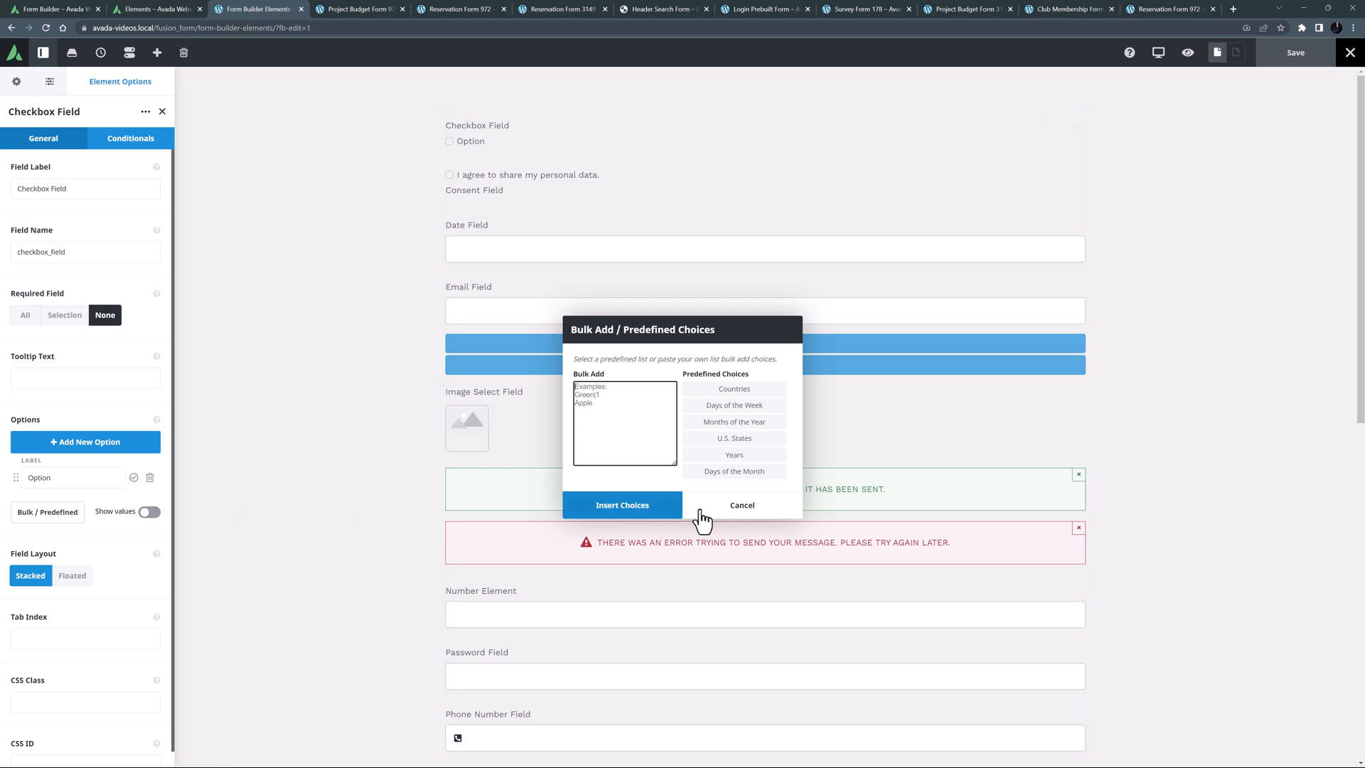
{"action": "left_click", "coordinate": [740, 504]}
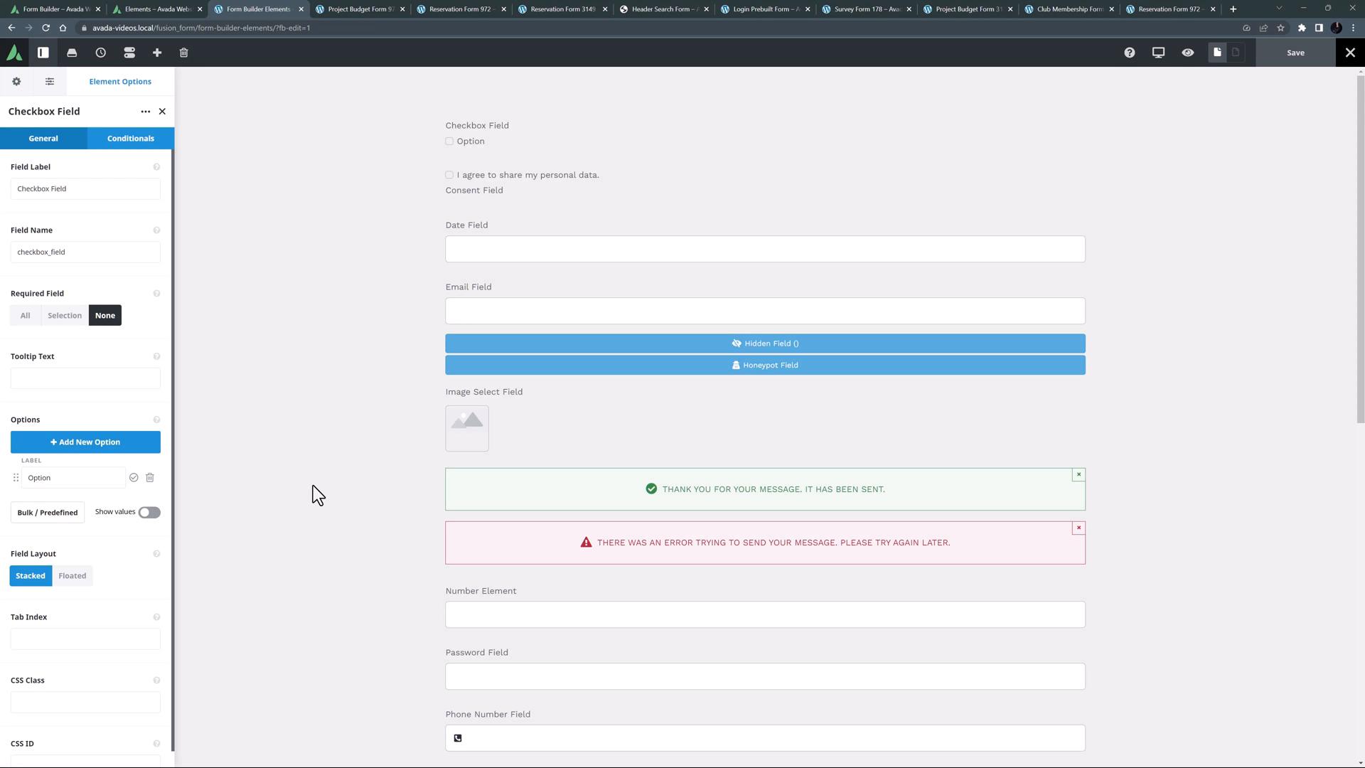
Review the Project Budget form's how-did-you-hear checkbox settings, then return to the demo form
{"action": "left_click", "coordinate": [359, 8]}
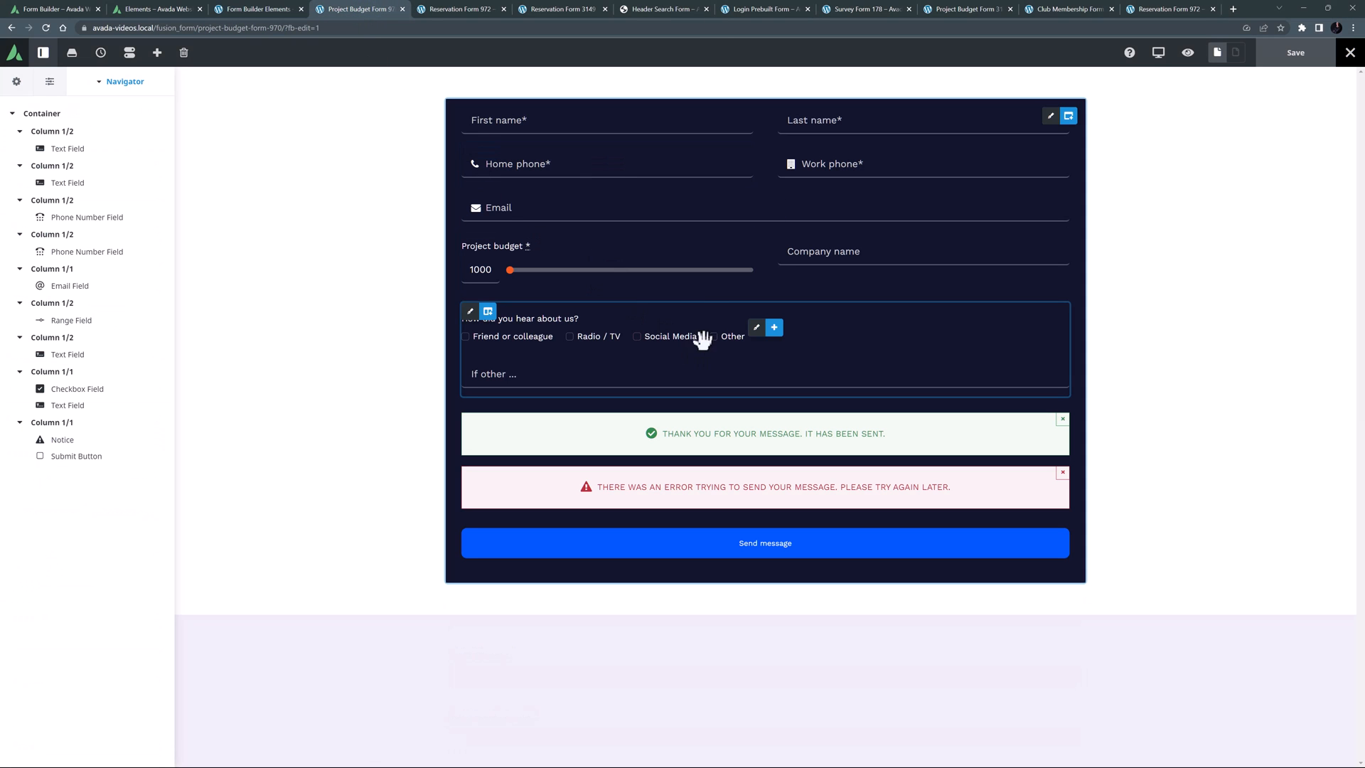
{"action": "left_click", "coordinate": [755, 327]}
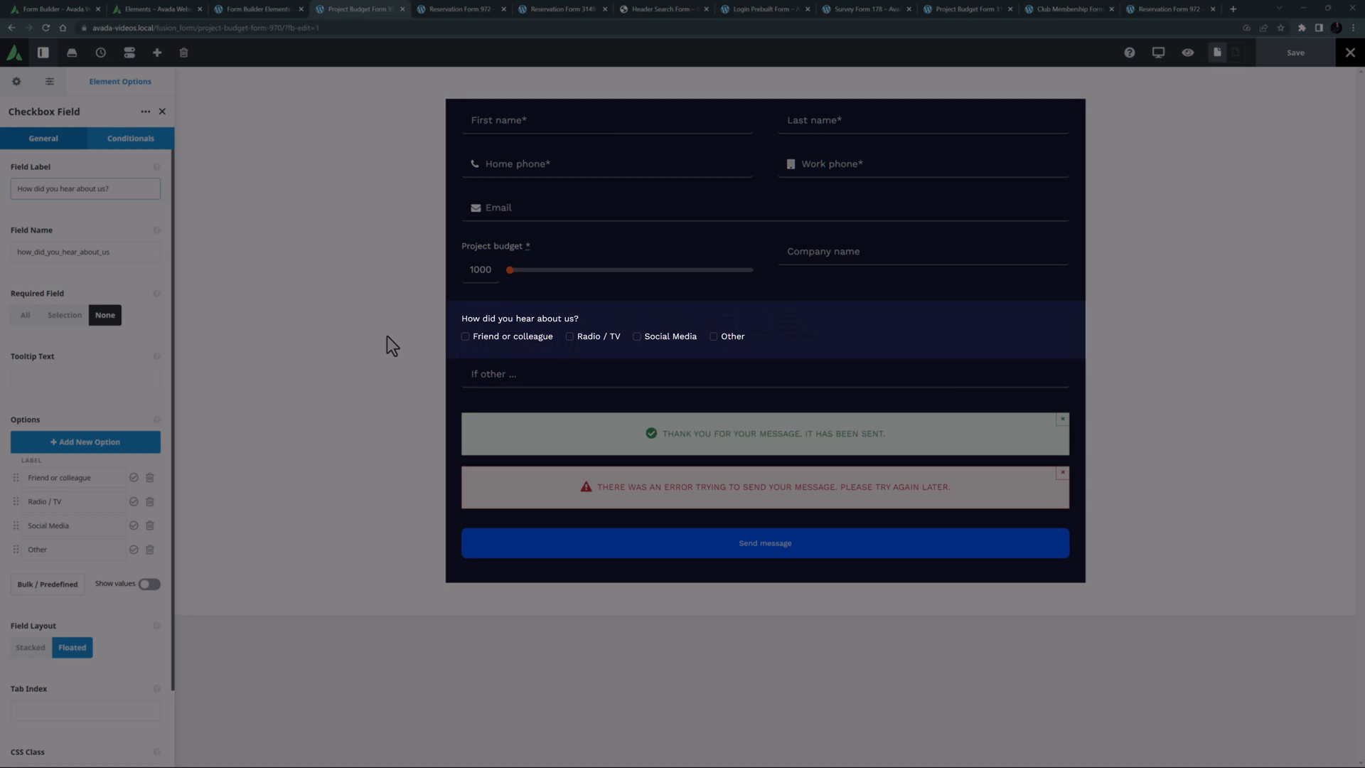
{"action": "left_click", "coordinate": [253, 8]}
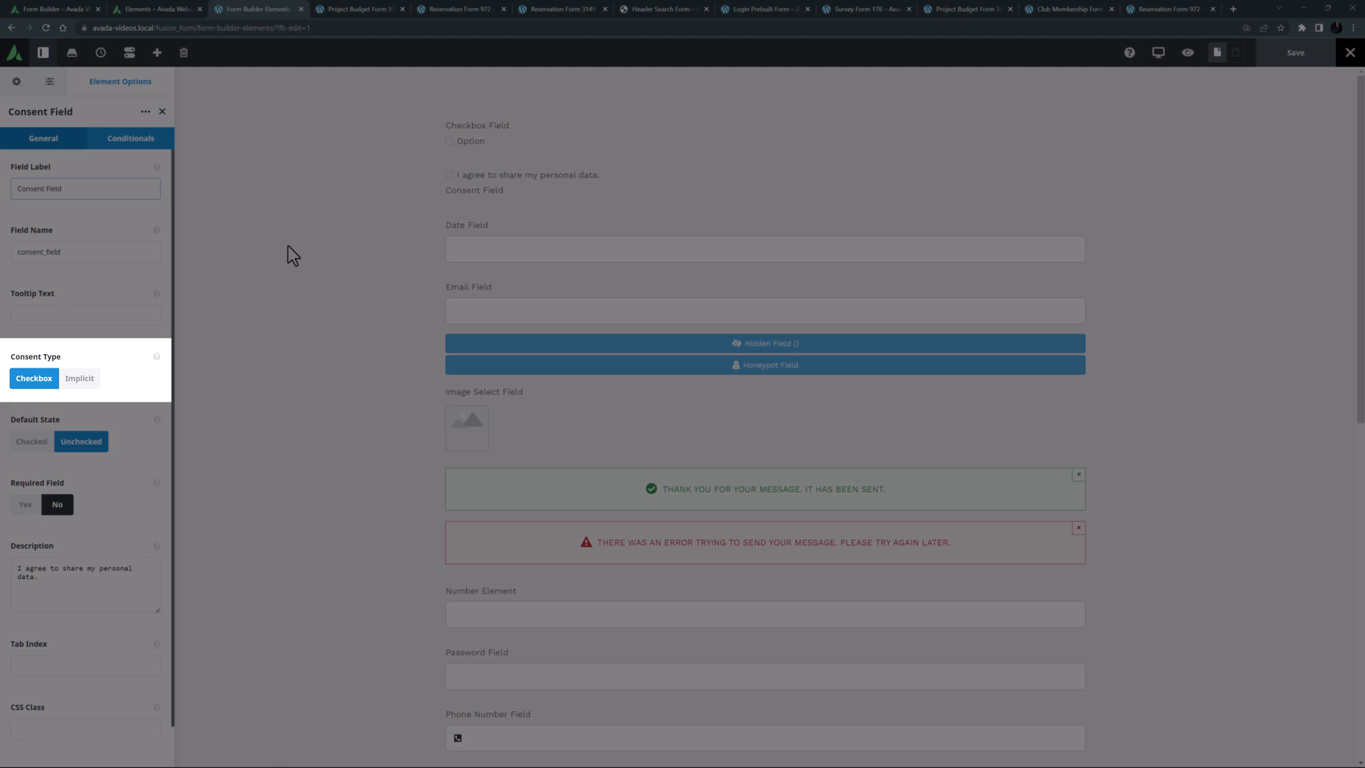
Show the Reservation Form 972 with its 'I agree to use my personal data' consent checkbox
{"action": "left_click", "coordinate": [85, 188]}
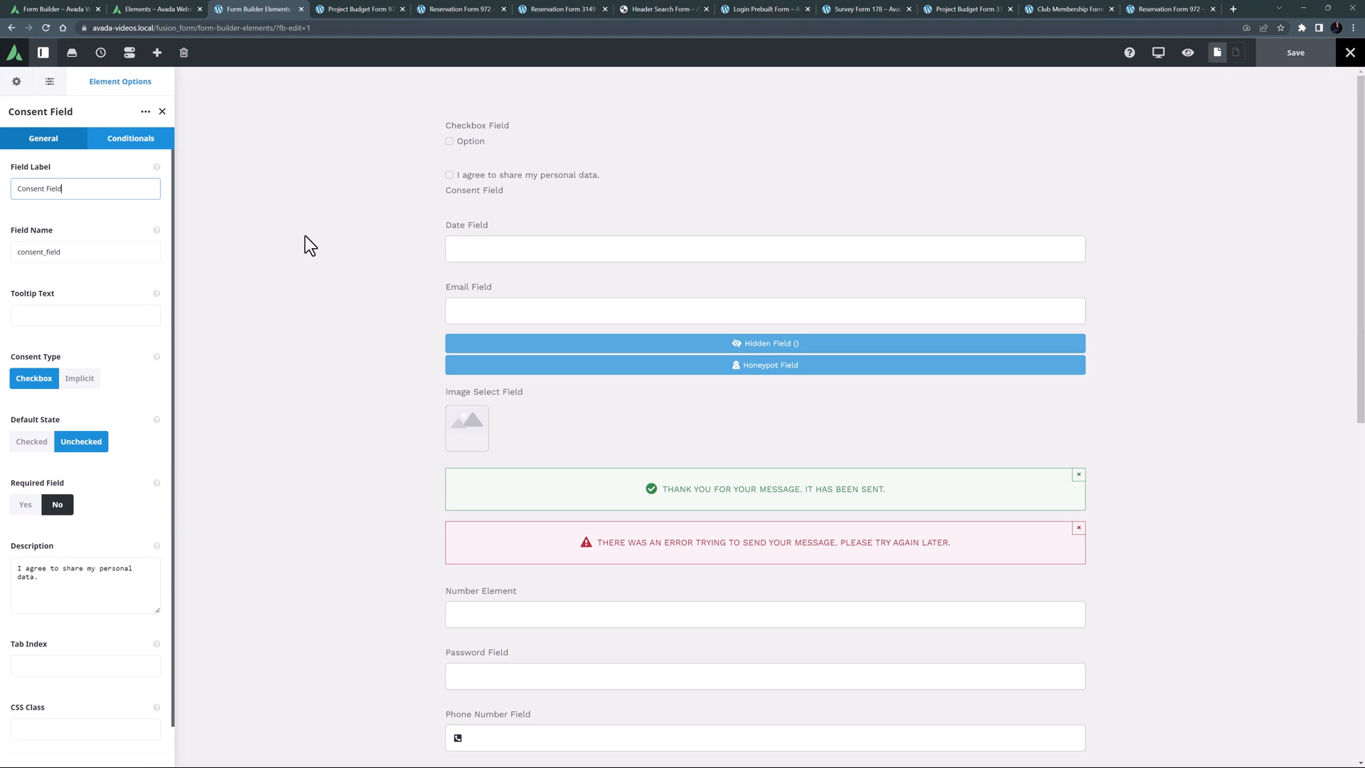
{"action": "left_click", "coordinate": [461, 8]}
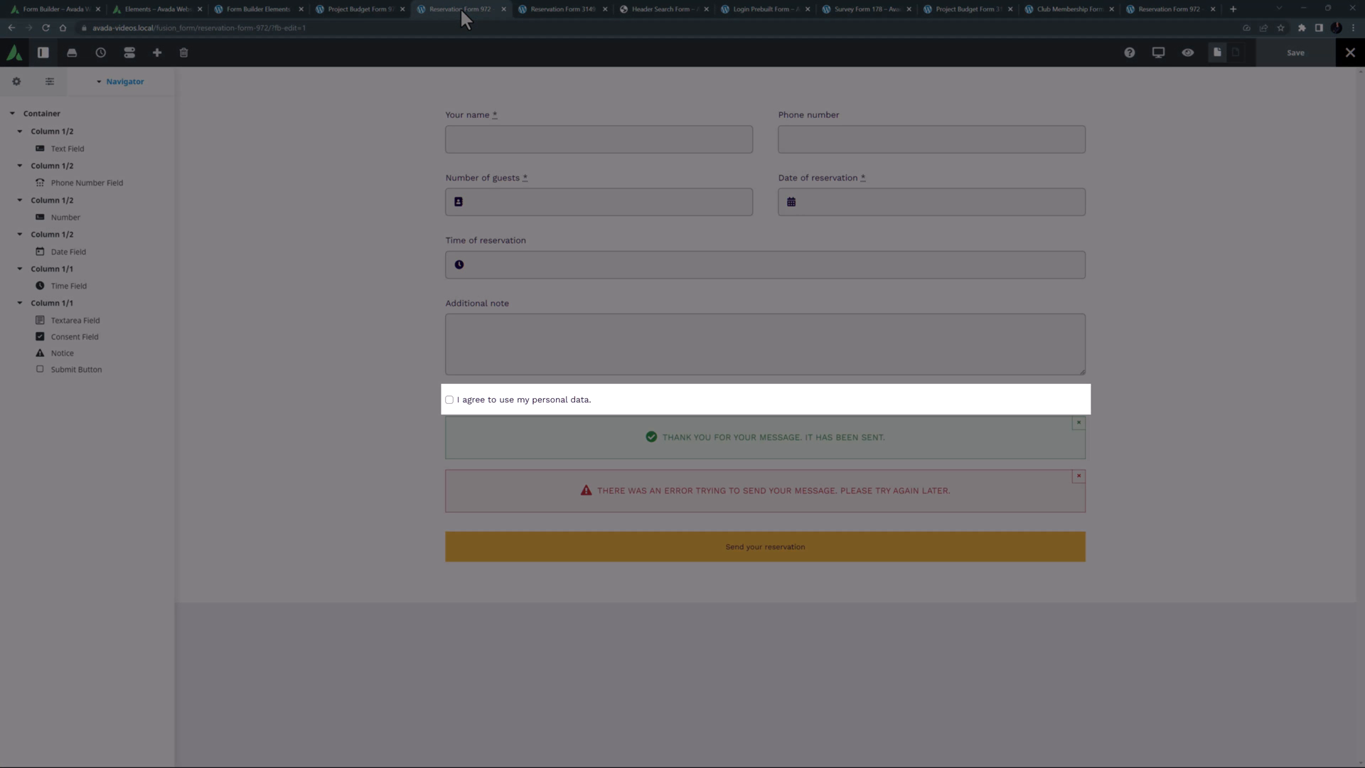
Return to the all-elements demo form to inspect the Date Field's custom picker settings
{"action": "left_click", "coordinate": [253, 8]}
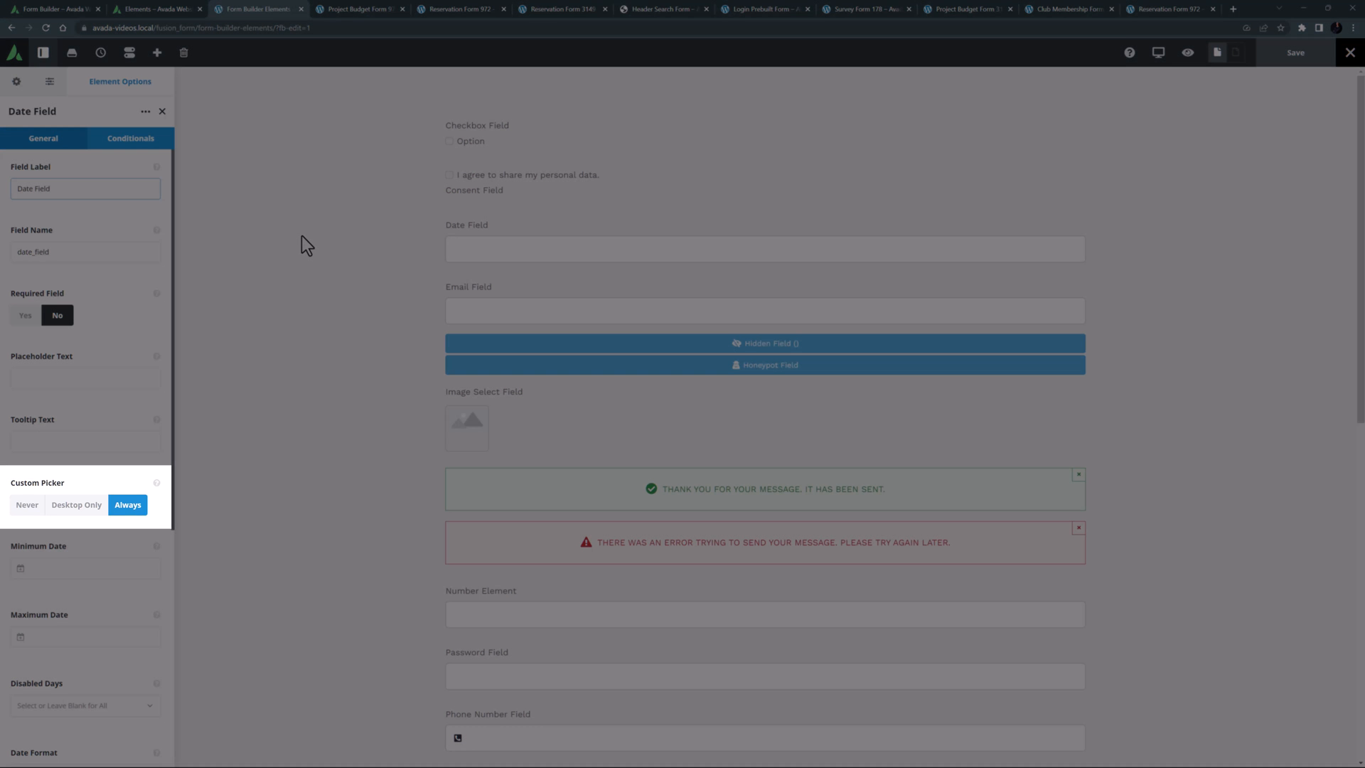
Review the Date Field options, then show the Check In Date calendar on the live Reservation Form 3149
{"action": "left_click", "coordinate": [84, 188]}
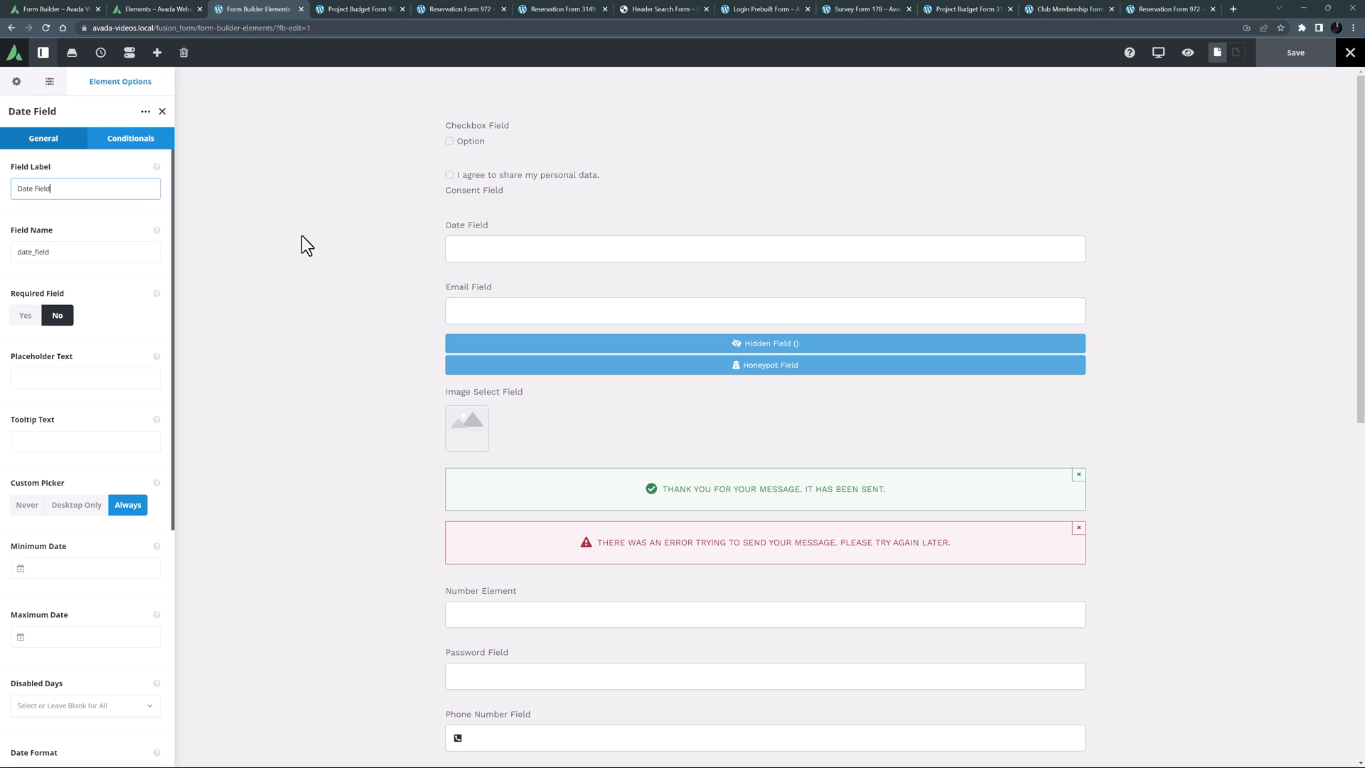
{"action": "mouse_move", "coordinate": [282, 251]}
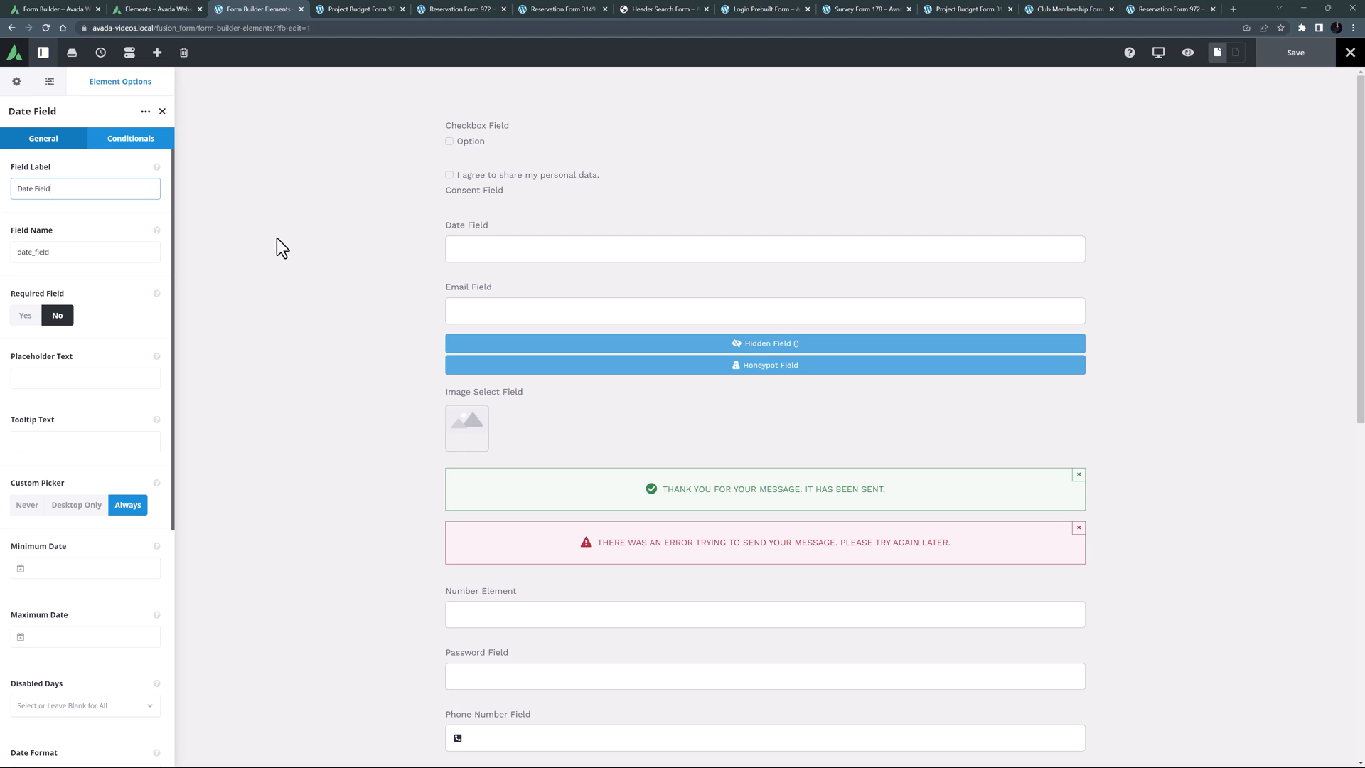
{"action": "scroll", "scroll_direction": "down", "scroll_amount": 3}
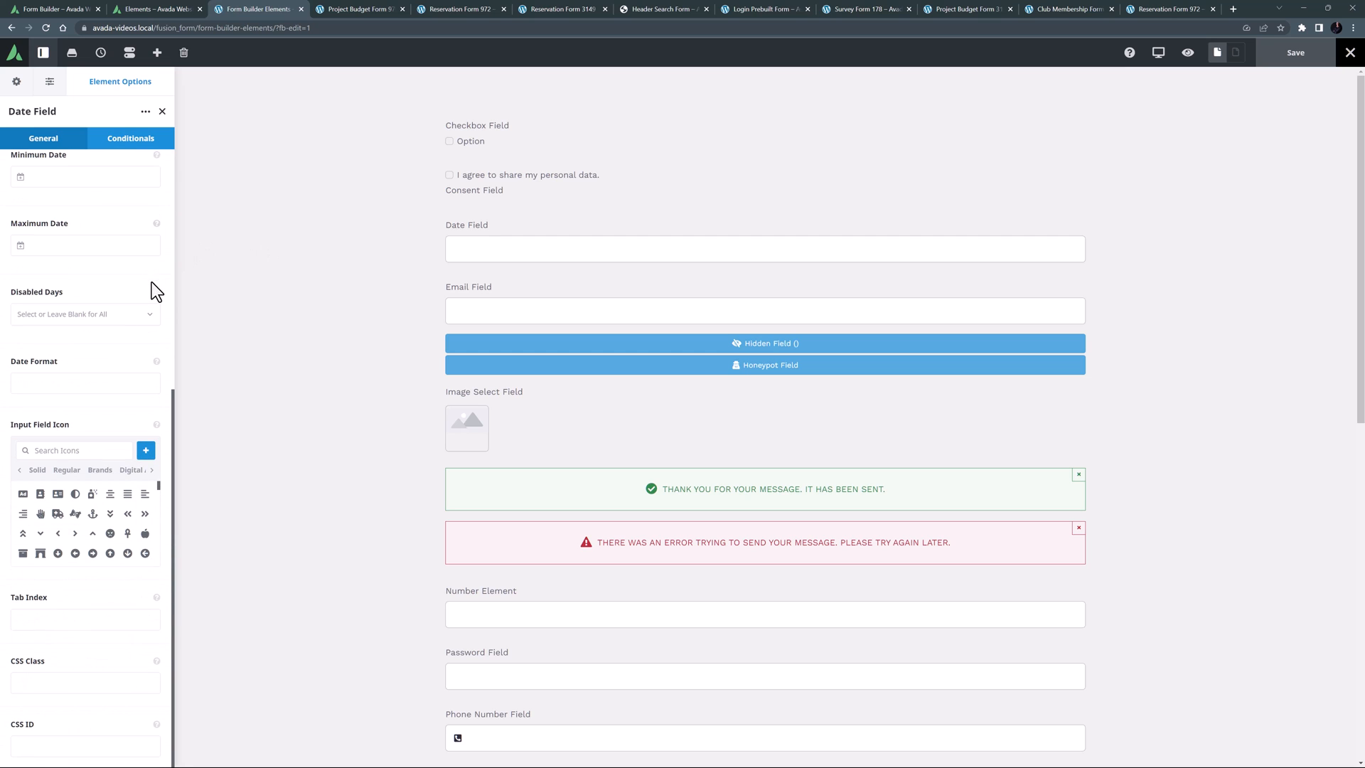
{"action": "mouse_move", "coordinate": [277, 300]}
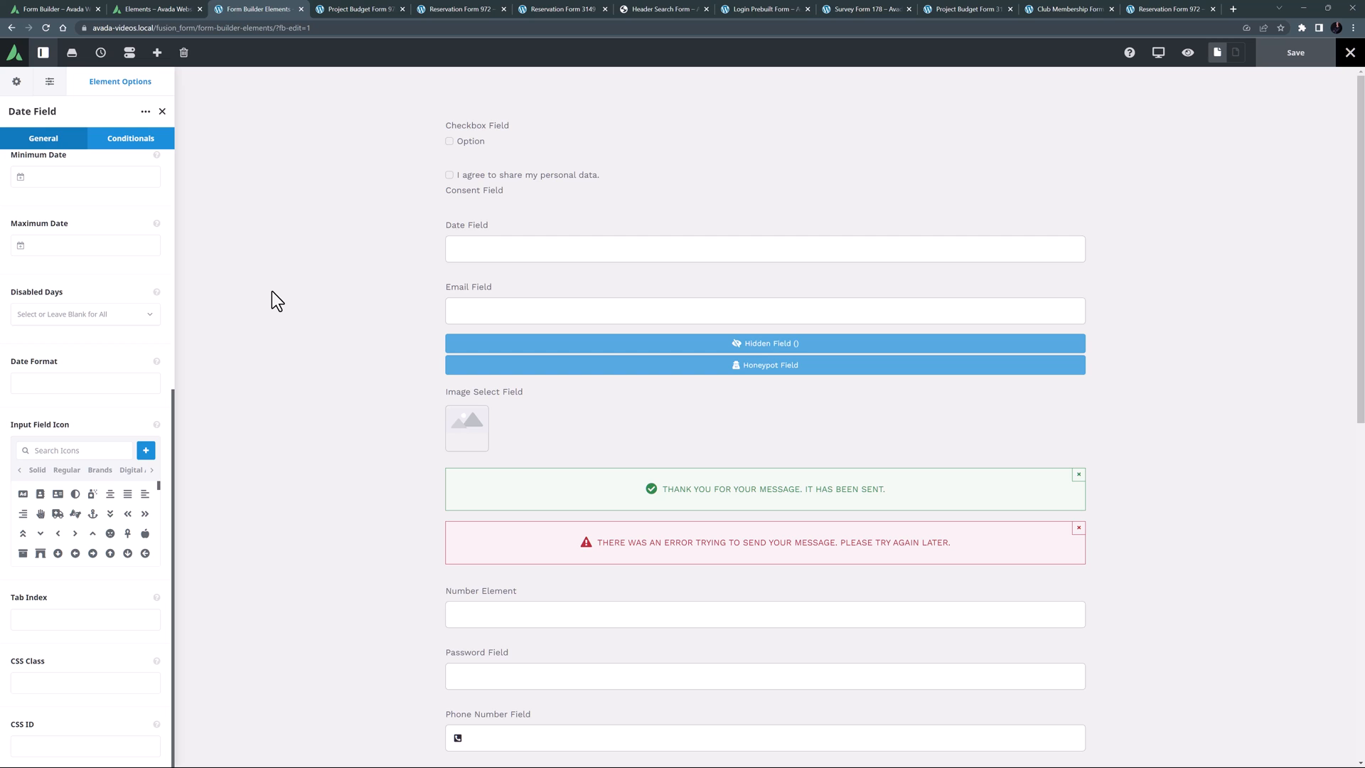
{"action": "mouse_move", "coordinate": [345, 201]}
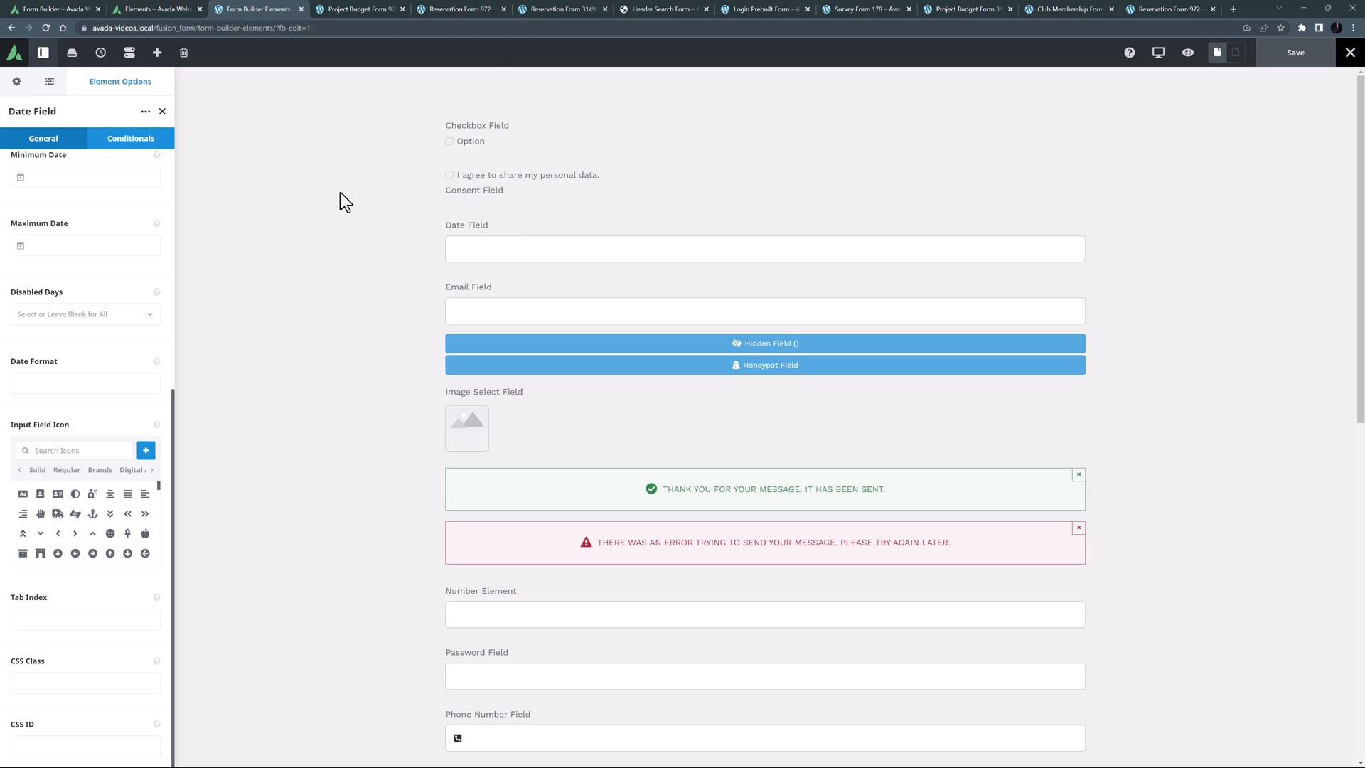
{"action": "left_click", "coordinate": [562, 9]}
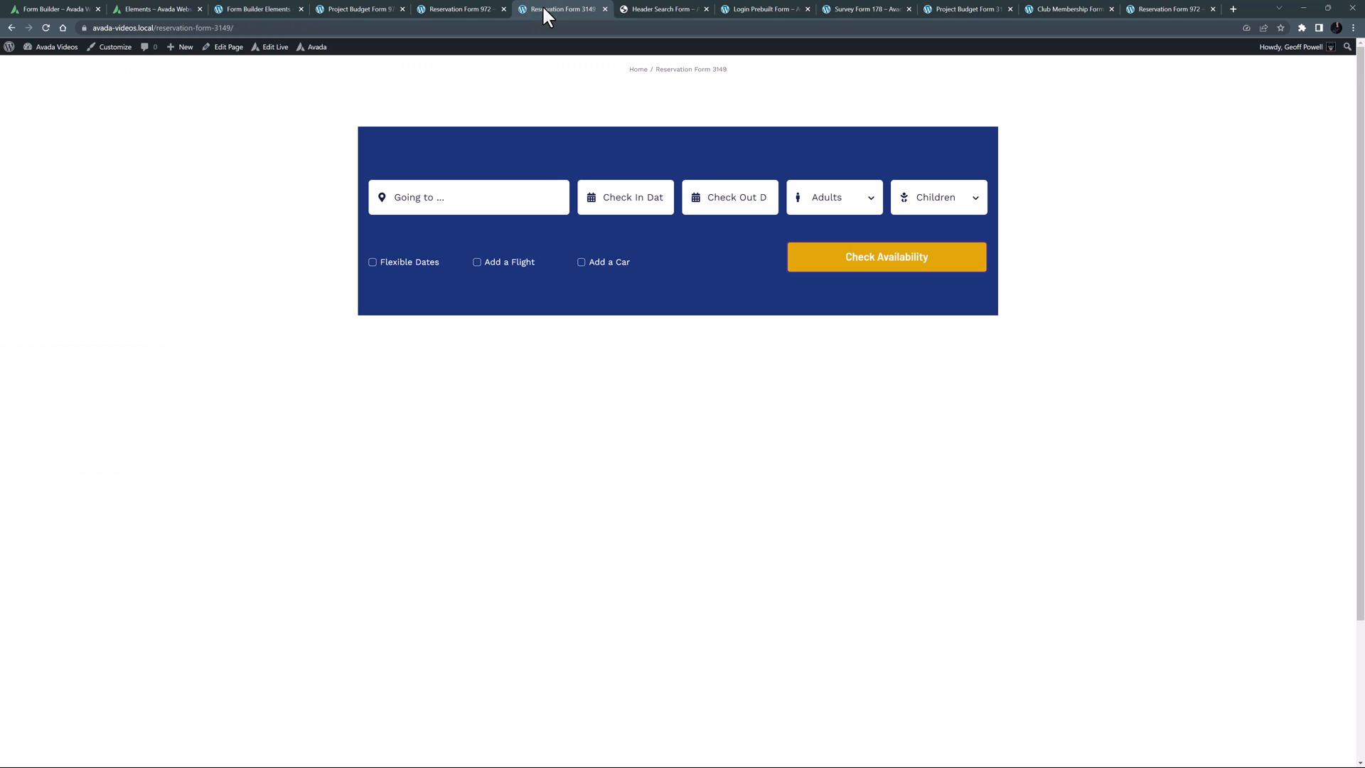
{"action": "left_click", "coordinate": [626, 197]}
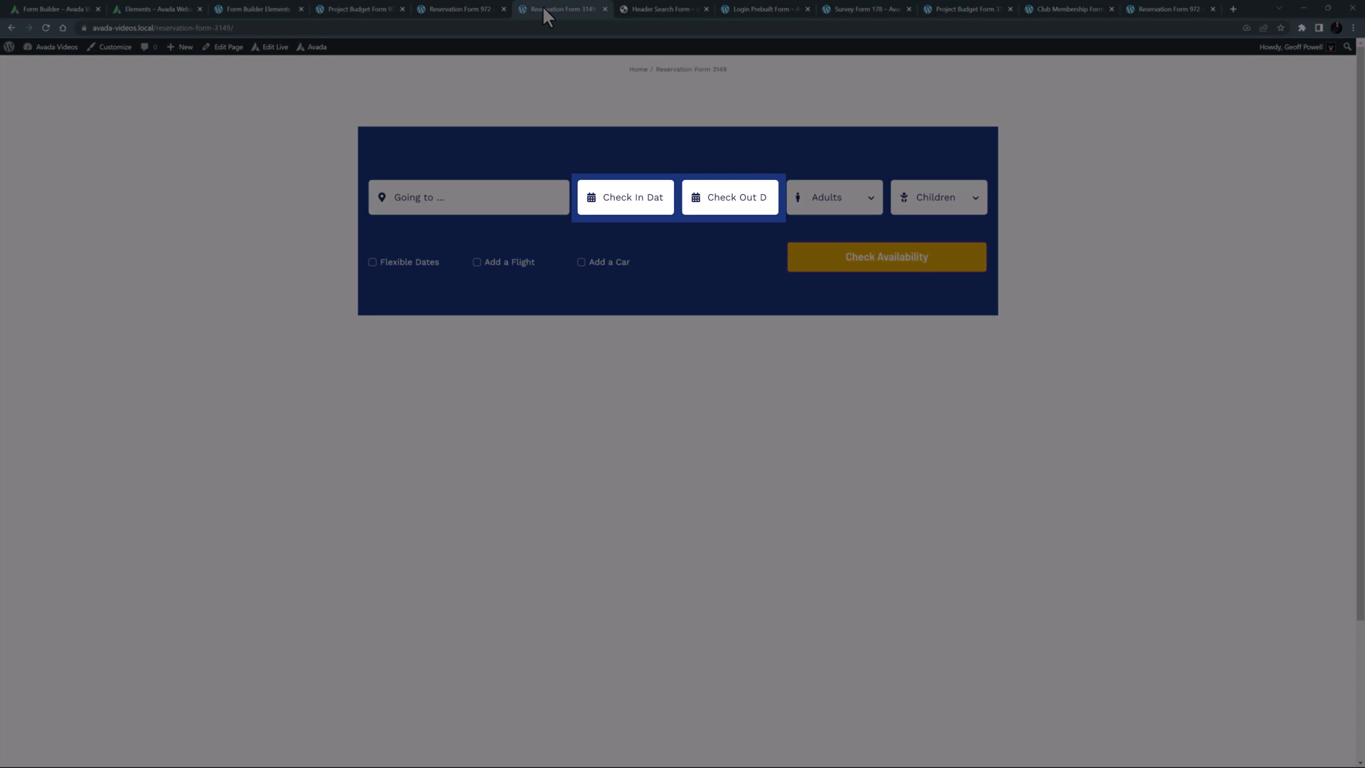
{"action": "left_click", "coordinate": [625, 196]}
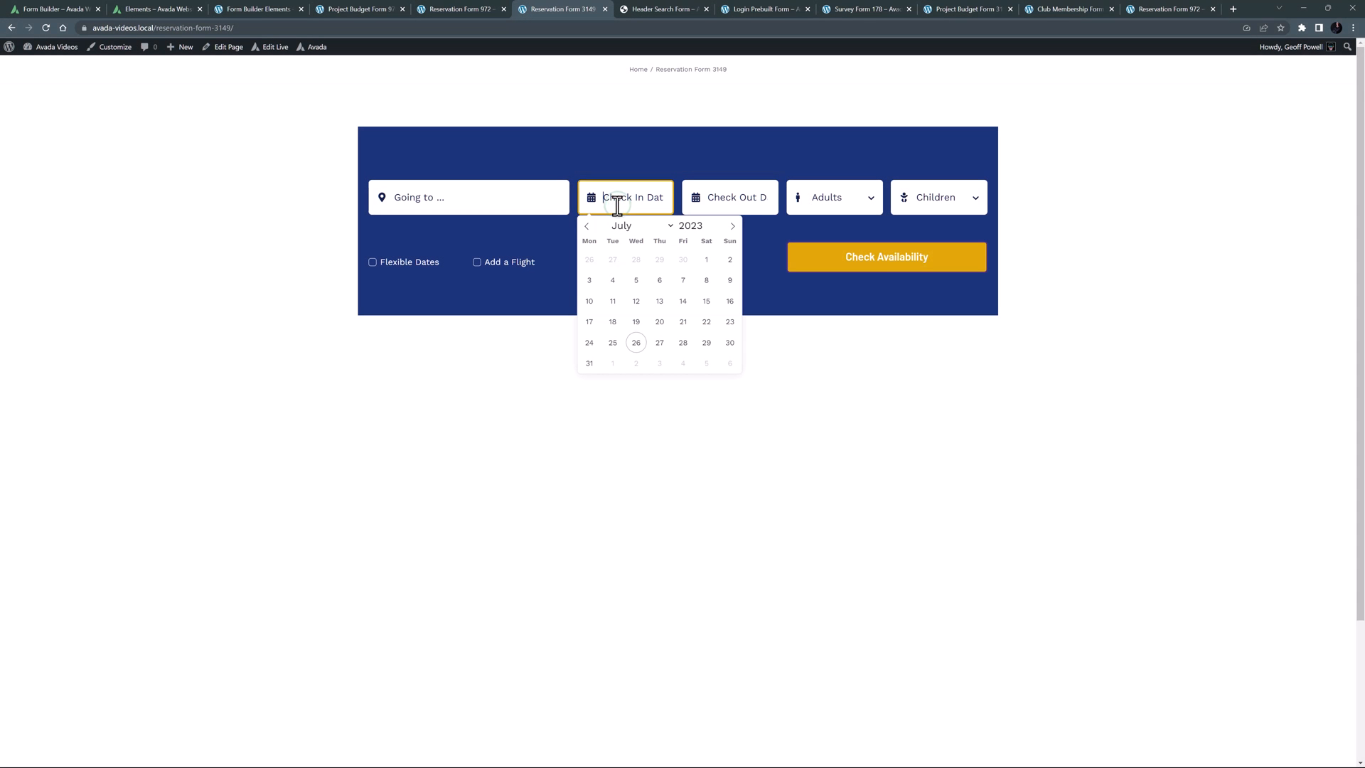
{"action": "mouse_move", "coordinate": [553, 103]}
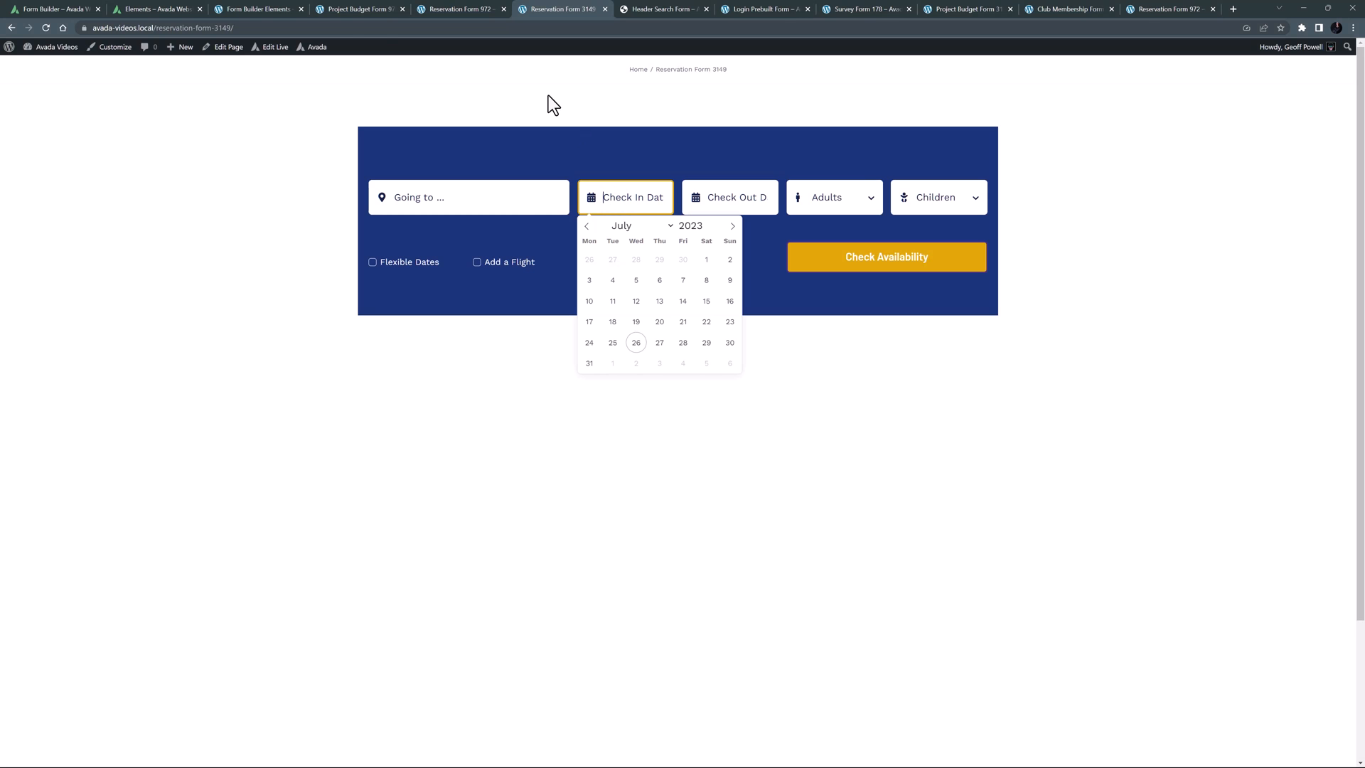
{"action": "left_click", "coordinate": [254, 9]}
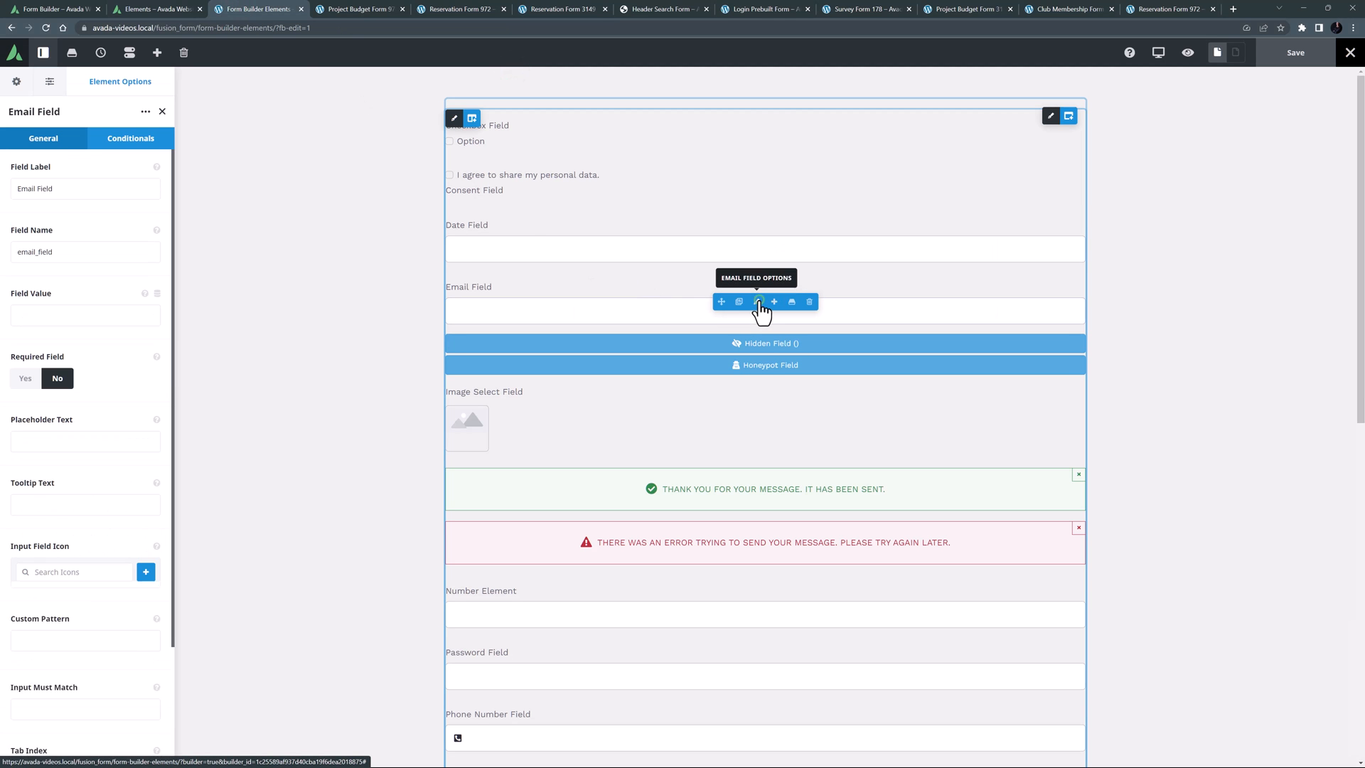
{"action": "left_click", "coordinate": [145, 571]}
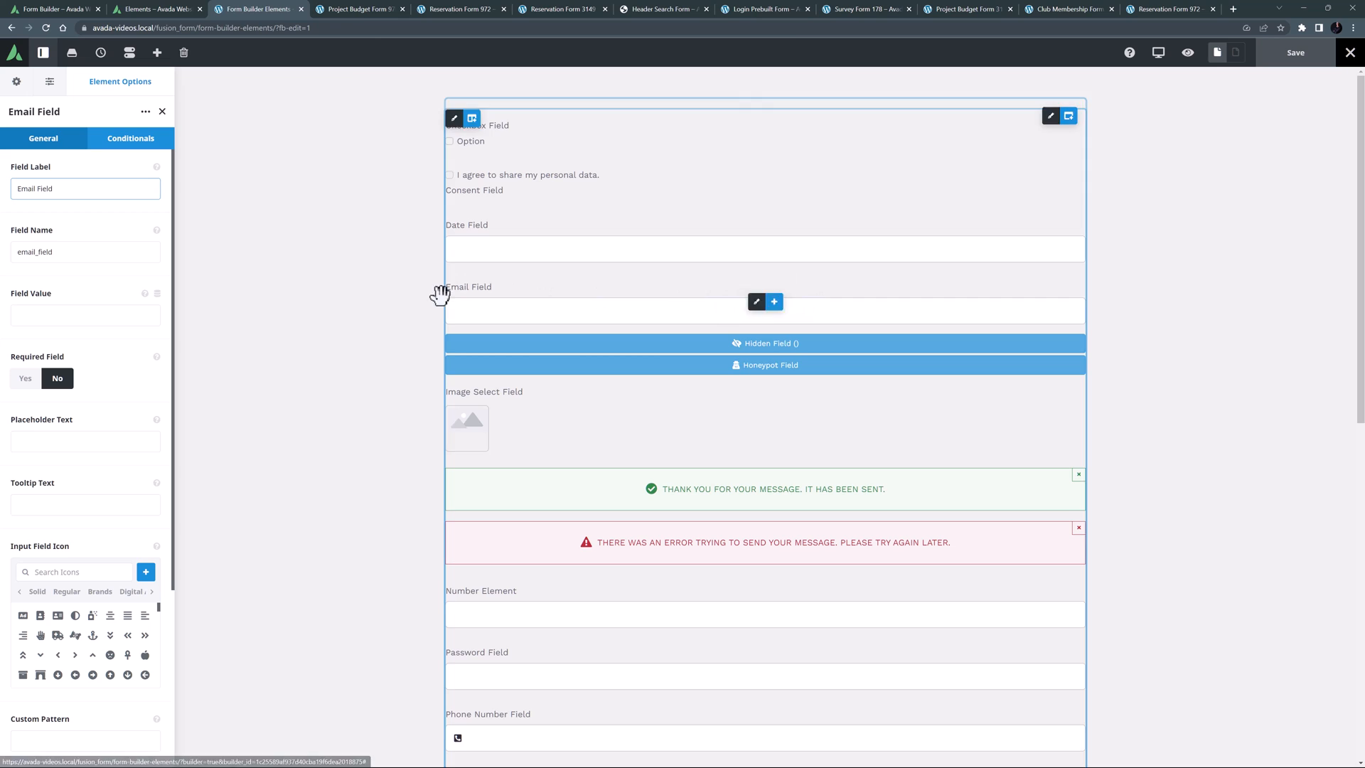
{"action": "mouse_move", "coordinate": [388, 308]}
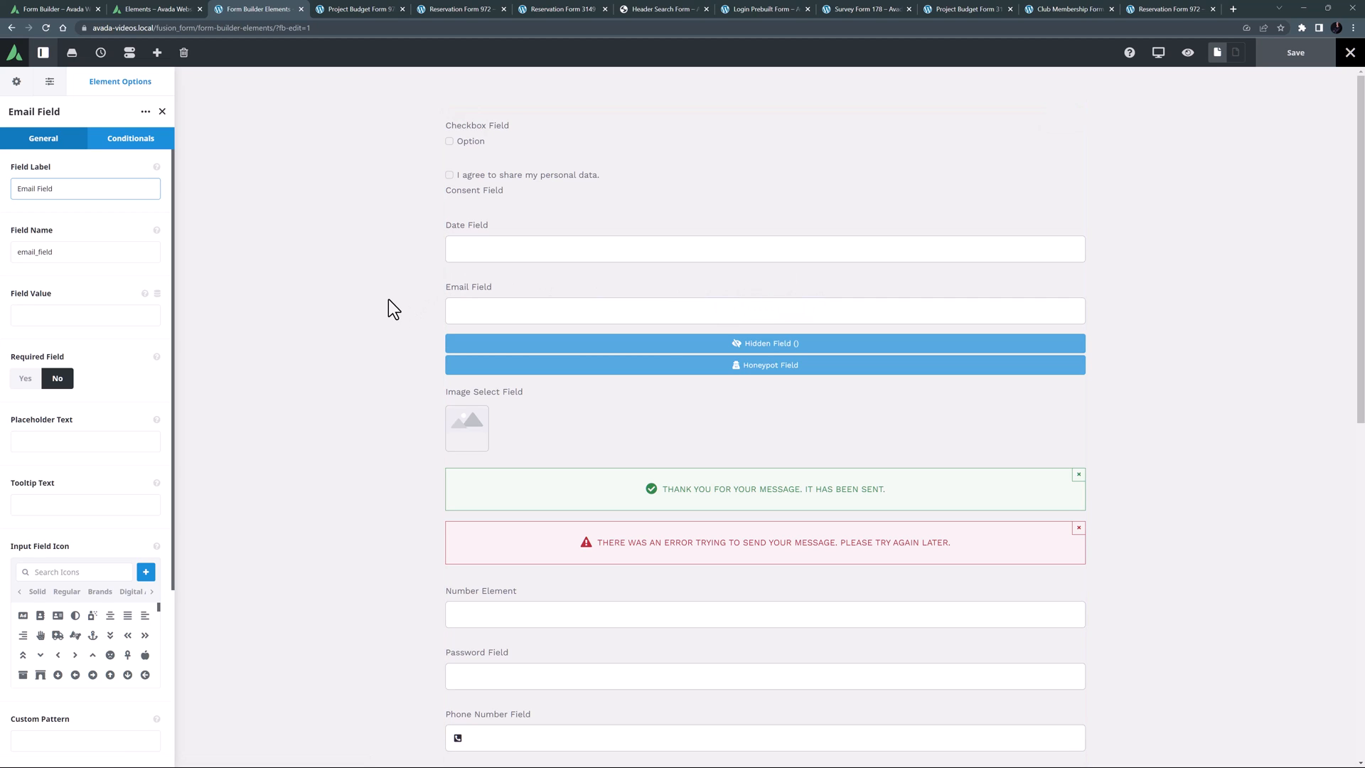
{"action": "left_click", "coordinate": [85, 188]}
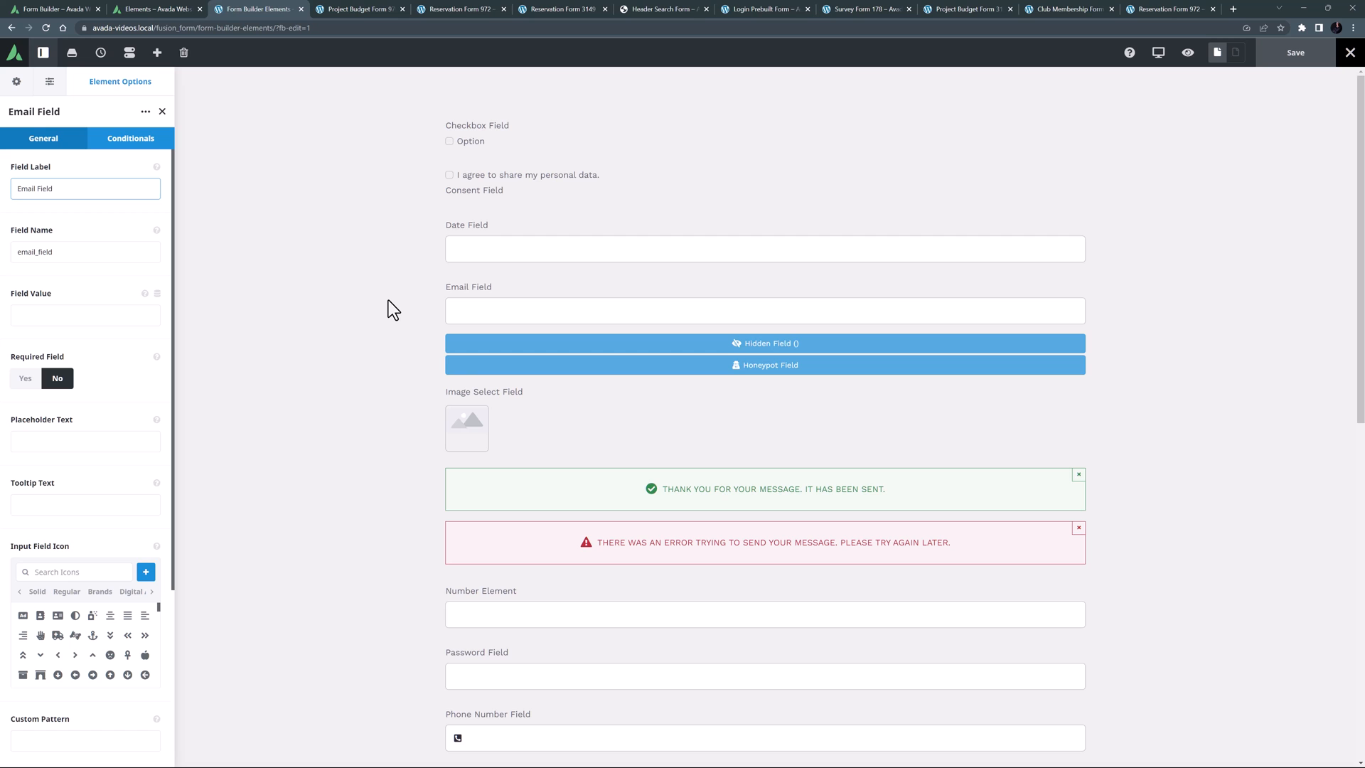
{"action": "left_click", "coordinate": [85, 188]}
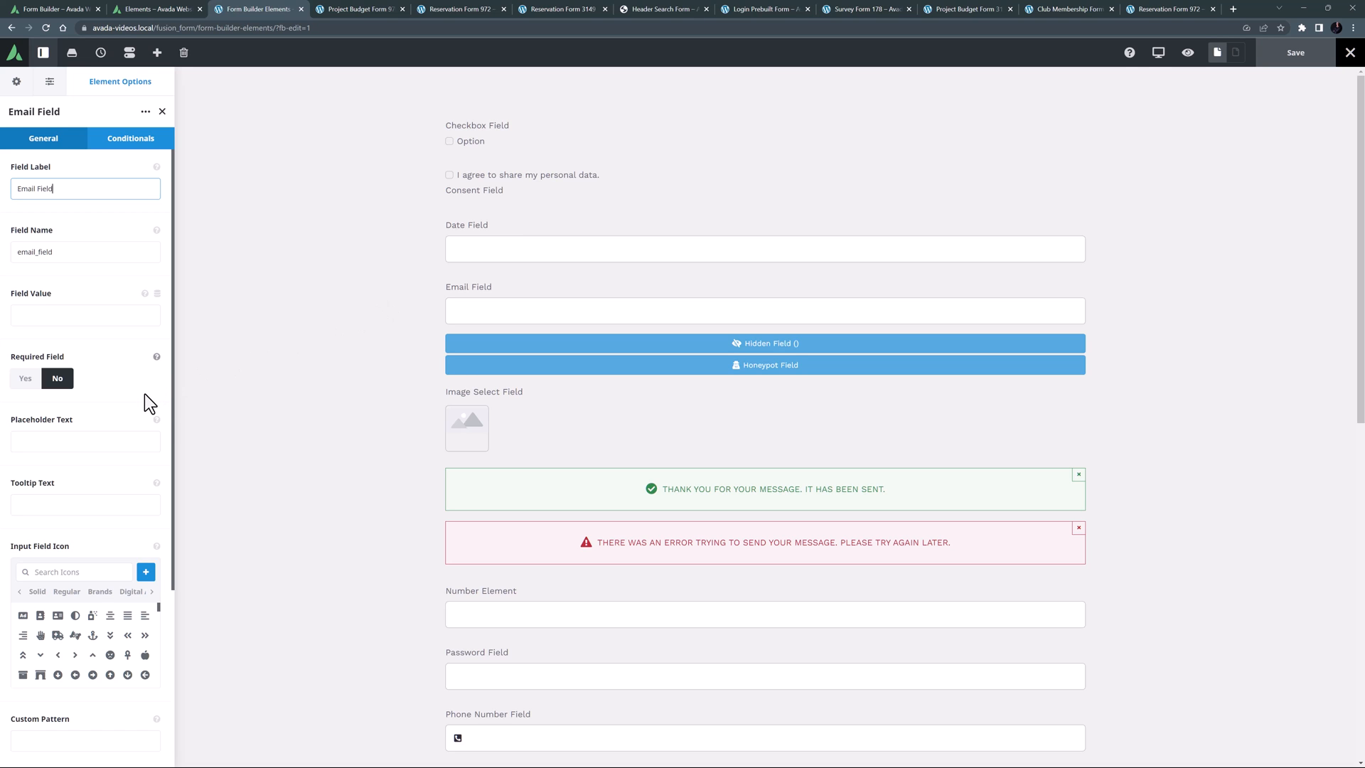
{"action": "scroll", "scroll_direction": "down", "scroll_amount": 3}
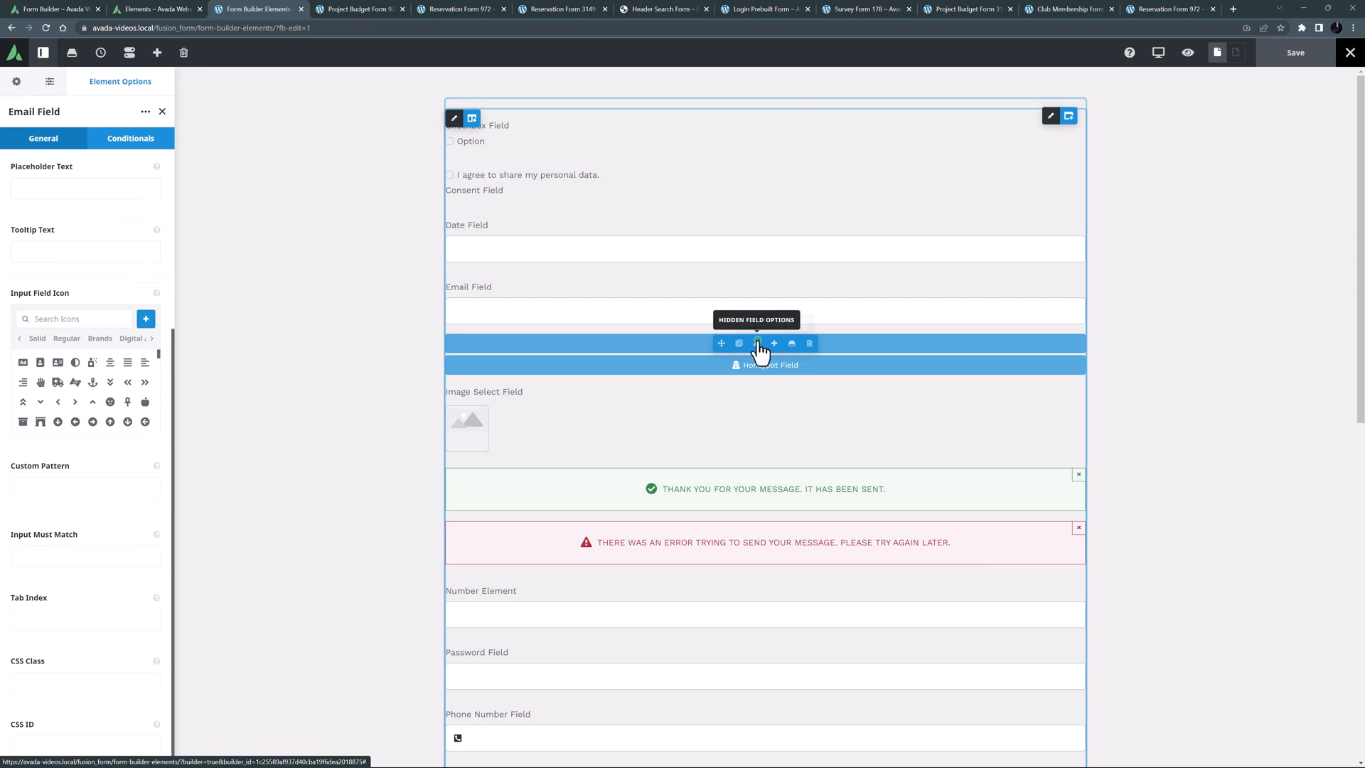
Show the Hidden Field's settings with name hidden_field and value 'Hidden Value'
{"action": "left_click", "coordinate": [765, 342]}
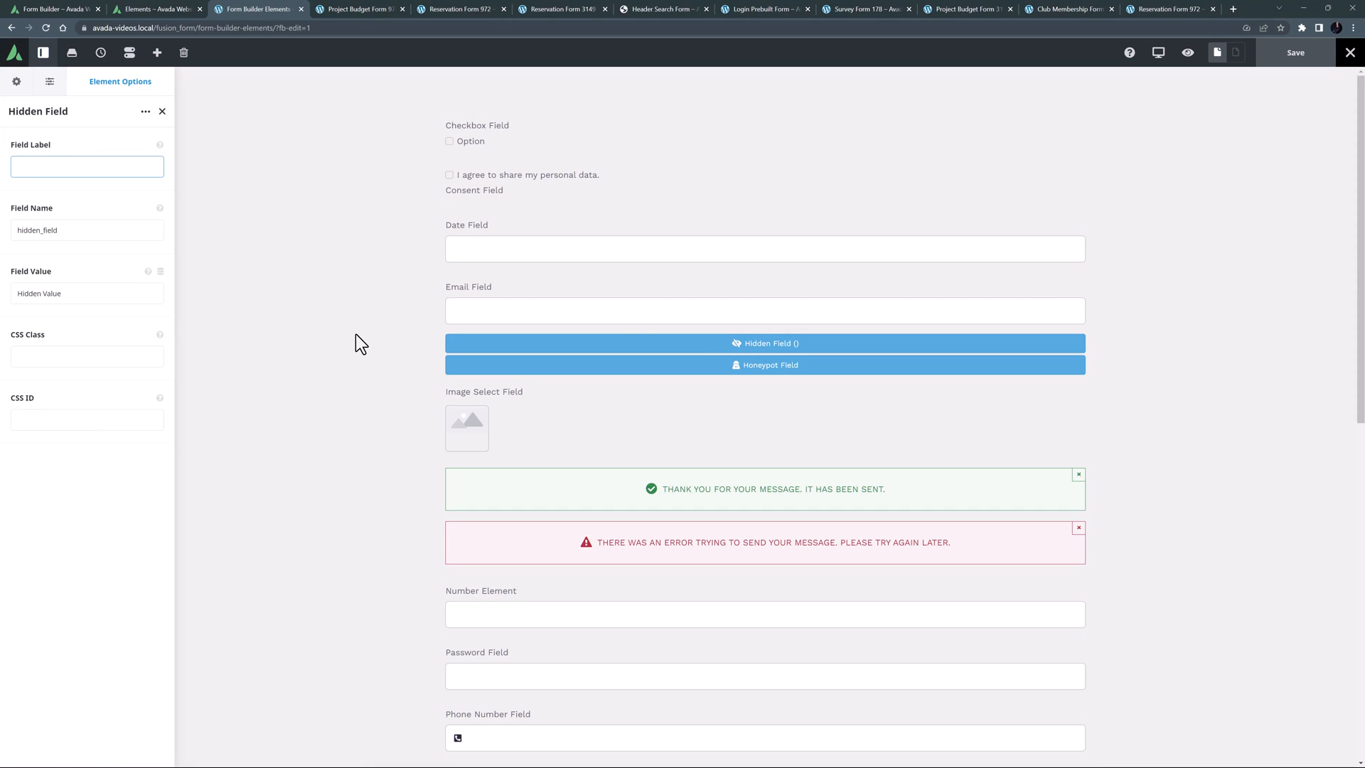
{"action": "left_click", "coordinate": [87, 167]}
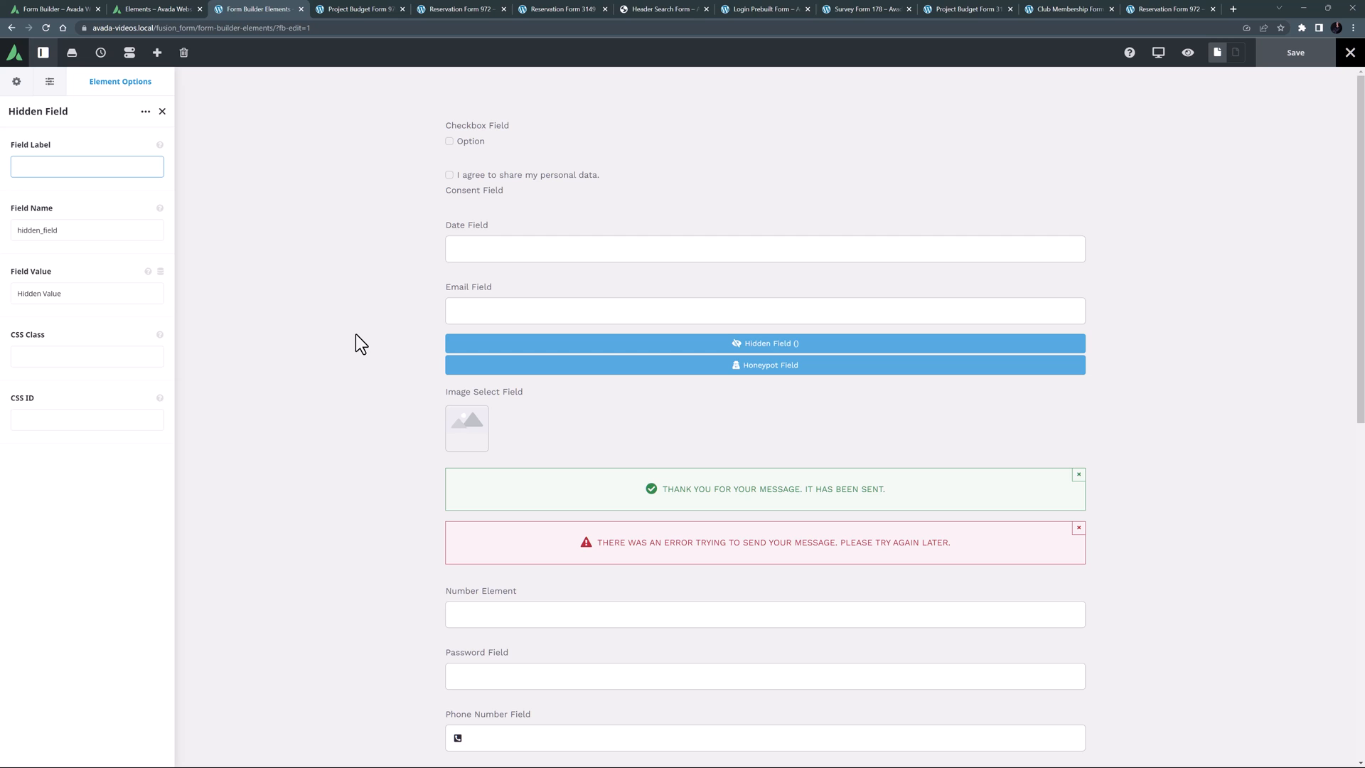
{"action": "left_click", "coordinate": [87, 167]}
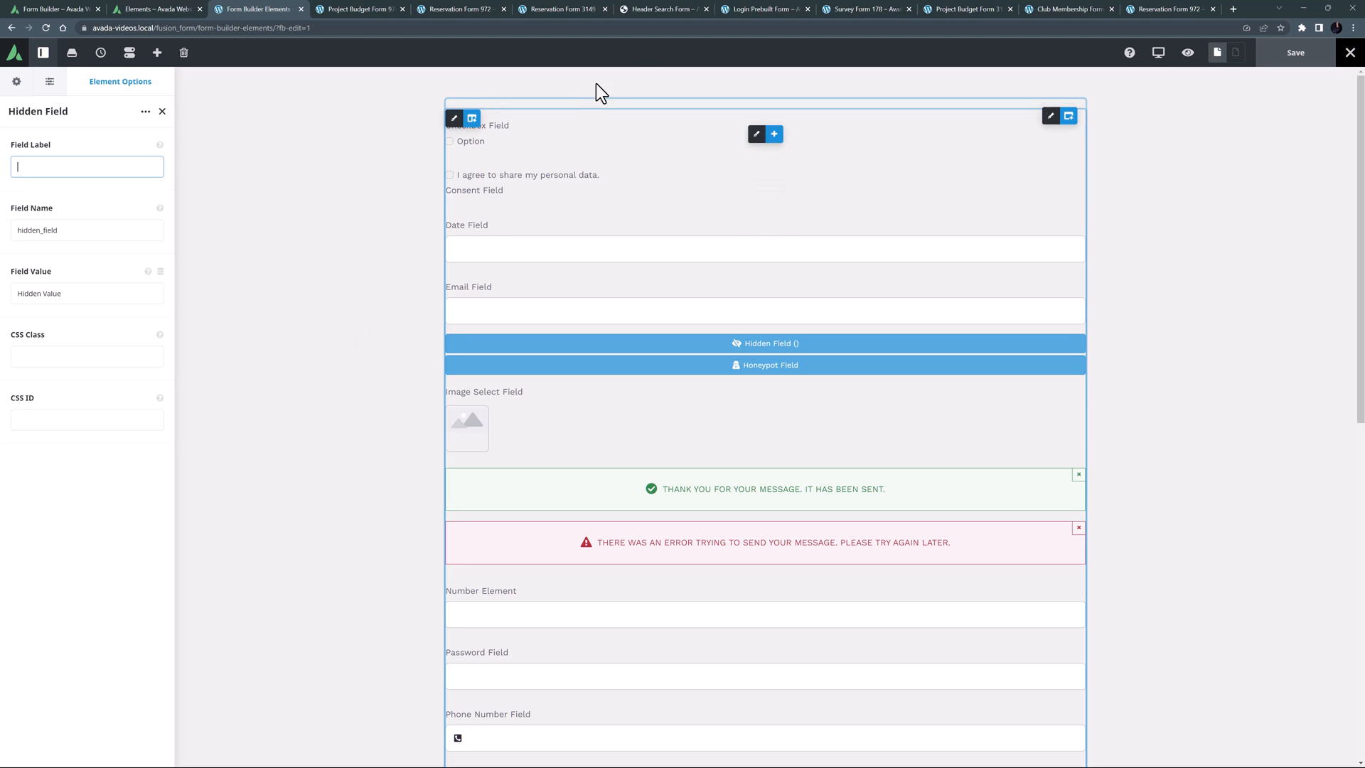
{"action": "left_click", "coordinate": [661, 9]}
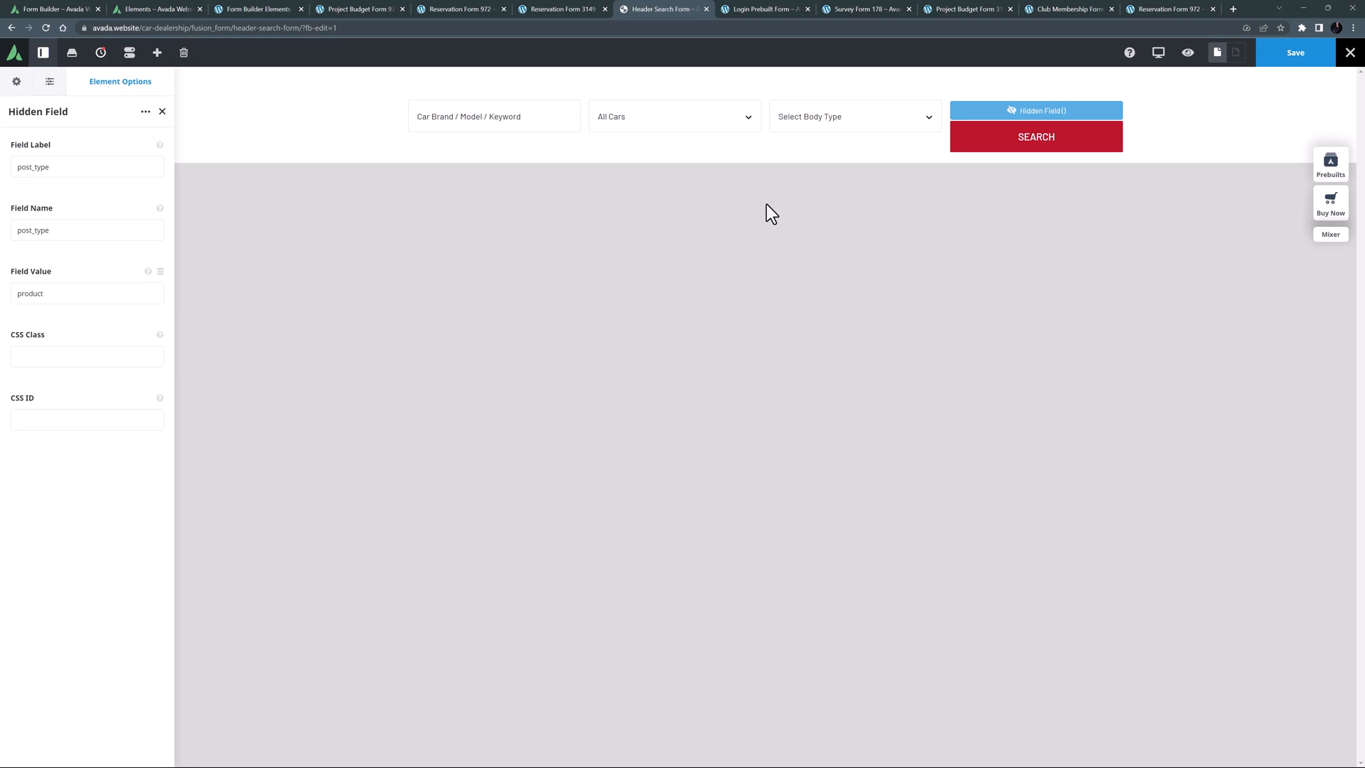
{"action": "left_click", "coordinate": [253, 8]}
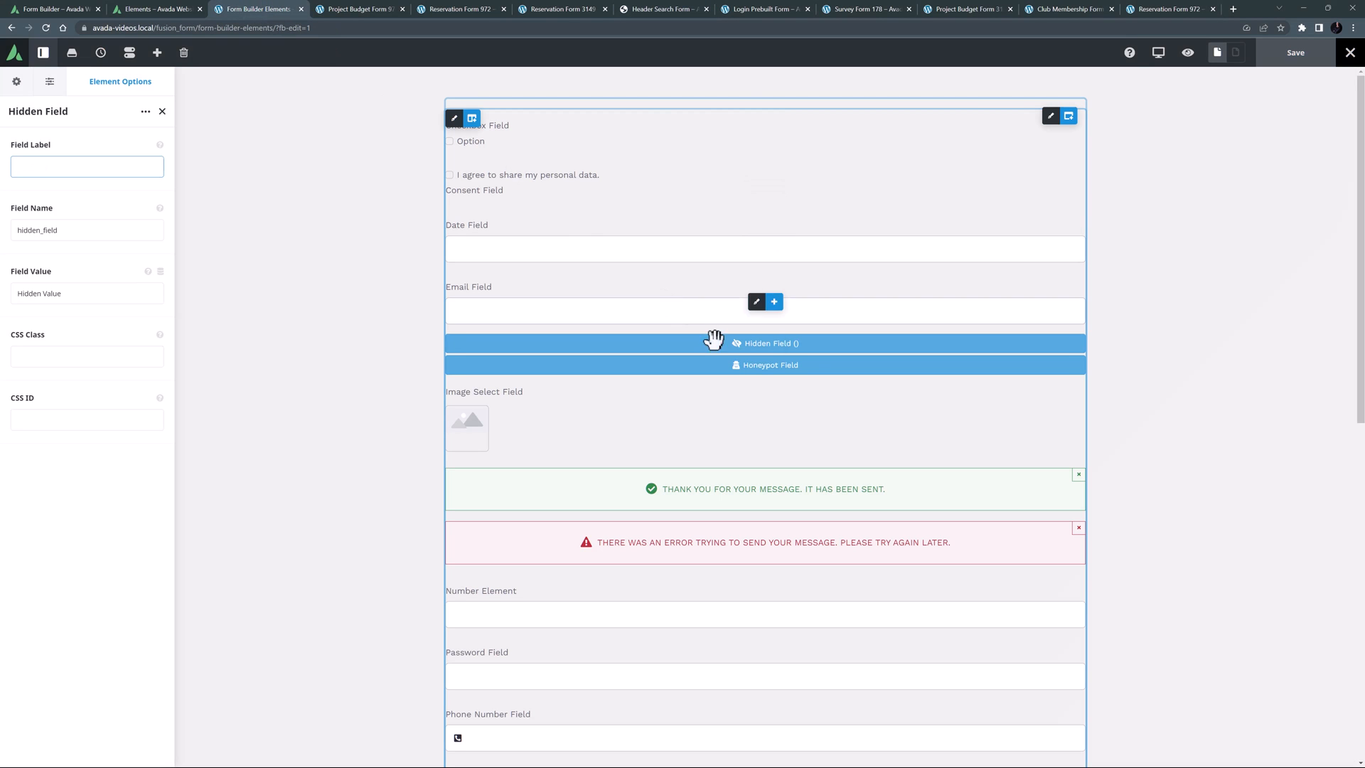
Show the Honeypot Field's settings with field name hypot_field
{"action": "left_click", "coordinate": [765, 366]}
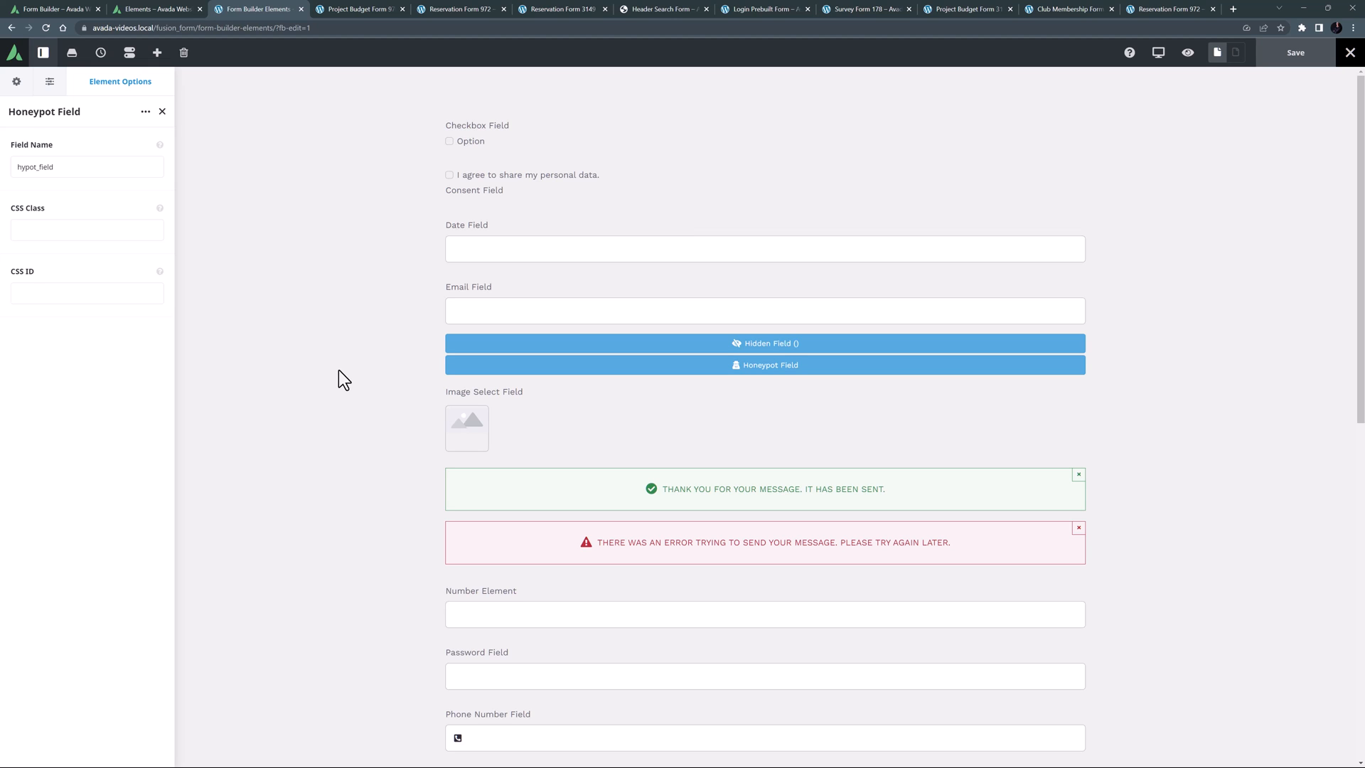
{"action": "mouse_move", "coordinate": [350, 381]}
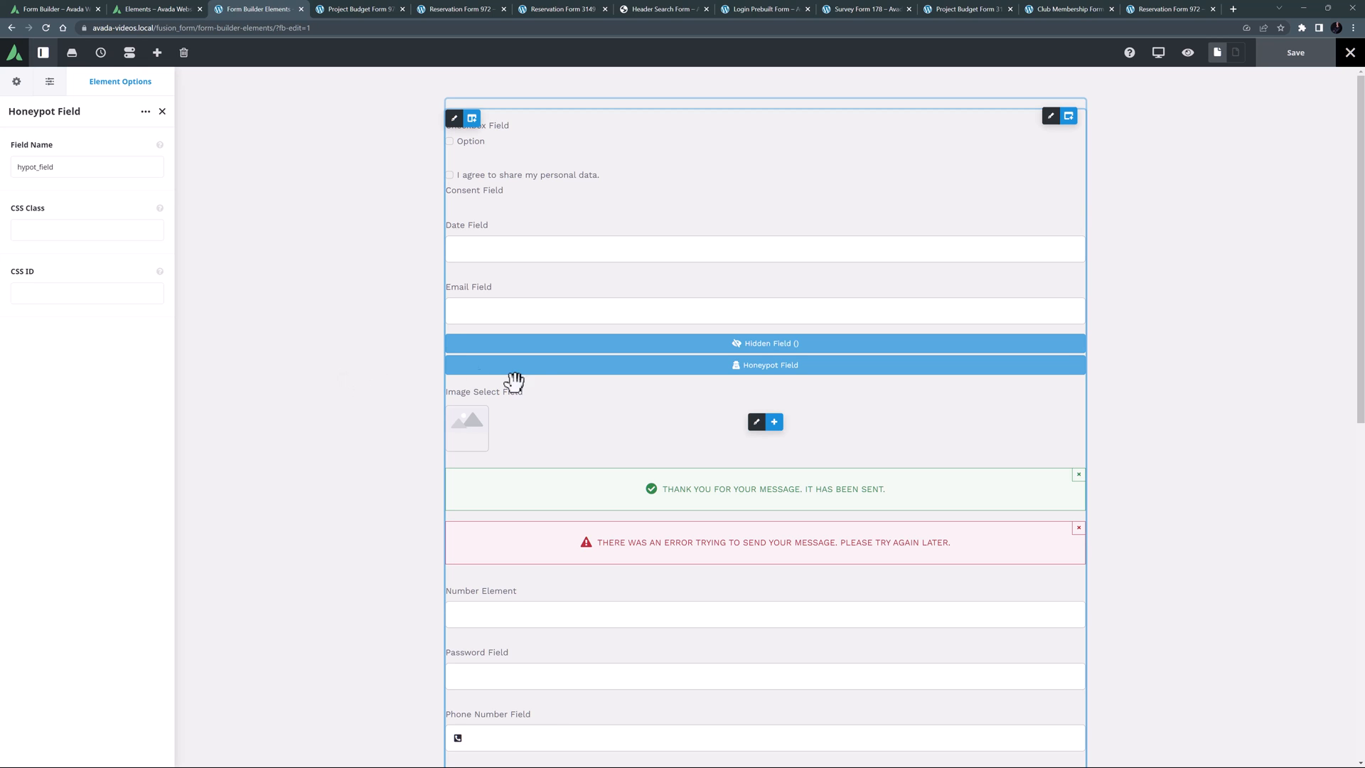
Review the Image Select Field's General options before moving to the Notice element
{"action": "left_click", "coordinate": [757, 422]}
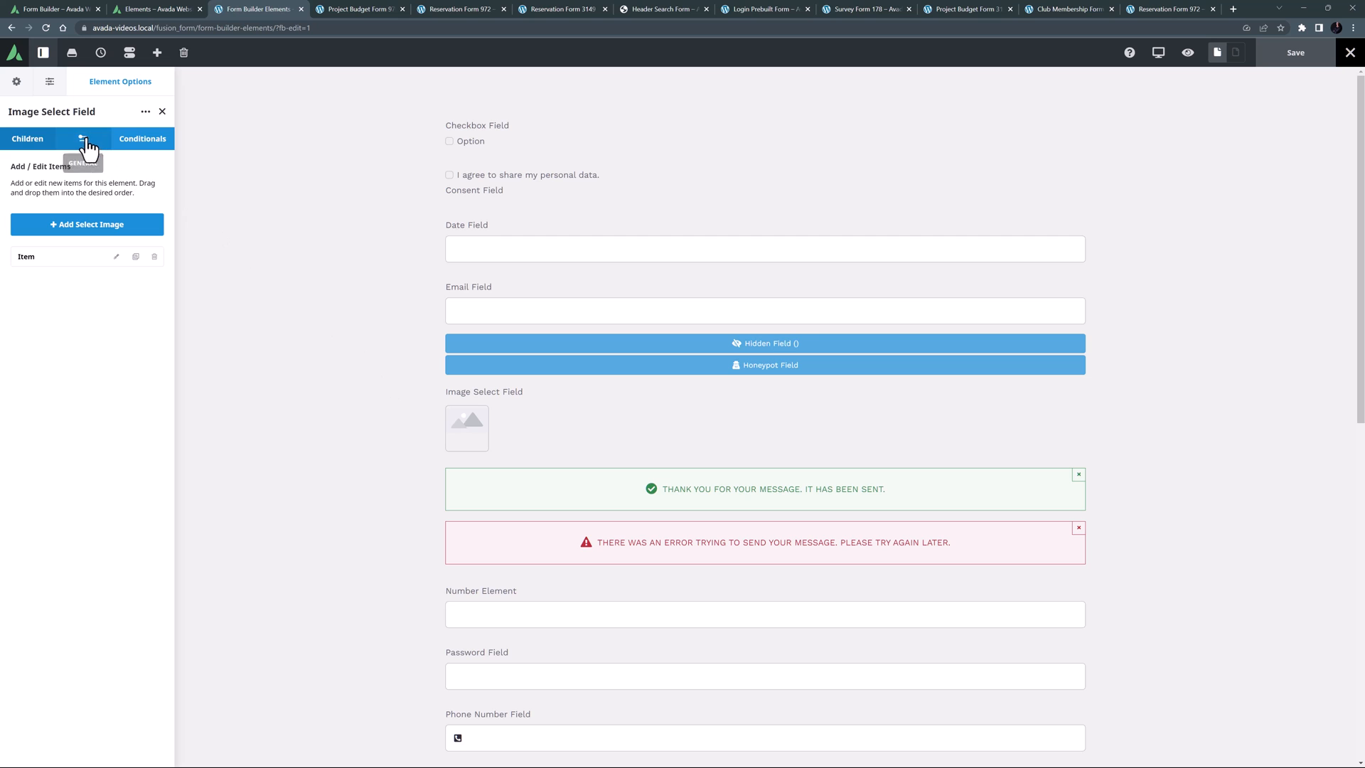
{"action": "left_click", "coordinate": [83, 138]}
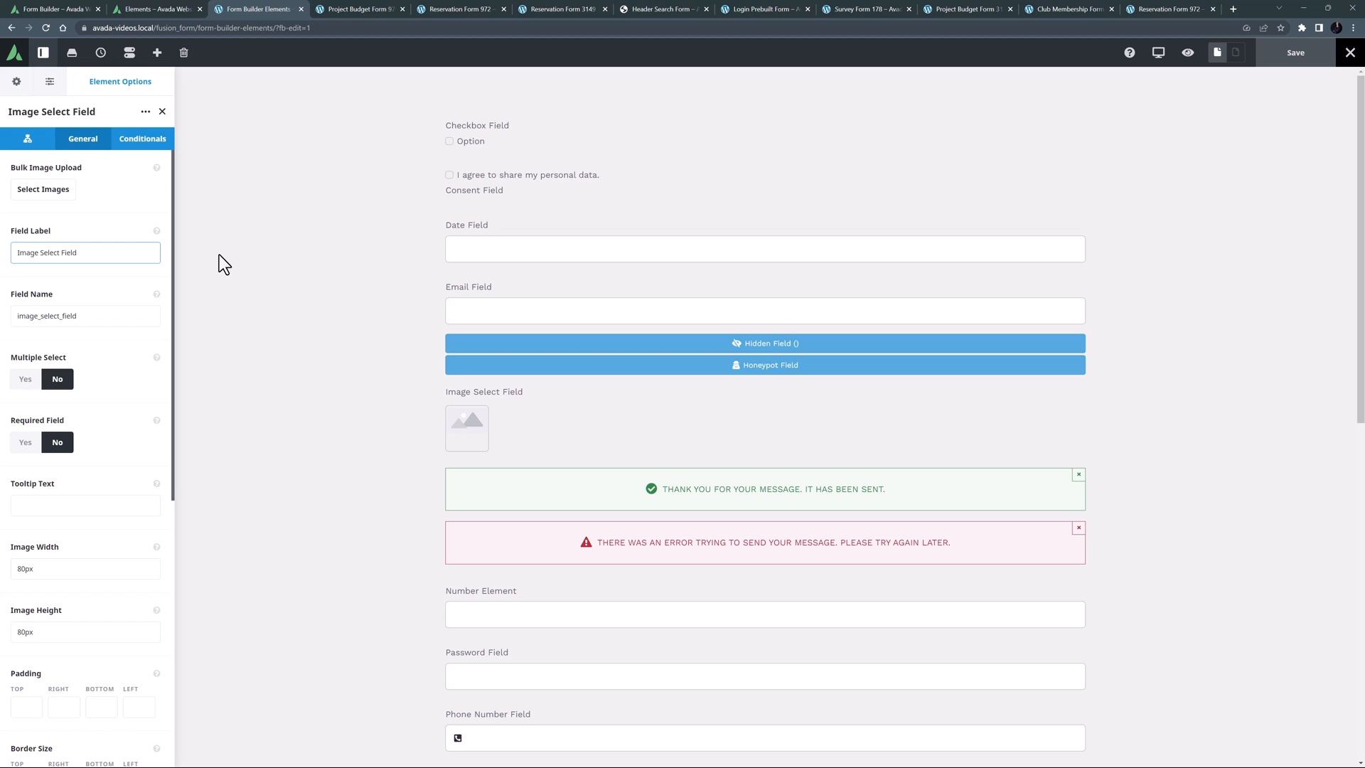
{"action": "scroll", "scroll_direction": "down", "scroll_amount": 3}
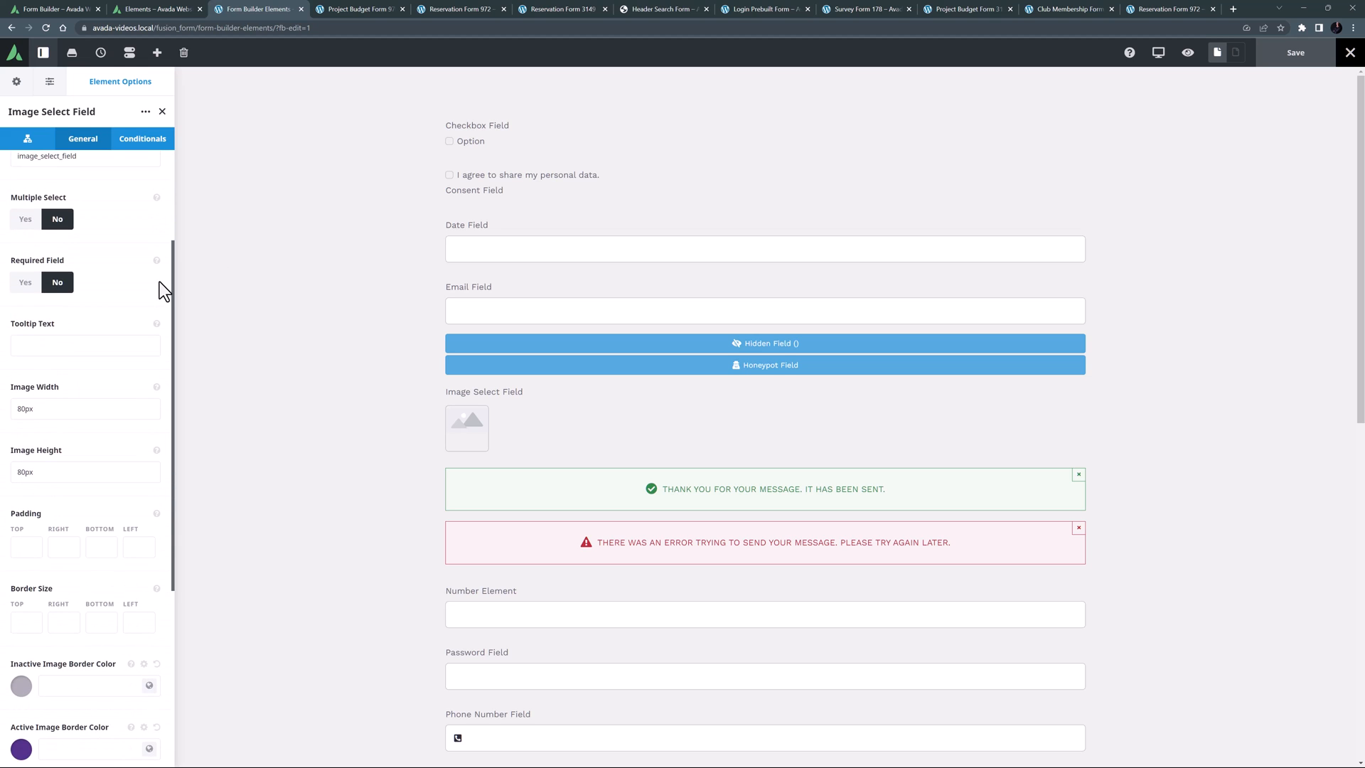
{"action": "scroll", "scroll_direction": "down", "scroll_amount": 3}
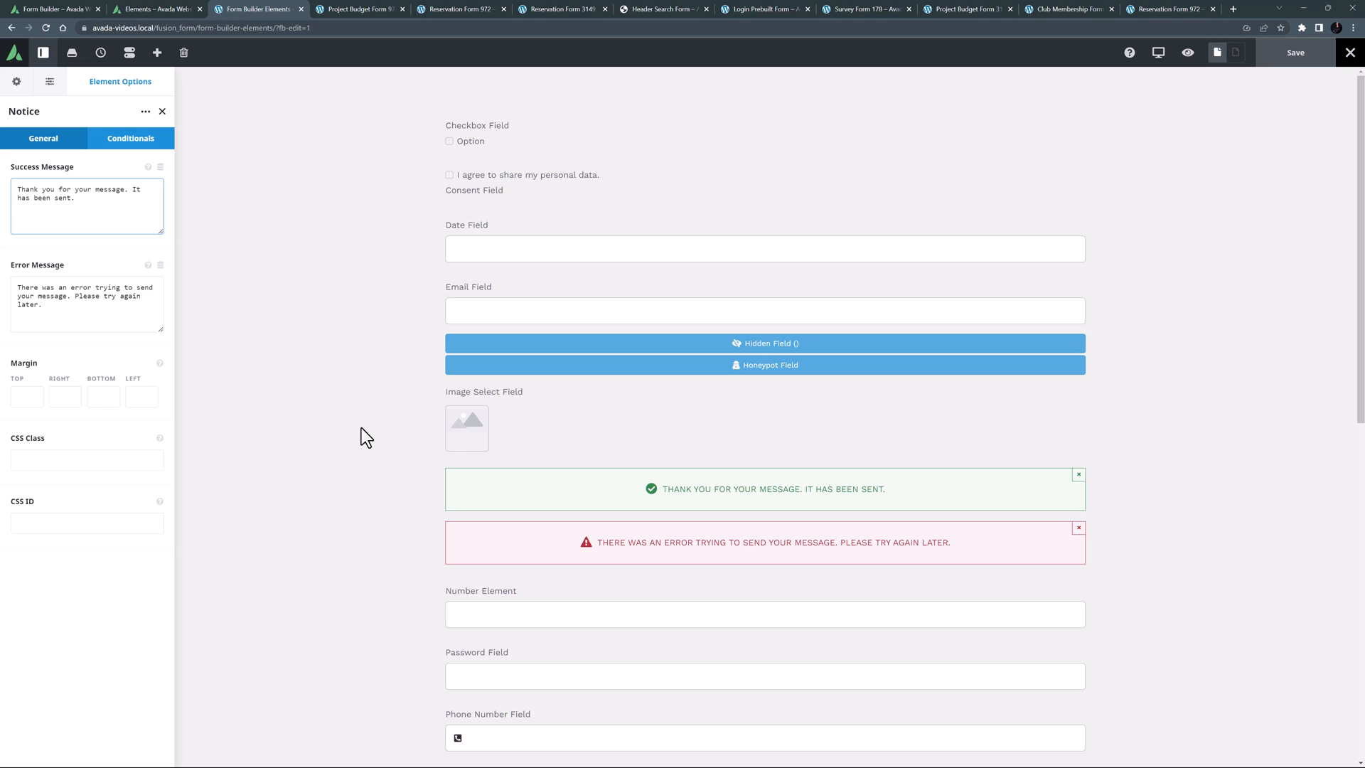
{"action": "left_click", "coordinate": [87, 192]}
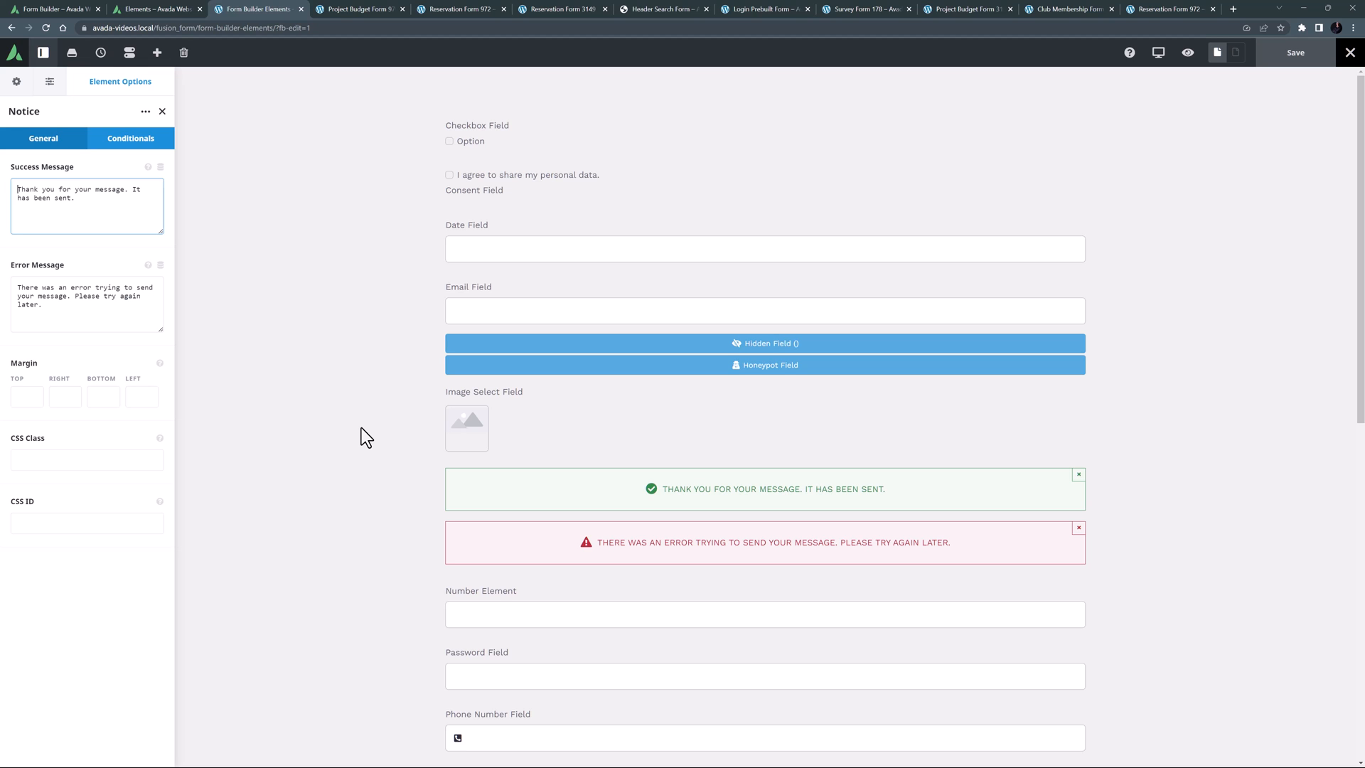
{"action": "mouse_move", "coordinate": [15, 81]}
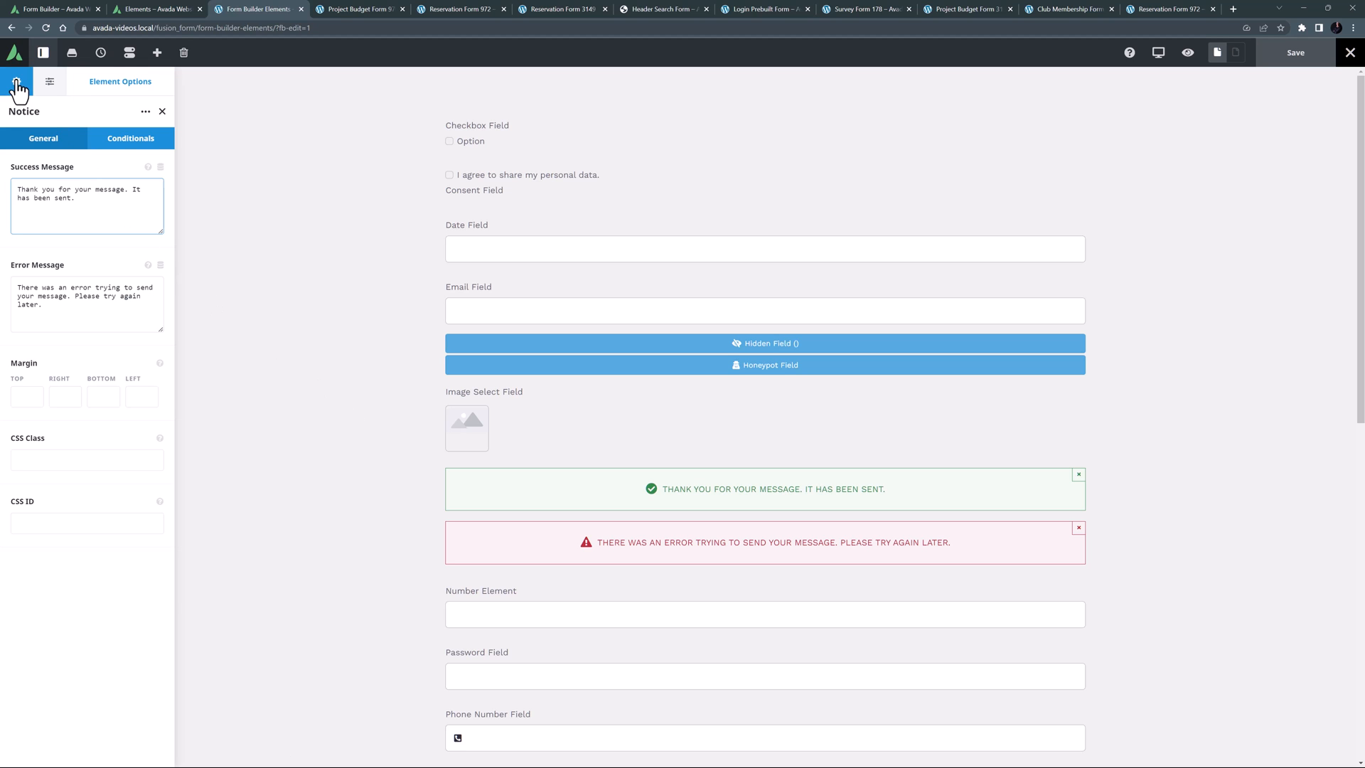
Show the global Alert options with background and accent colours for error, success and notice messages
{"action": "left_click", "coordinate": [16, 81]}
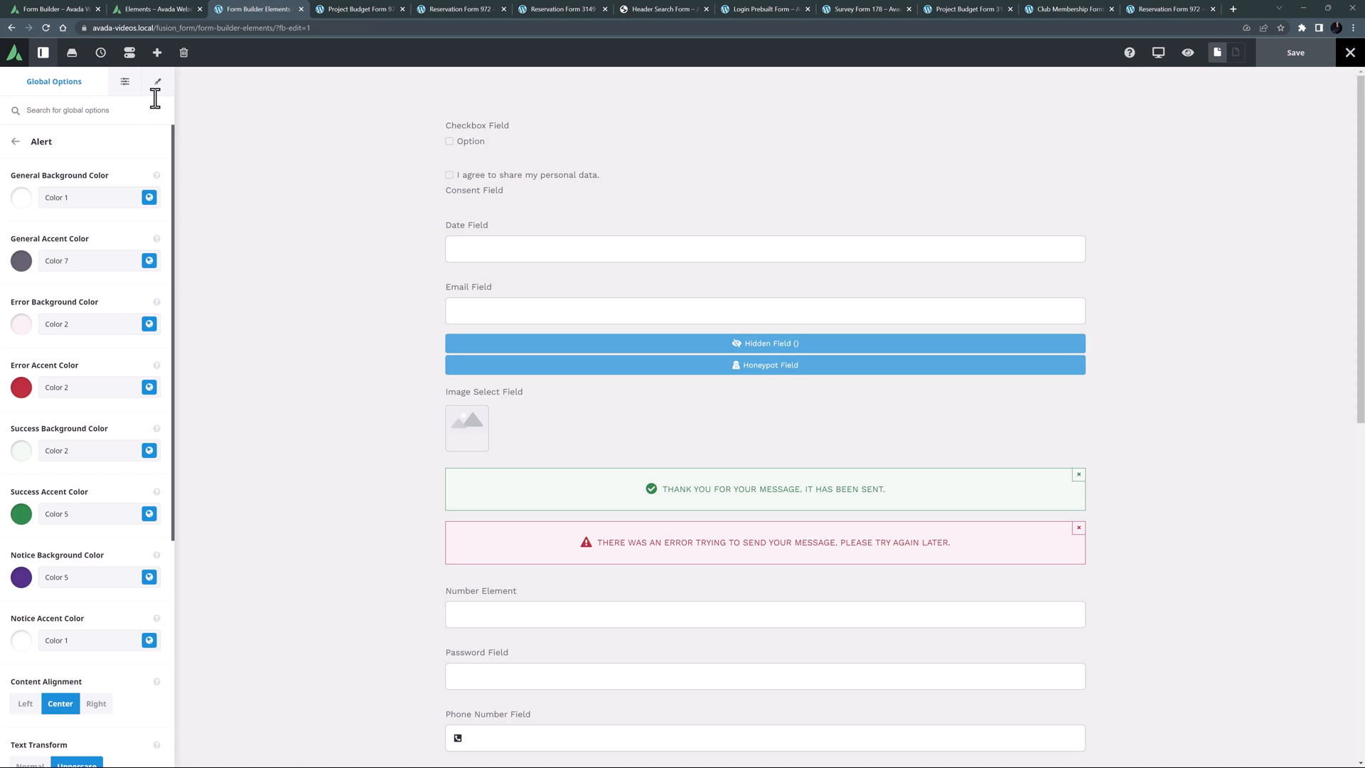
{"action": "mouse_move", "coordinate": [158, 82]}
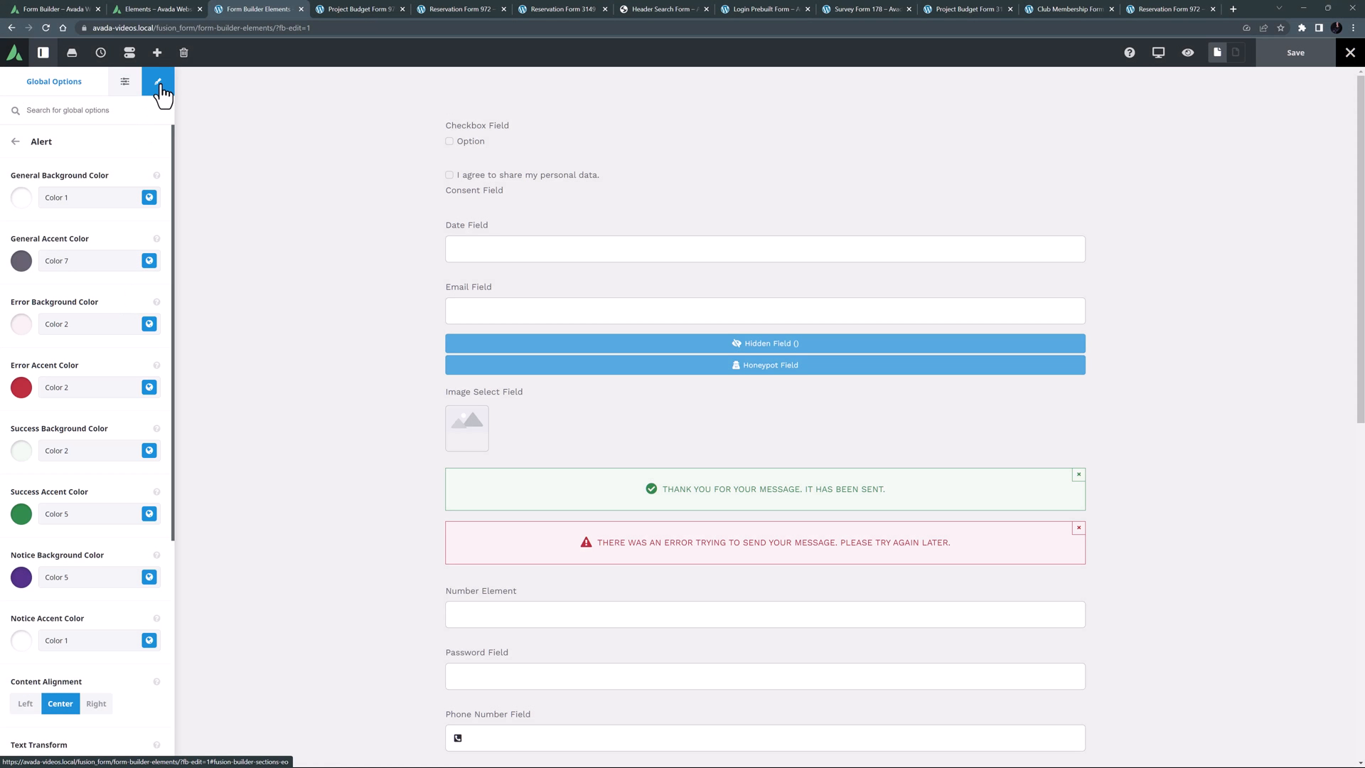
{"action": "mouse_move", "coordinate": [763, 614]}
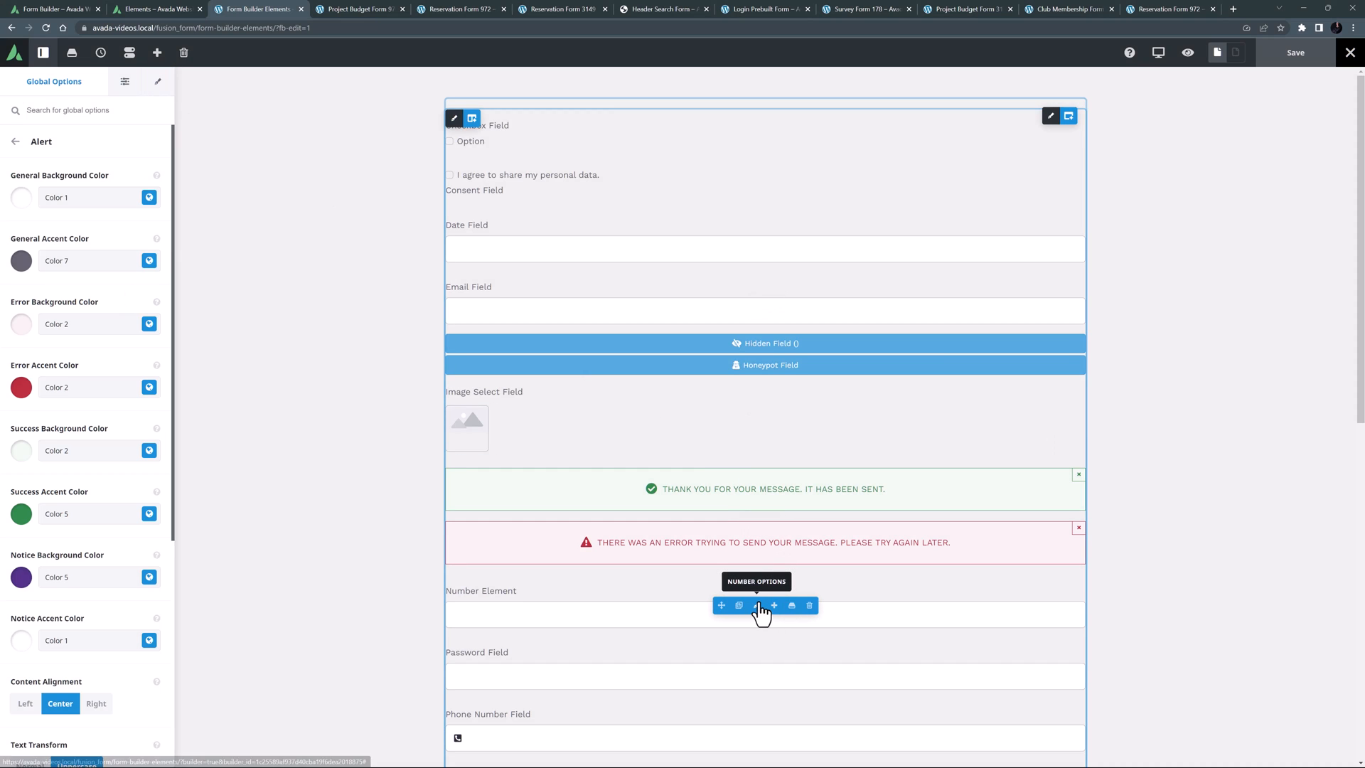
Review the Number element's options (min 0, max 100) and move on to the Password Field
{"action": "left_click", "coordinate": [738, 606]}
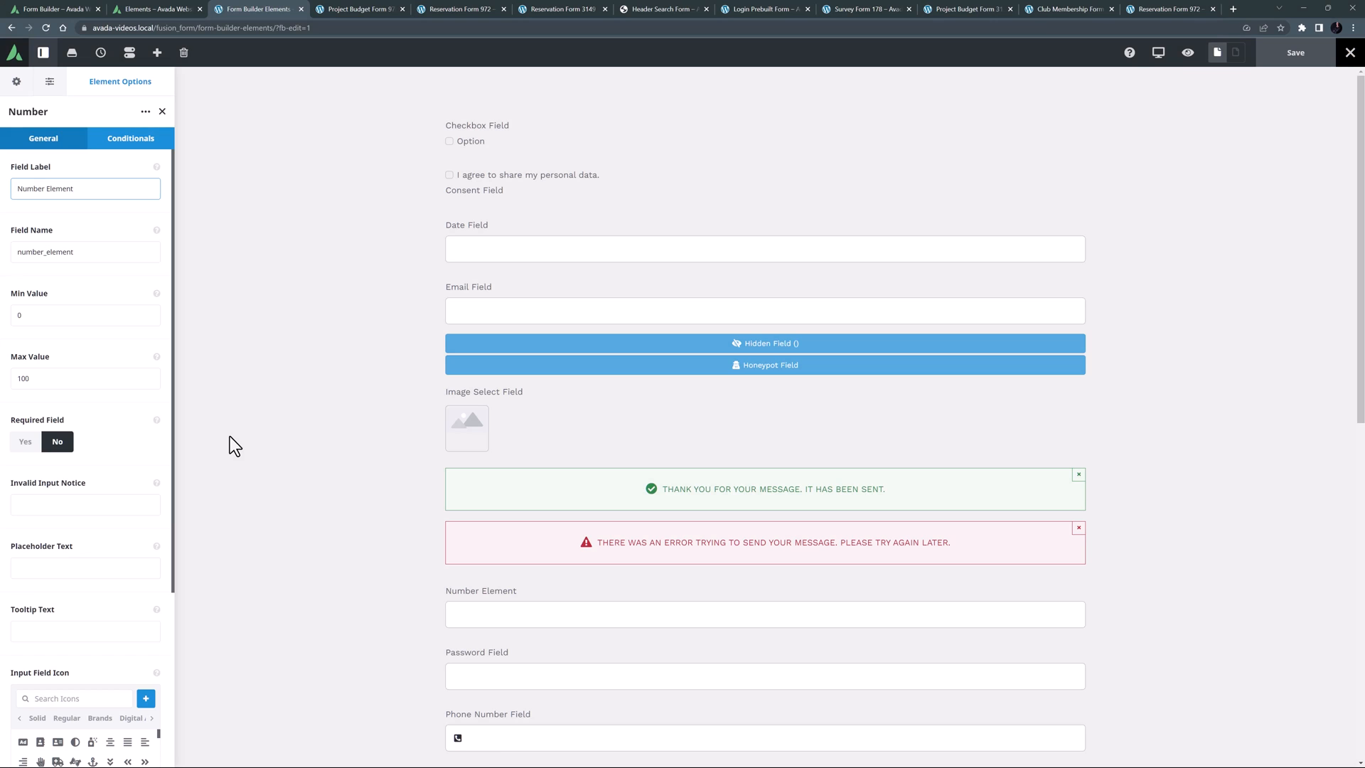
{"action": "mouse_move", "coordinate": [274, 502]}
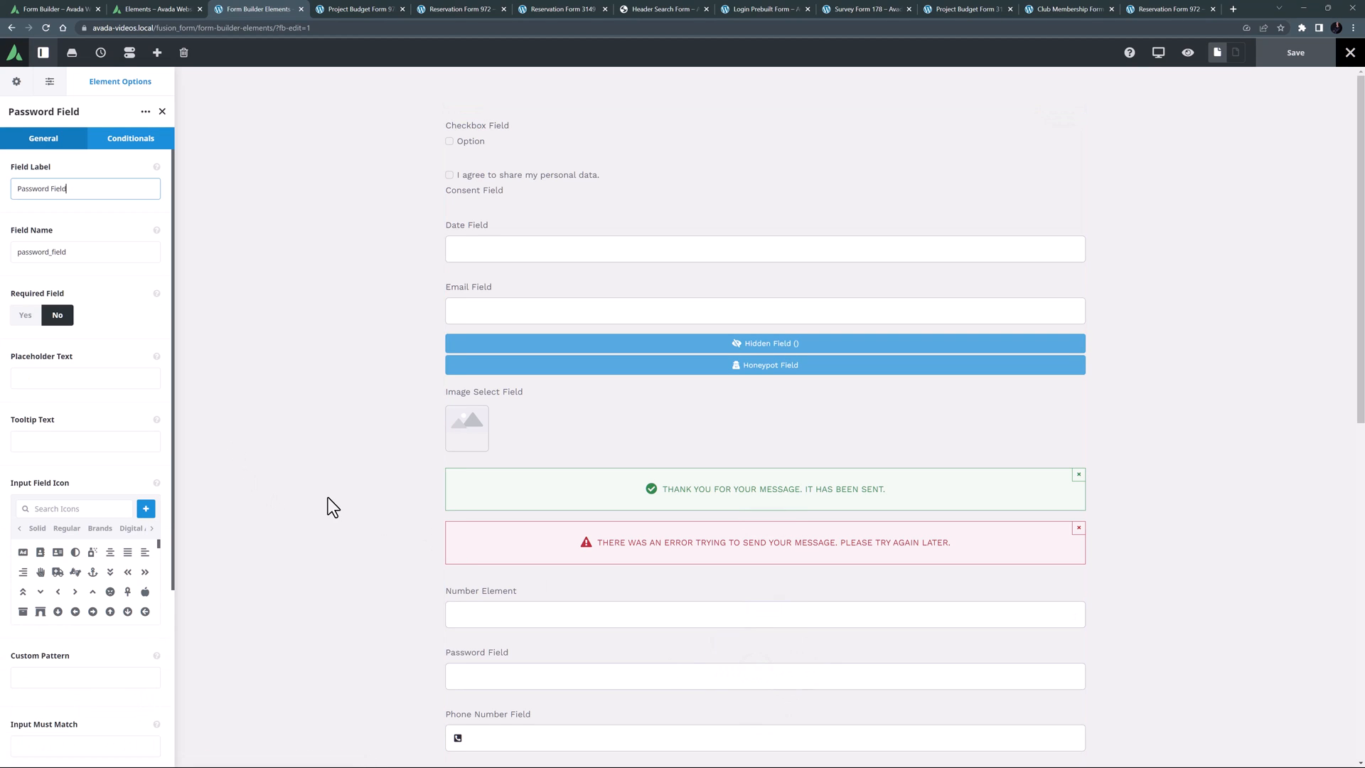
{"action": "scroll", "scroll_direction": "down", "scroll_amount": 3}
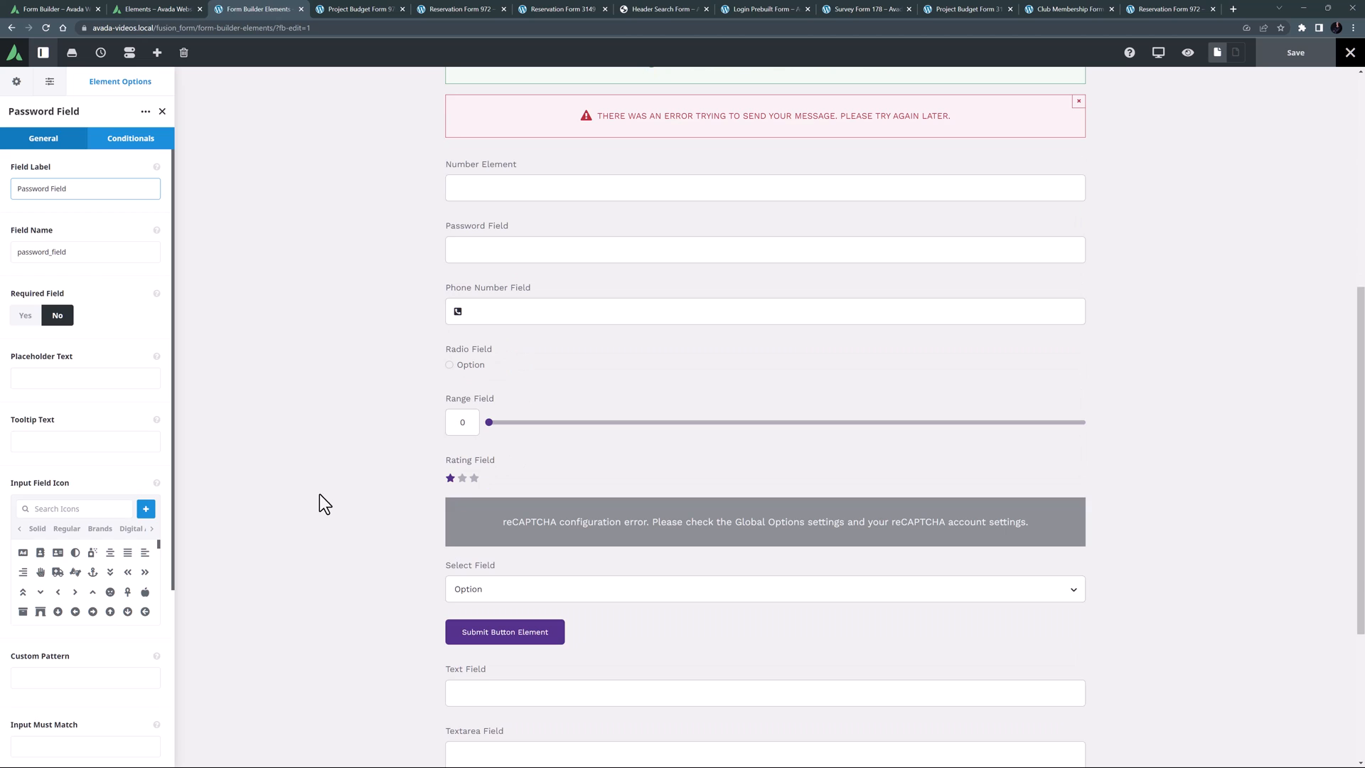
Try the live login form's username and masked password, then return to the demo form's Phone Number Field
{"action": "left_click", "coordinate": [765, 9]}
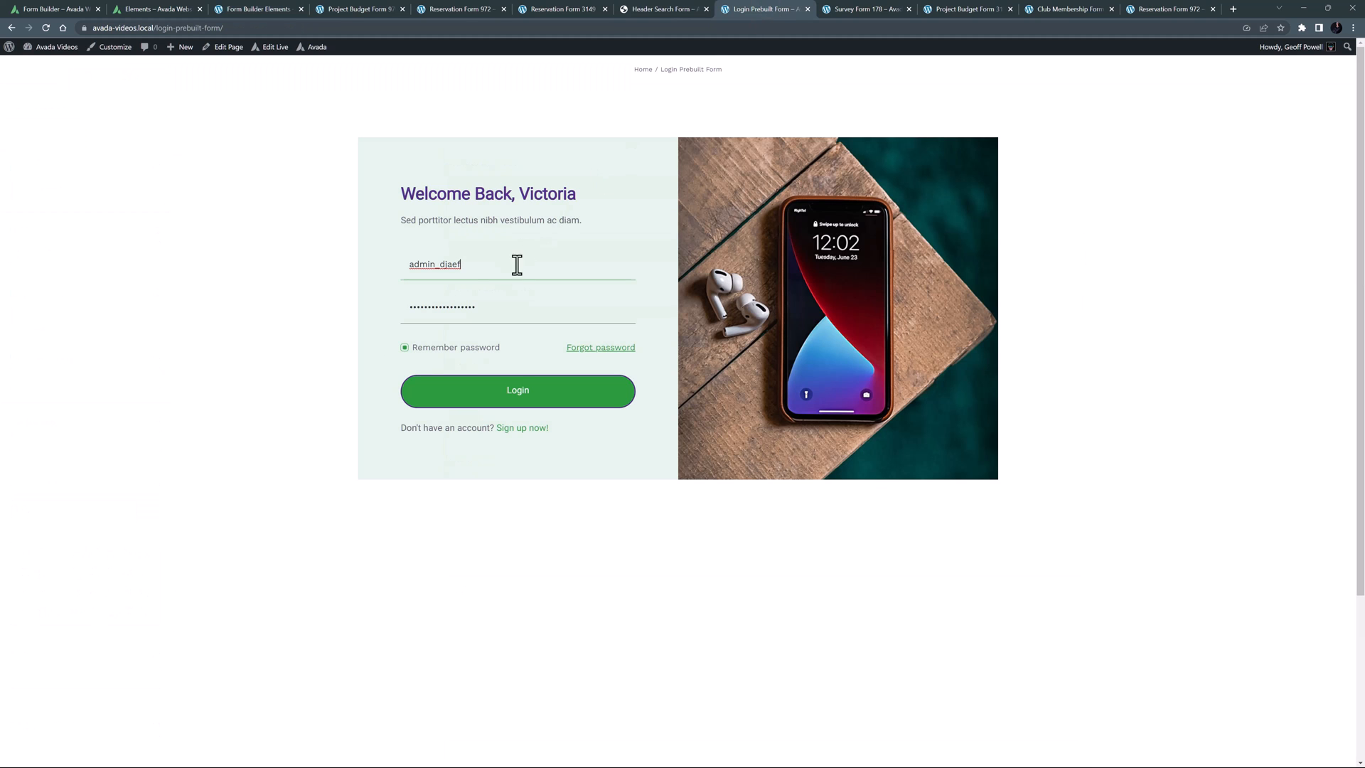
{"action": "left_click", "coordinate": [485, 306]}
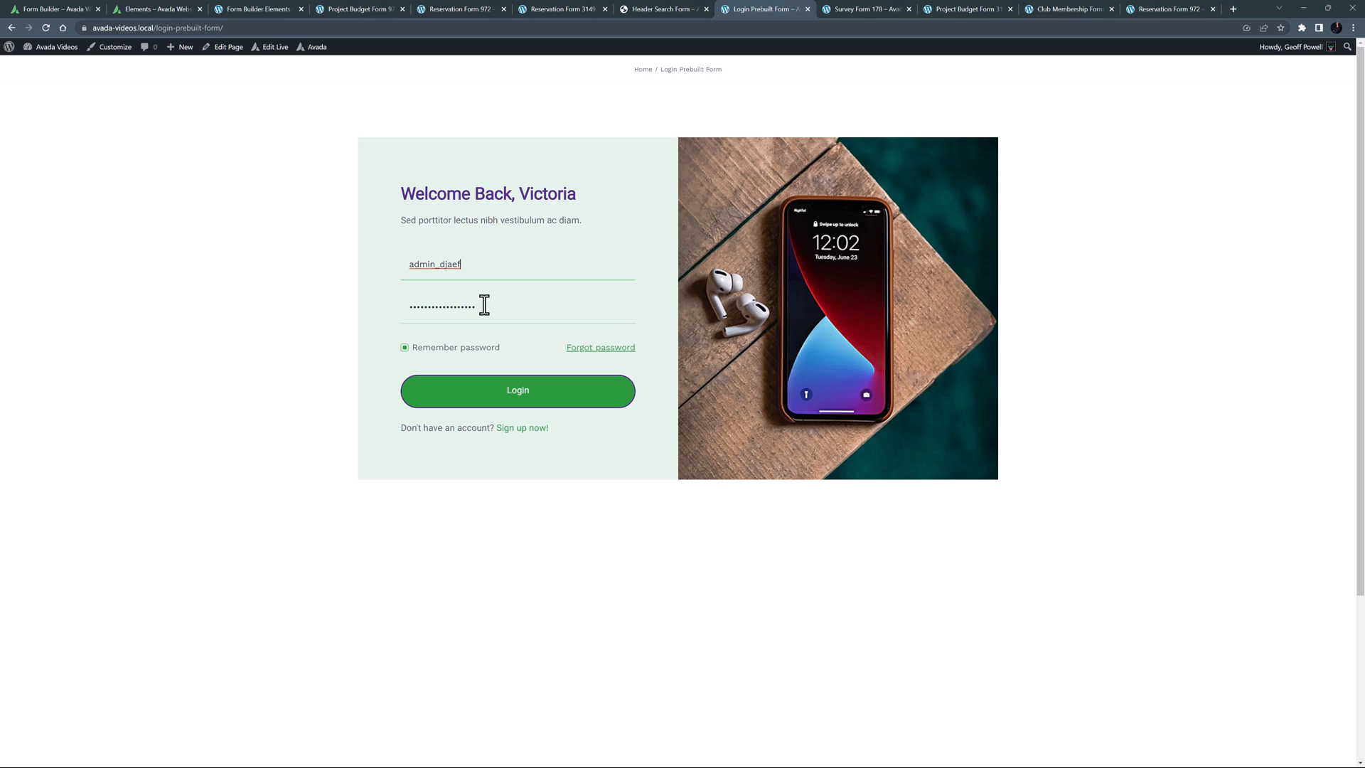
{"action": "mouse_move", "coordinate": [291, 8]}
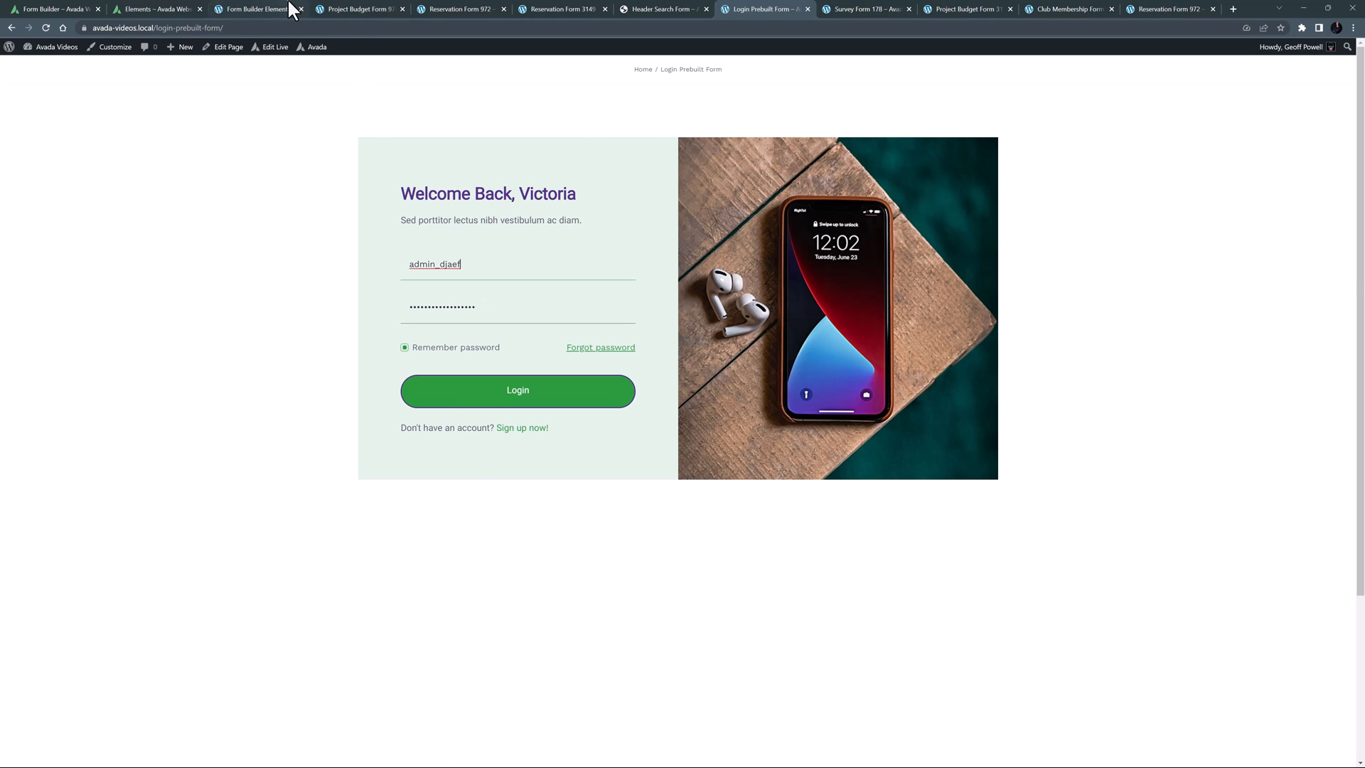
{"action": "left_click", "coordinate": [253, 9]}
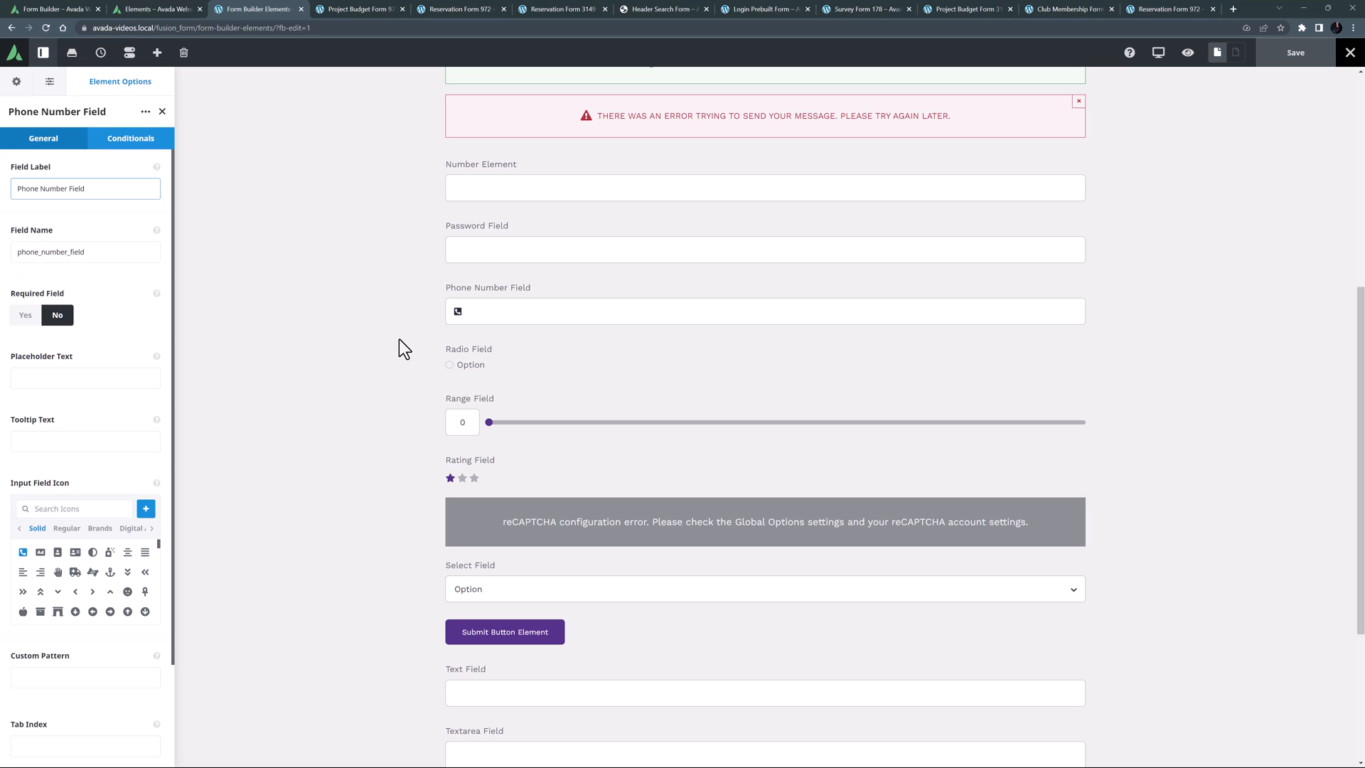
Review the Phone Number and Radio Field labels, then bring up the survey form's satisfaction radios
{"action": "left_click", "coordinate": [85, 188]}
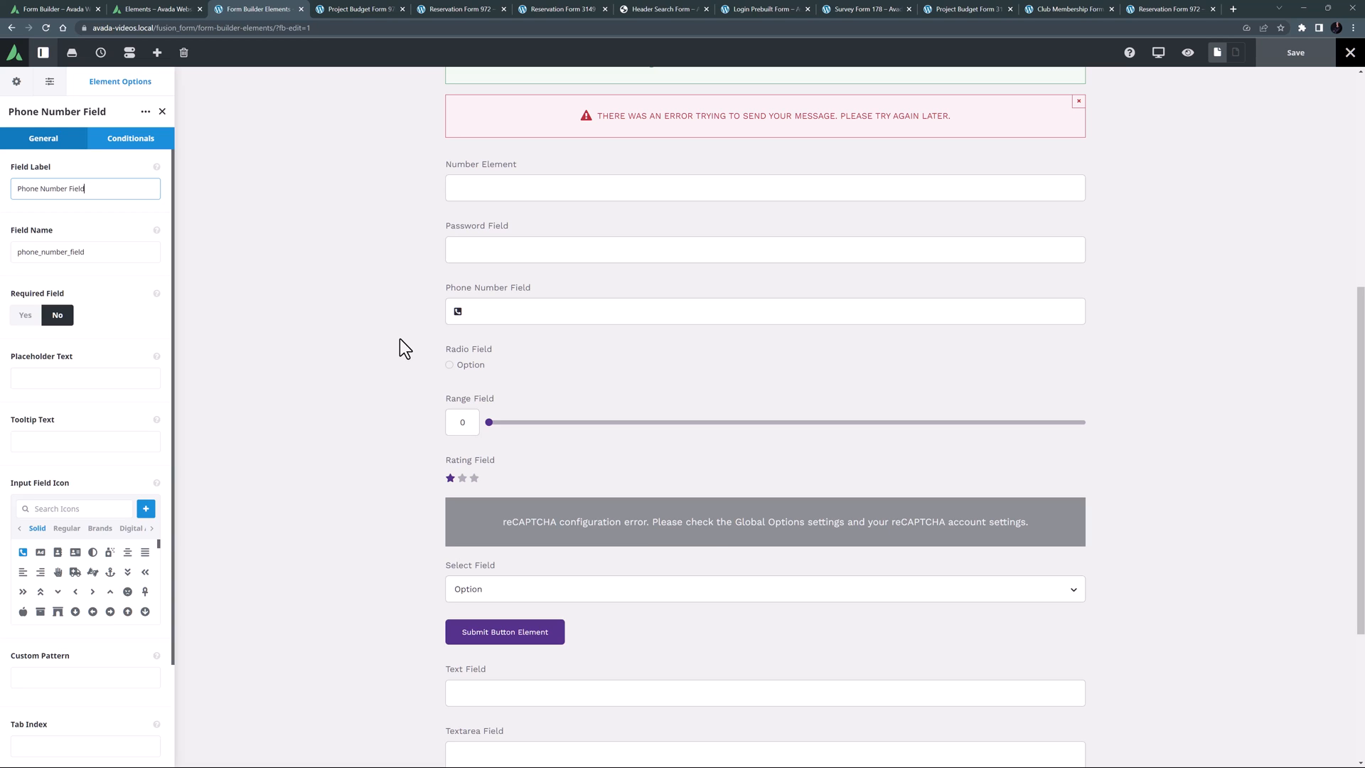
{"action": "mouse_move", "coordinate": [752, 348]}
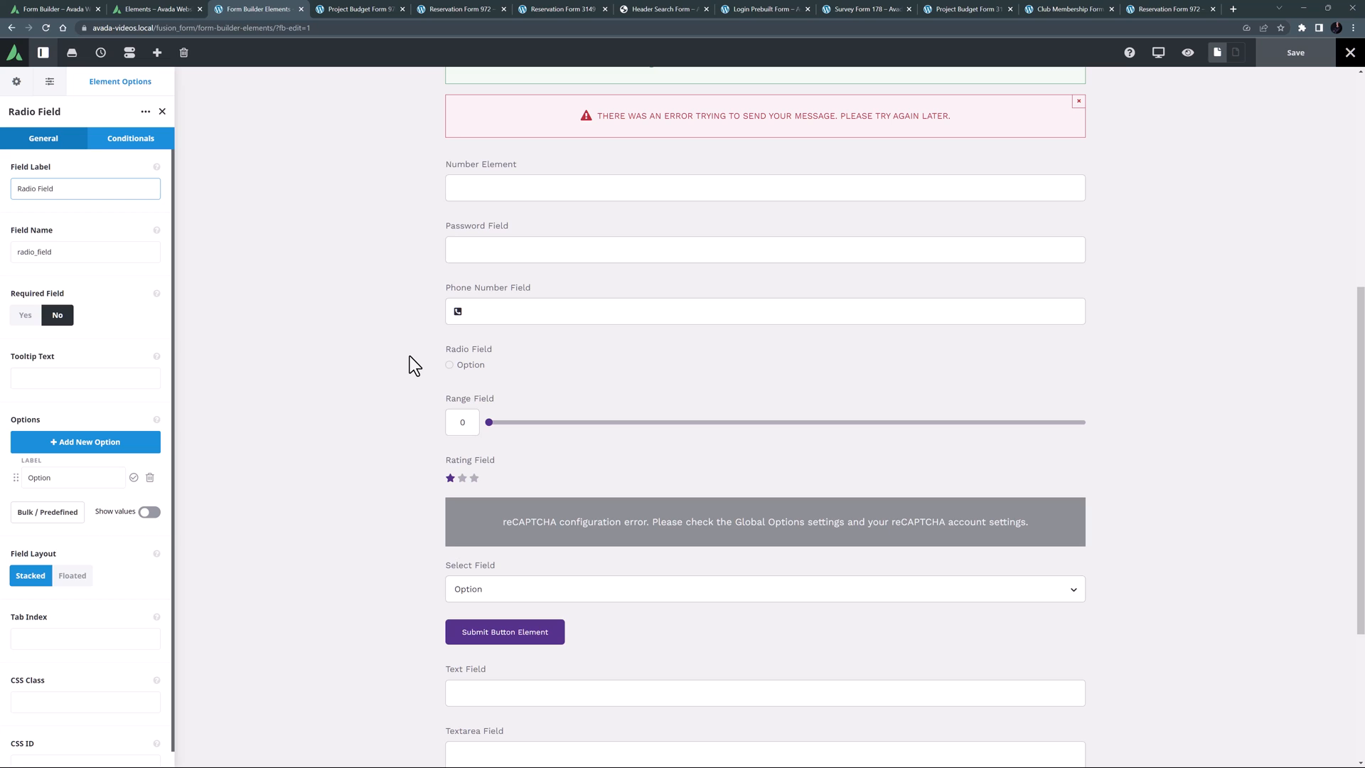
{"action": "left_click", "coordinate": [85, 188]}
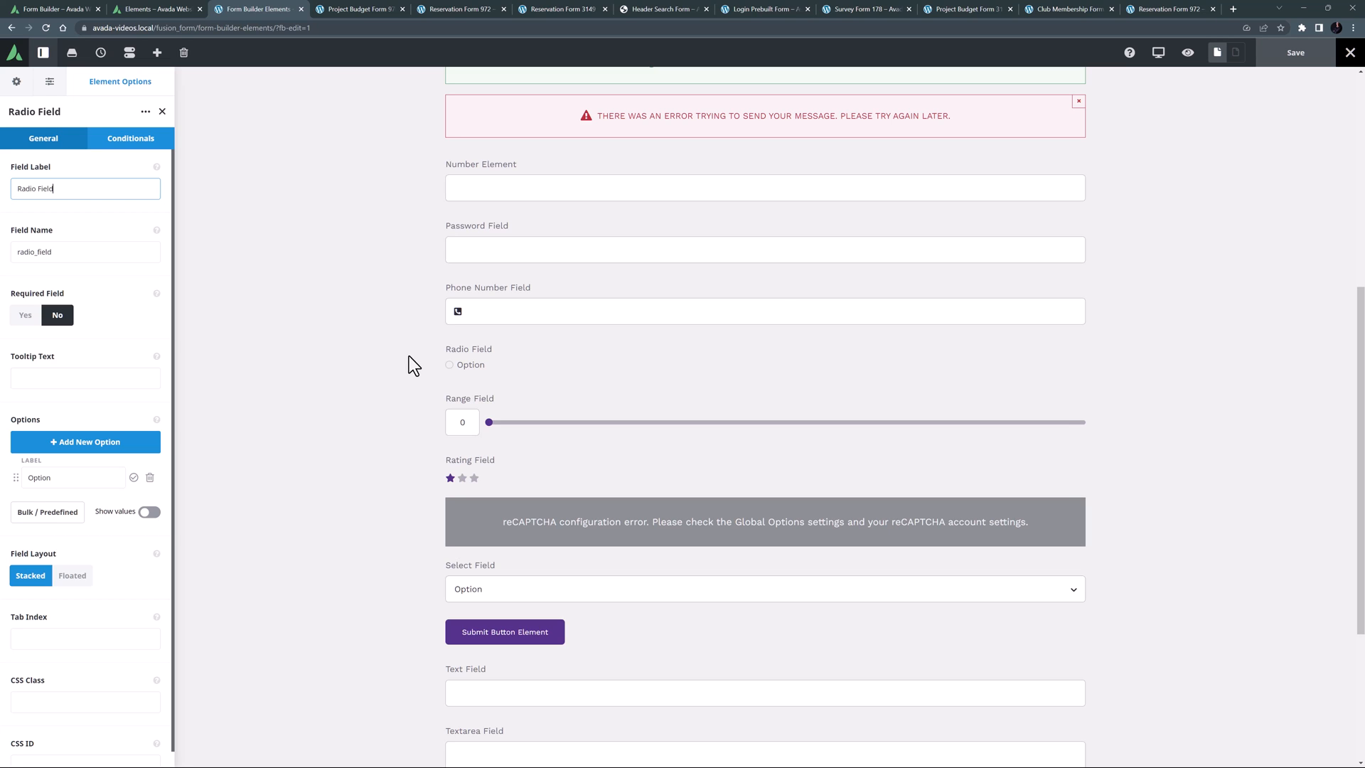
{"action": "left_click", "coordinate": [857, 9]}
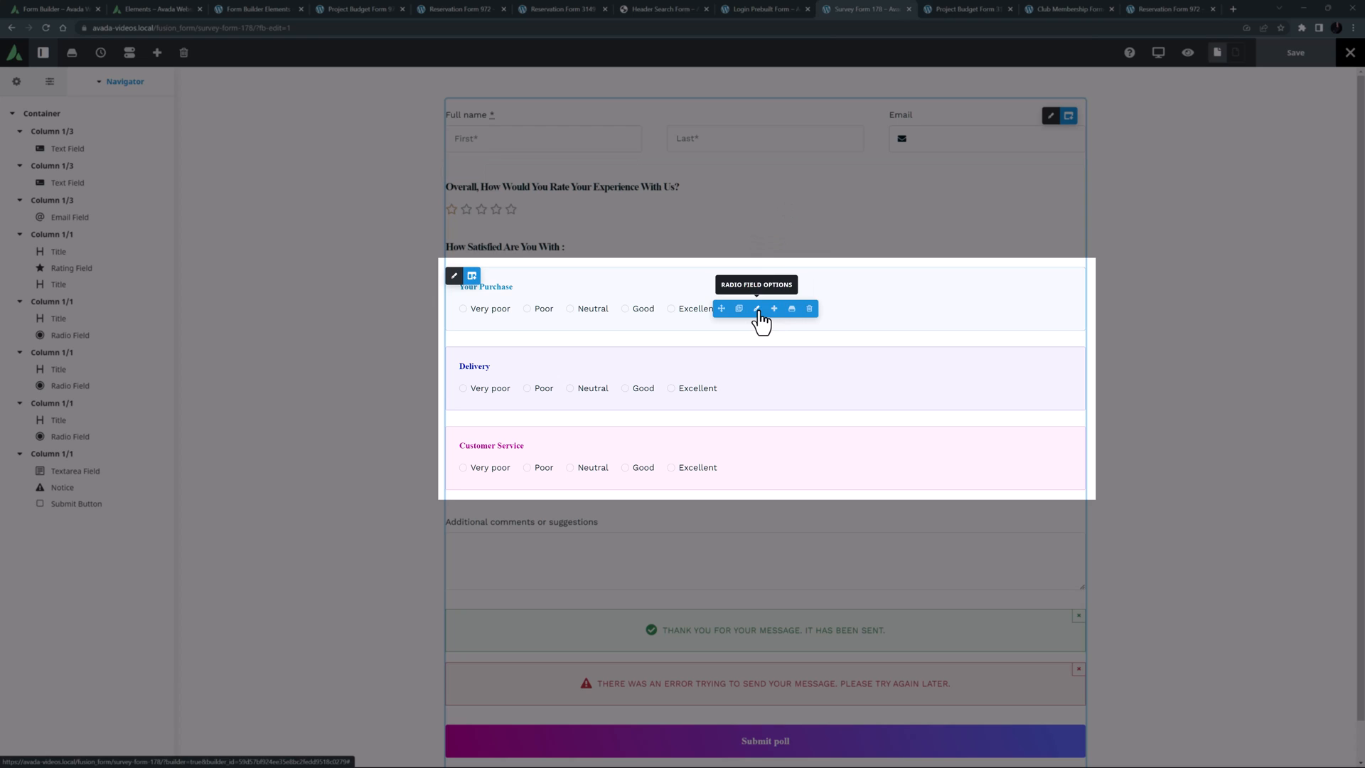
Return to the demo form and show the Range Field's settings (min 0, max 100)
{"action": "left_click", "coordinate": [756, 309]}
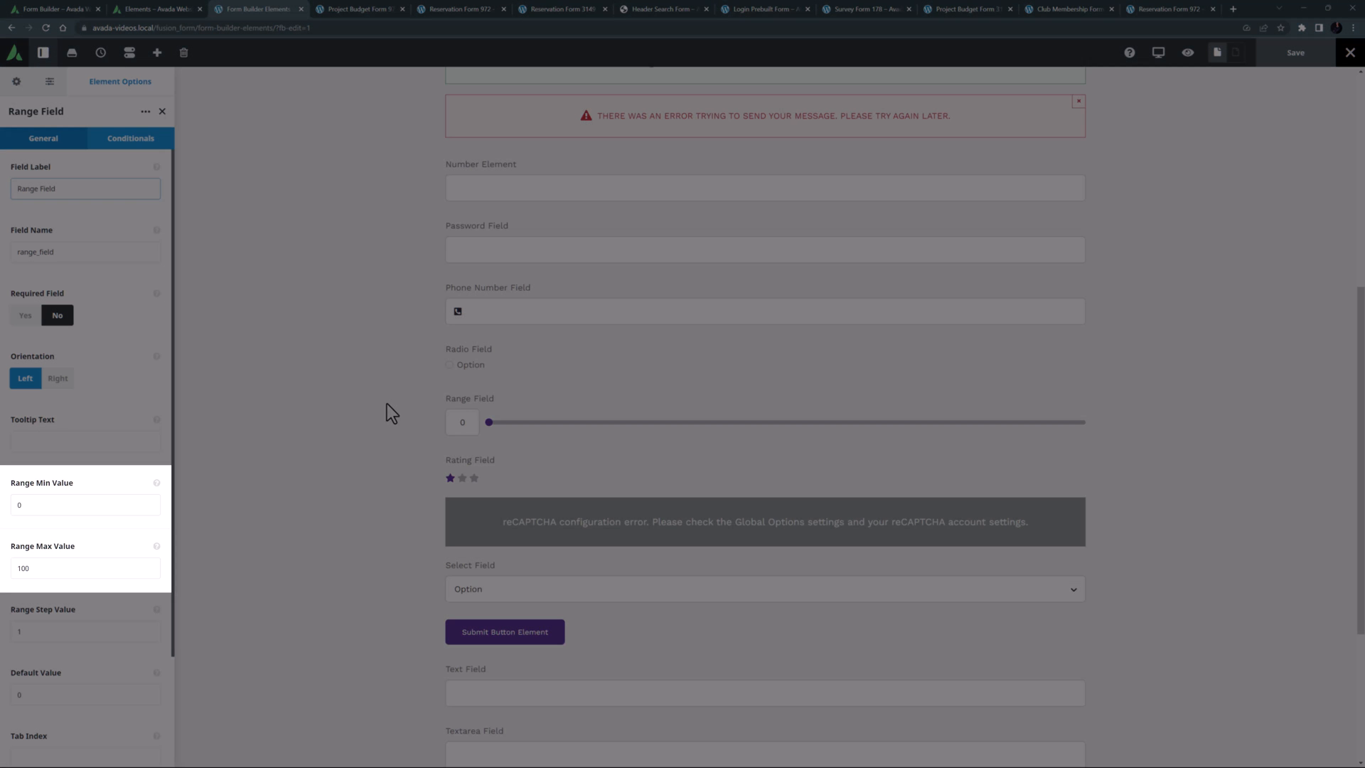
Review the Range Field's label and options, then bring up the project budget form example
{"action": "scroll", "scroll_direction": "down", "scroll_amount": 3}
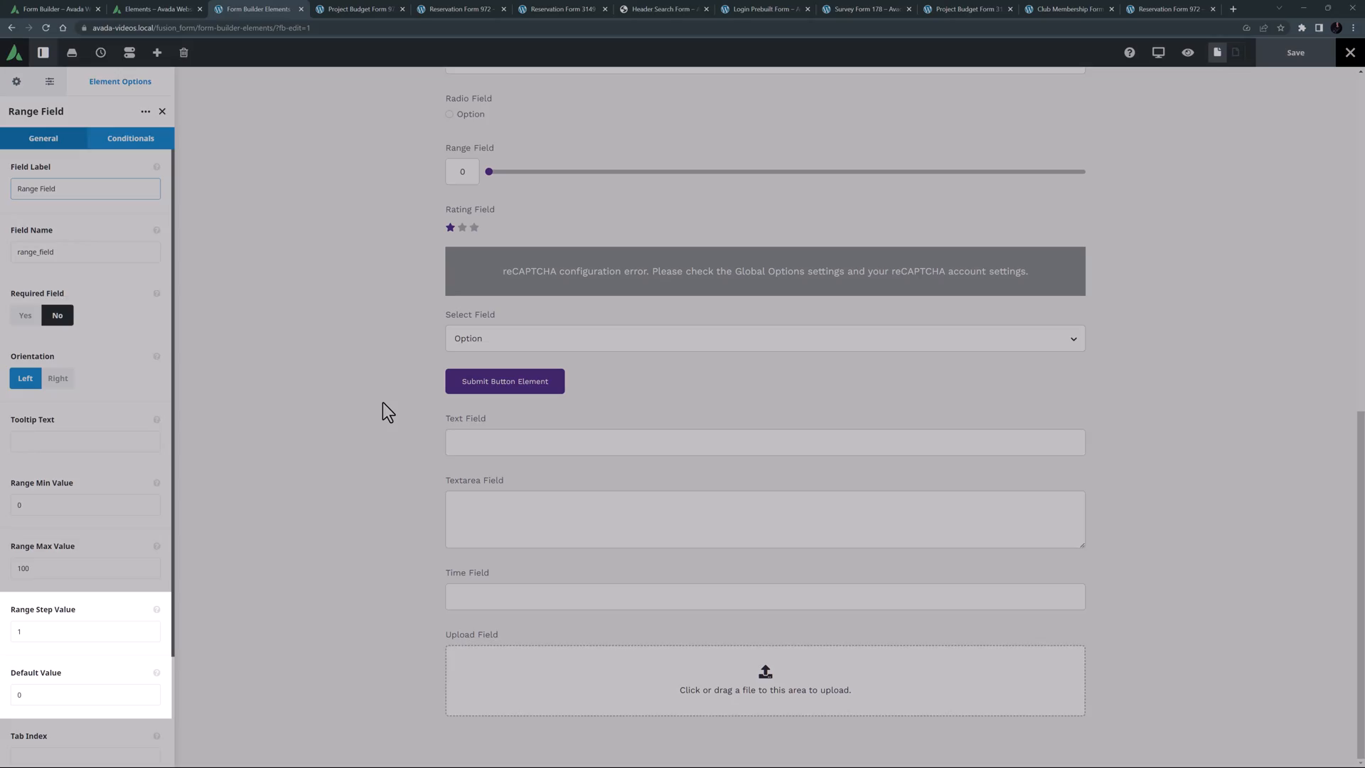
{"action": "left_click", "coordinate": [84, 188]}
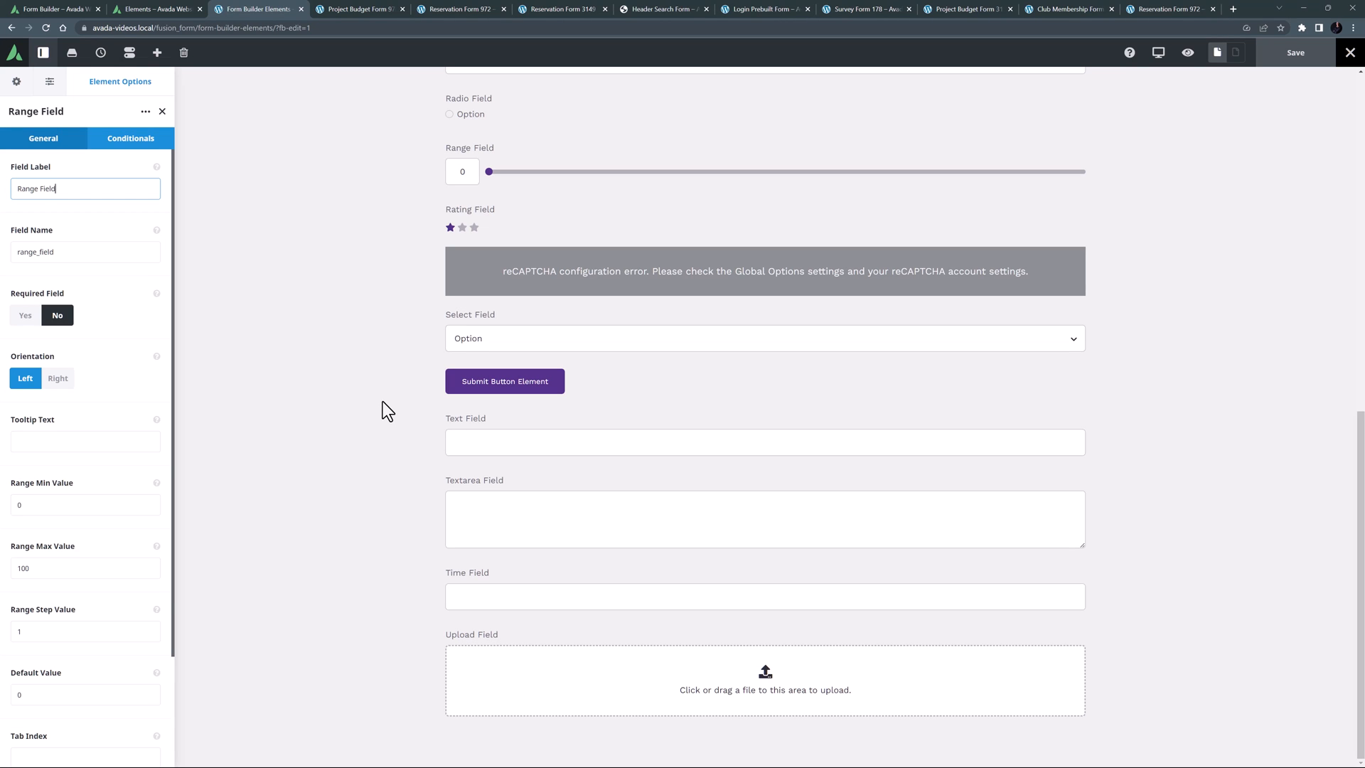
{"action": "mouse_move", "coordinate": [296, 428]}
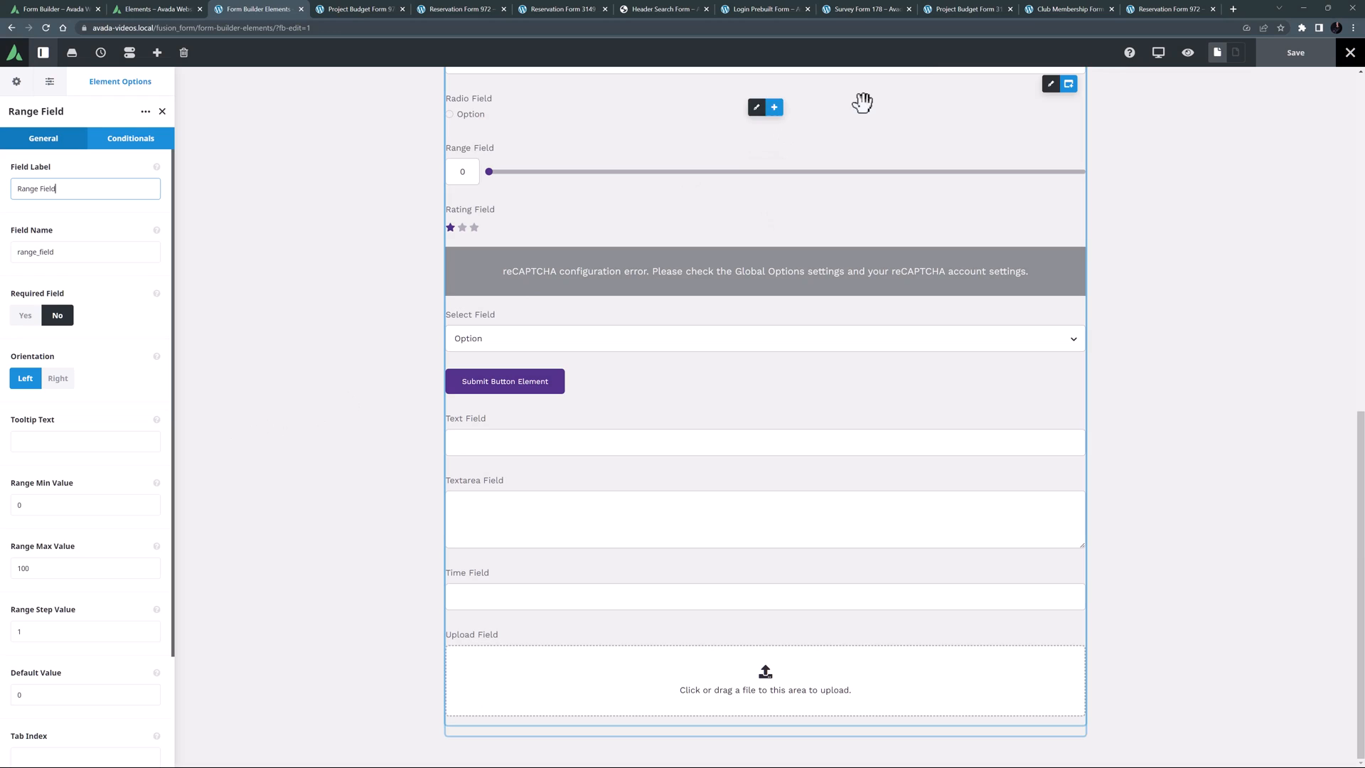
{"action": "left_click", "coordinate": [967, 9]}
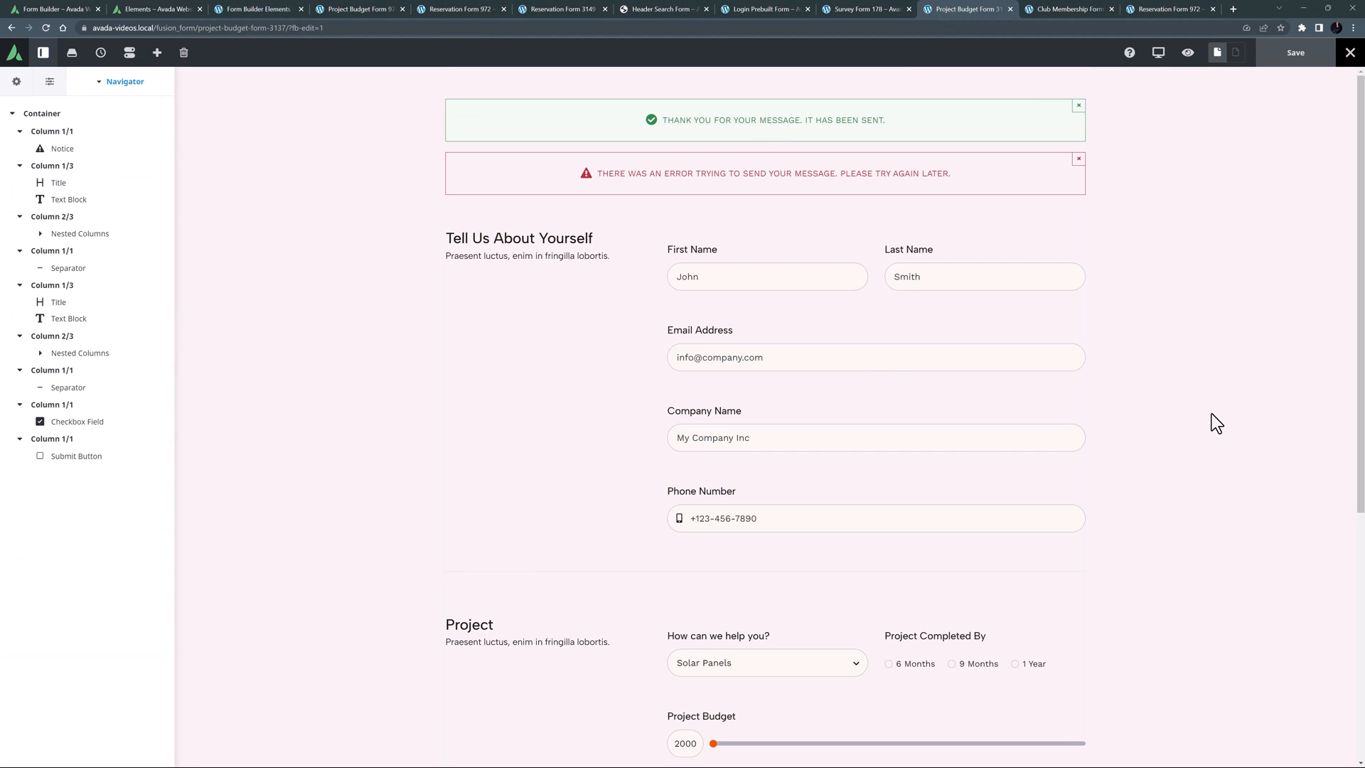
View the Project Budget slider at 2000, then return to the demo form for the Rating Field
{"action": "scroll", "scroll_direction": "down", "scroll_amount": 3}
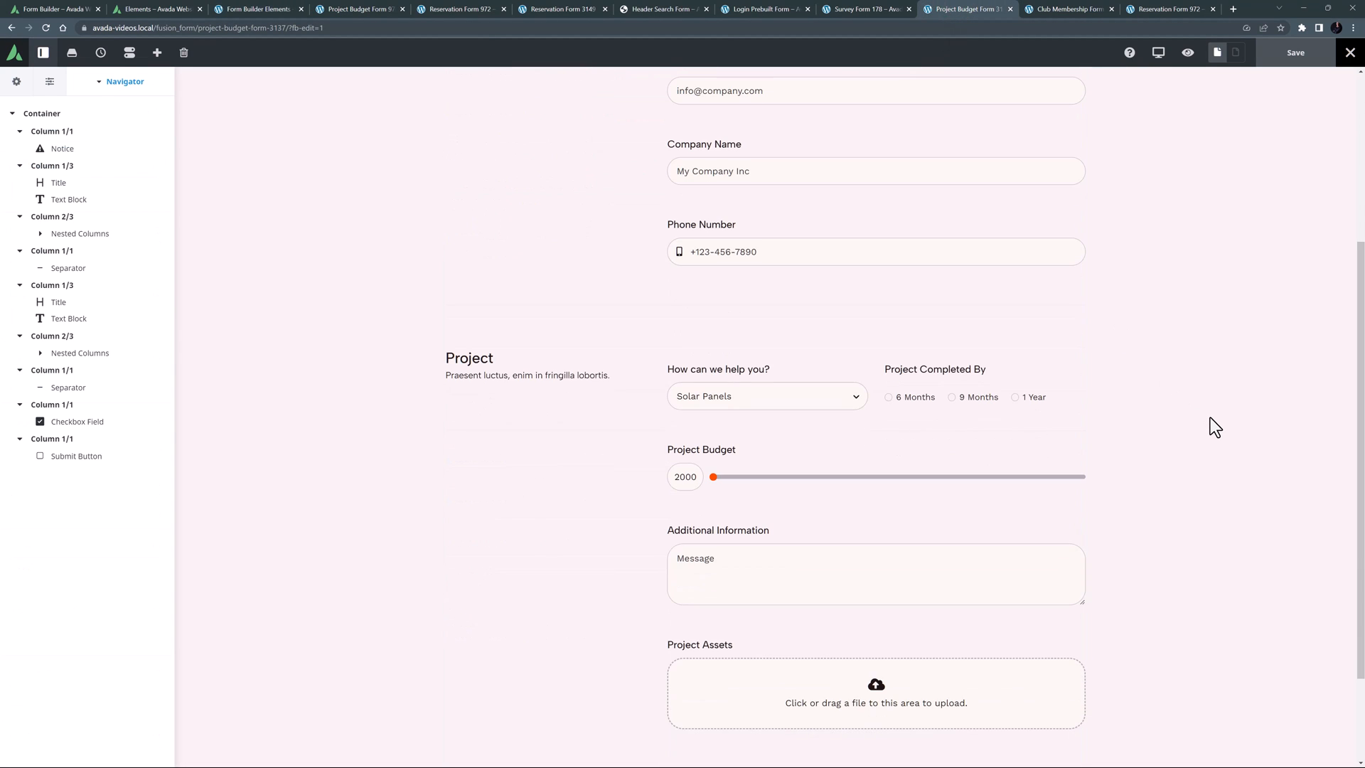
{"action": "left_click", "coordinate": [701, 477]}
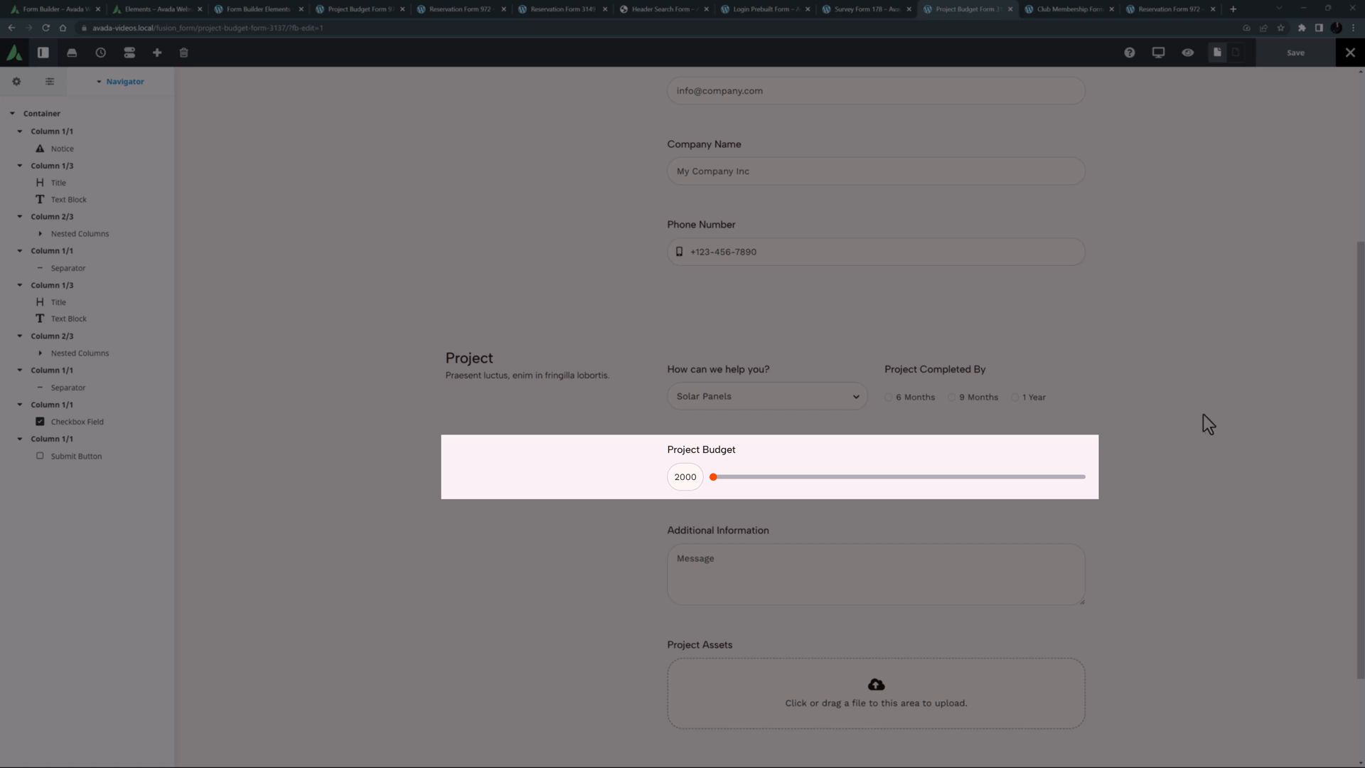
{"action": "left_click", "coordinate": [257, 8]}
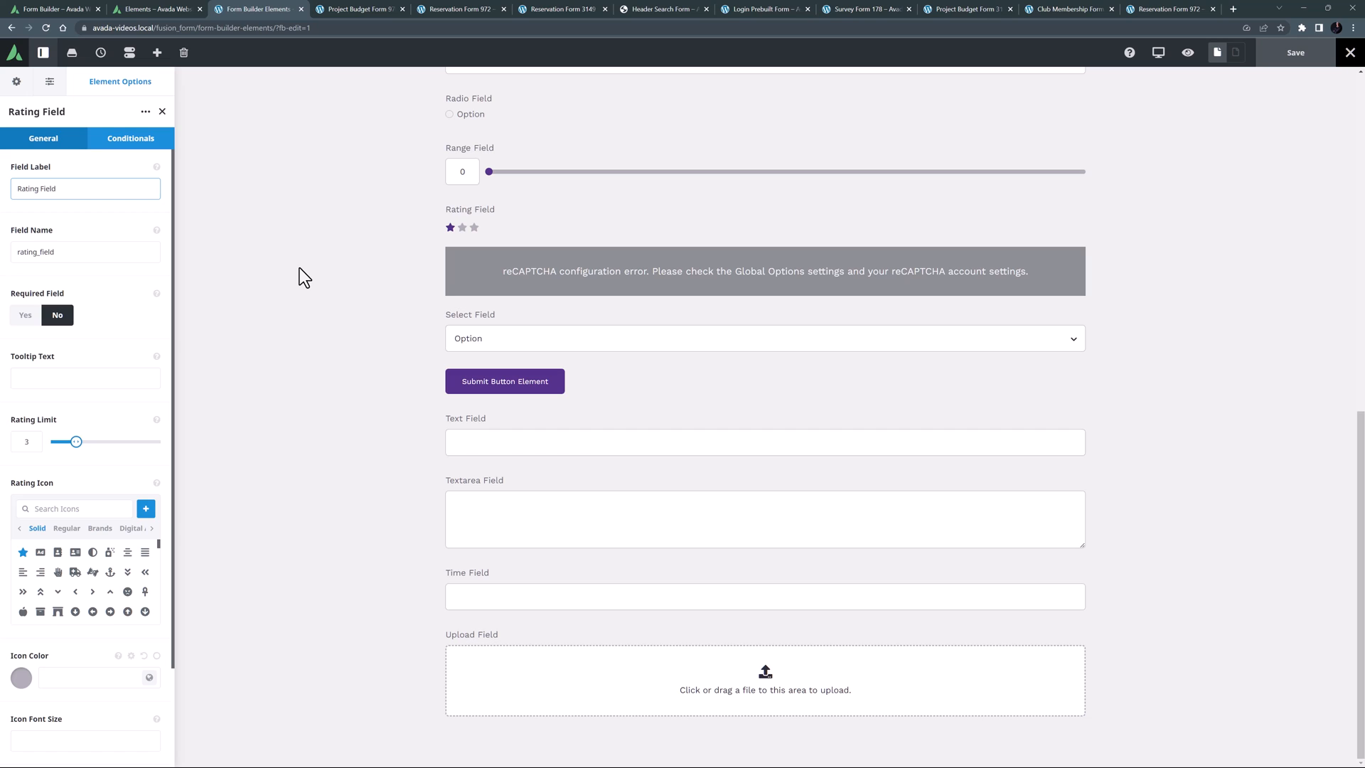
{"action": "left_click", "coordinate": [84, 188]}
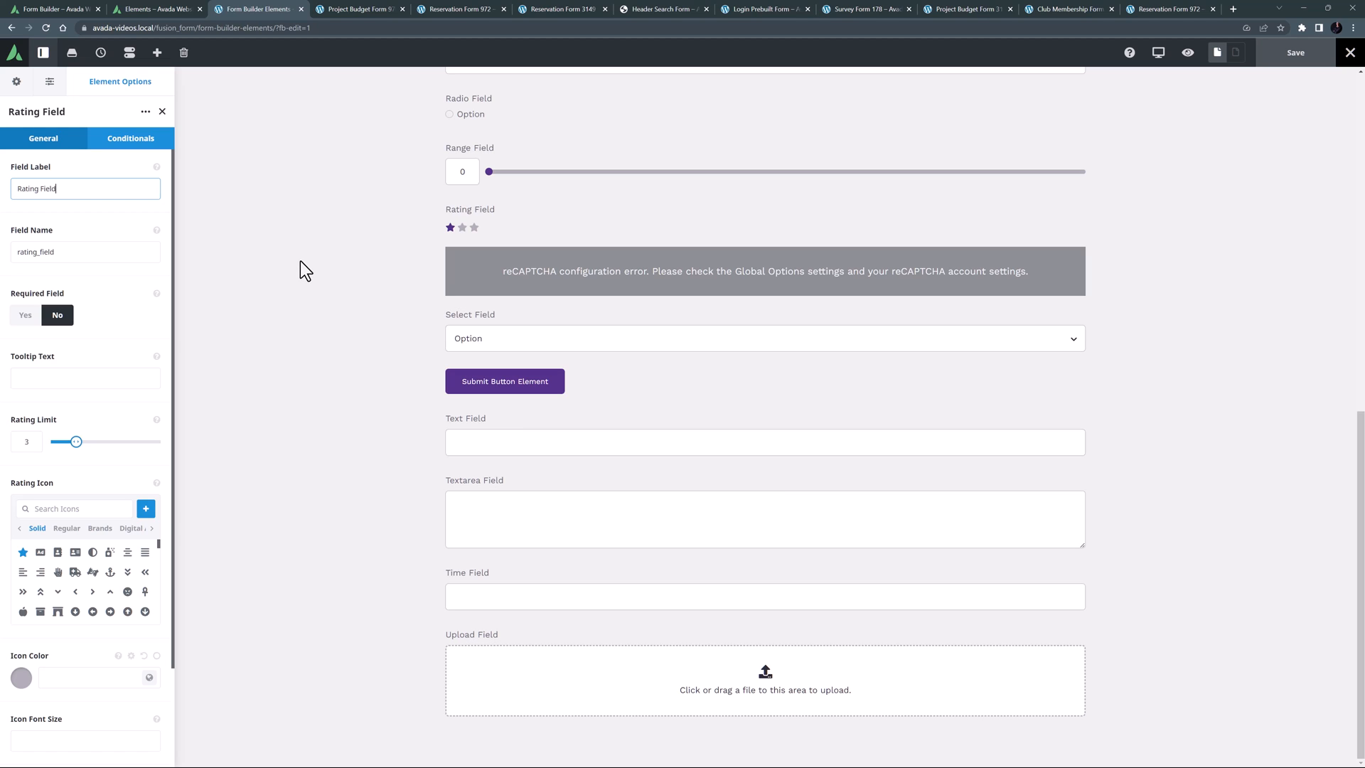
{"action": "left_click", "coordinate": [862, 9]}
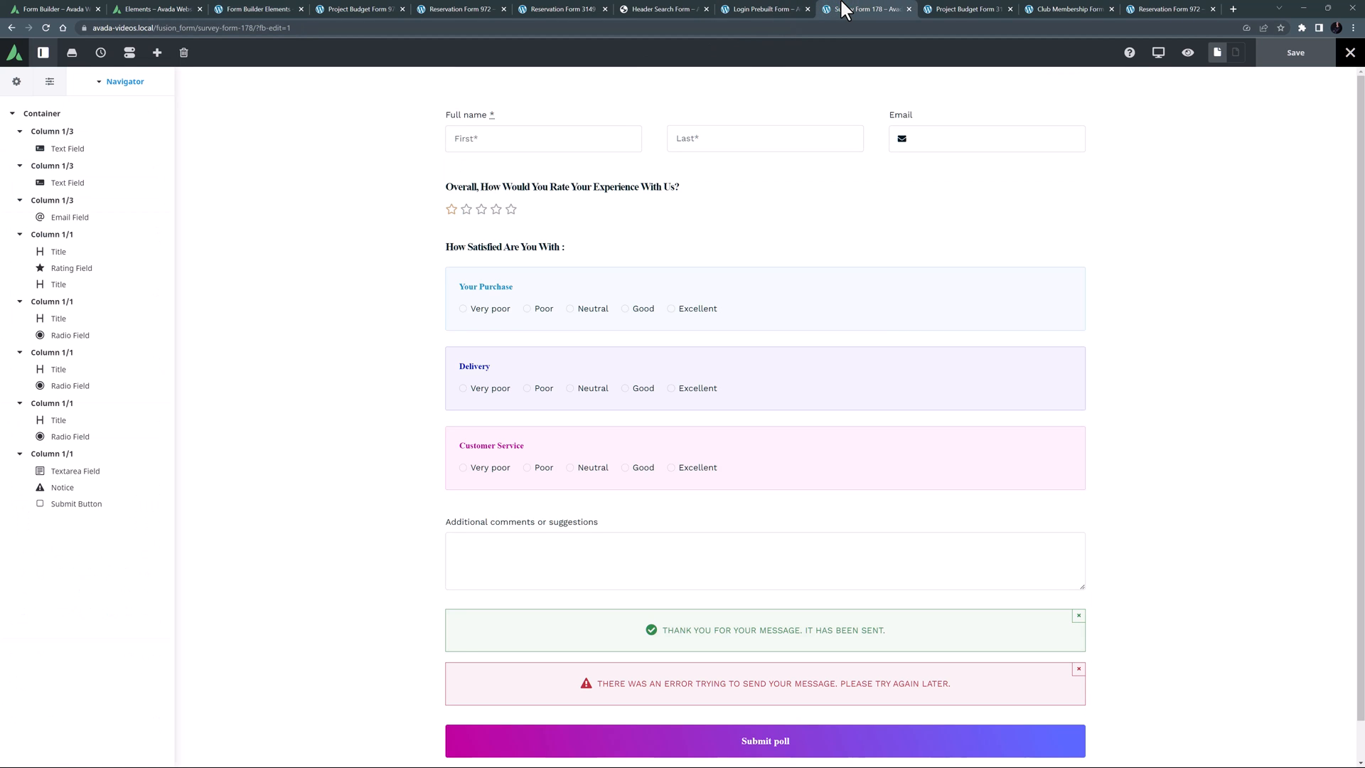
{"action": "left_click", "coordinate": [562, 198]}
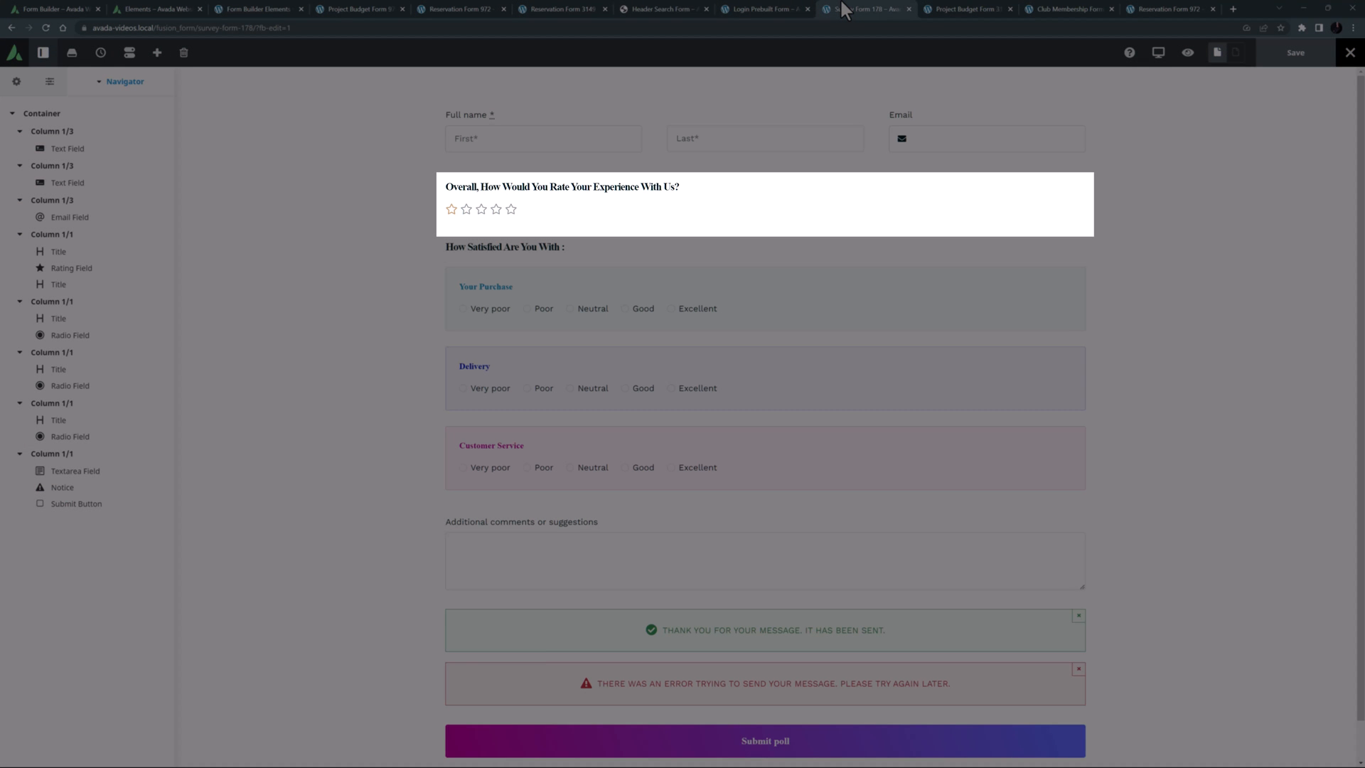
{"action": "left_click", "coordinate": [255, 9]}
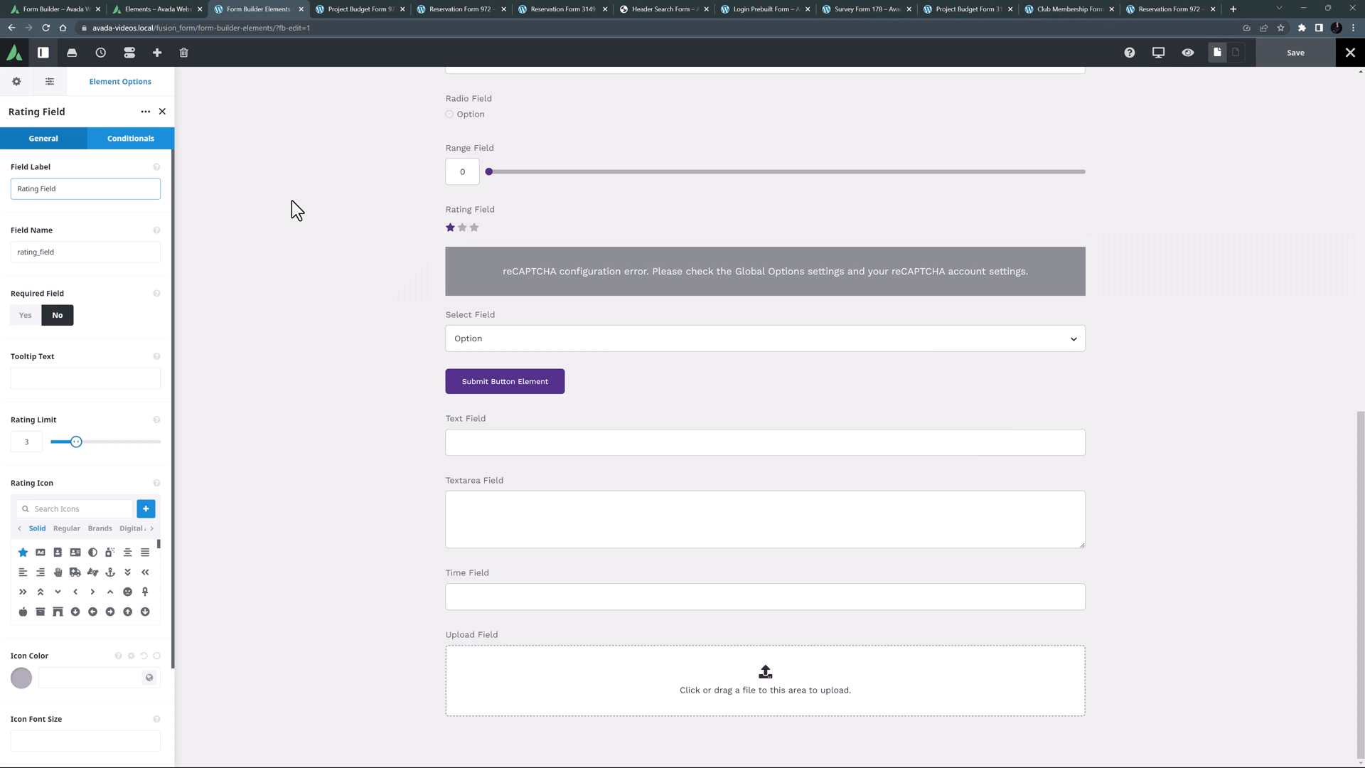
Configure Google reCAPTCHA v3 with site and secret keys, then return to the Rating Field settings
{"action": "left_click", "coordinate": [85, 188]}
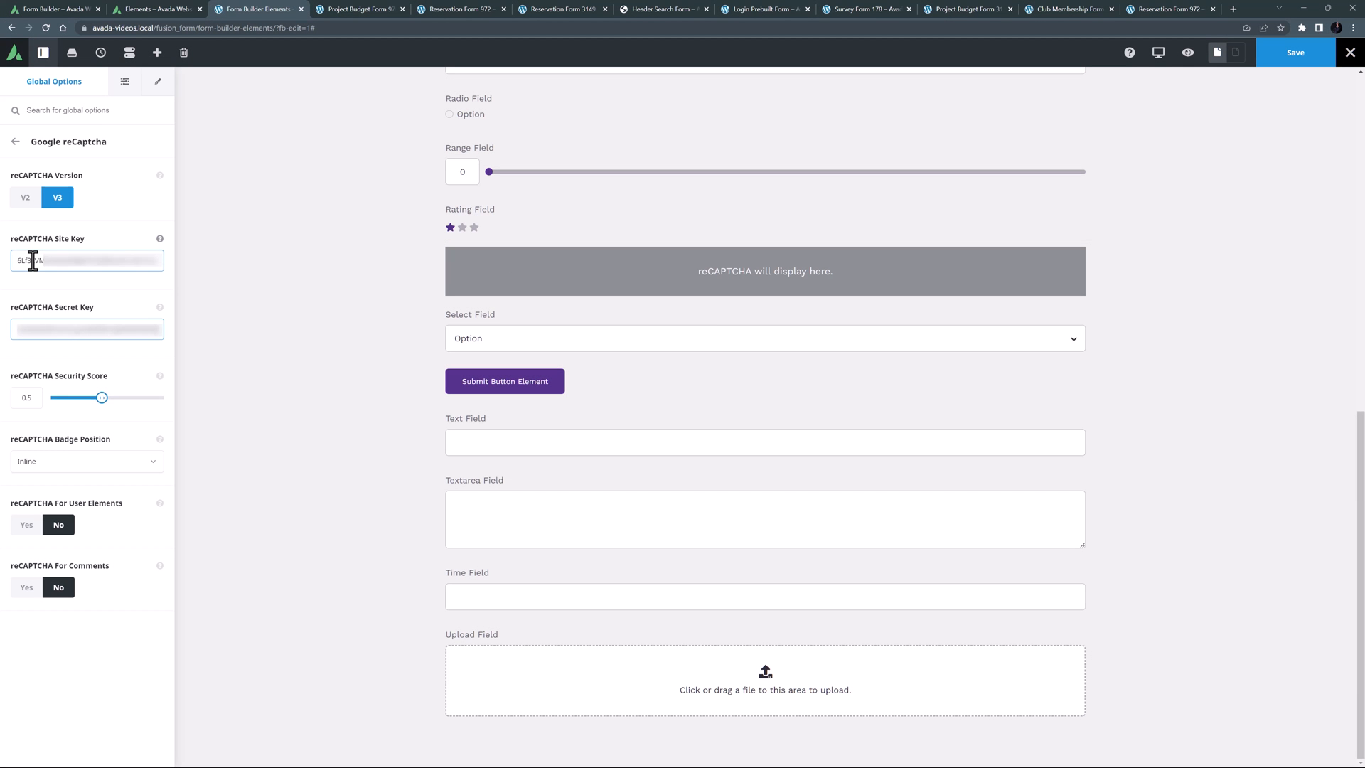
{"action": "left_click", "coordinate": [468, 227]}
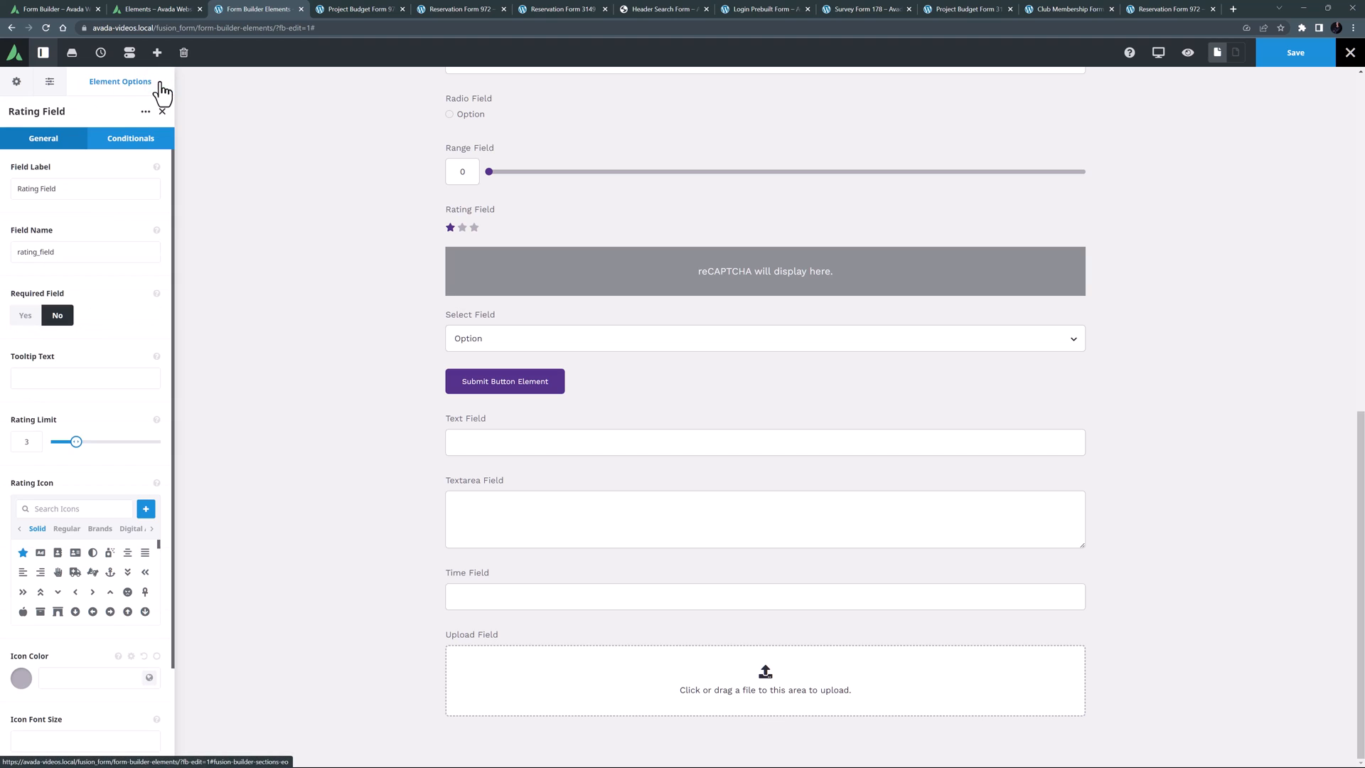
{"action": "mouse_move", "coordinate": [174, 400]}
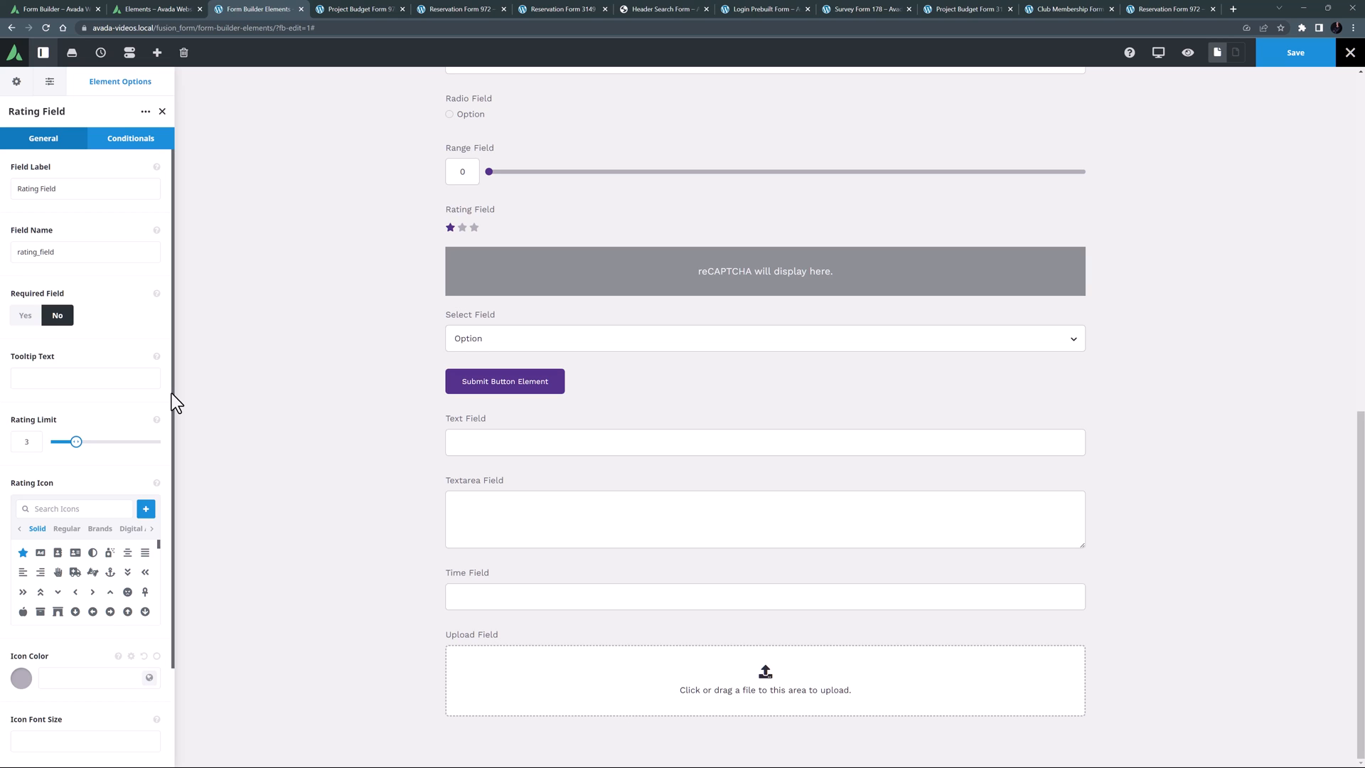
{"action": "mouse_move", "coordinate": [705, 350]}
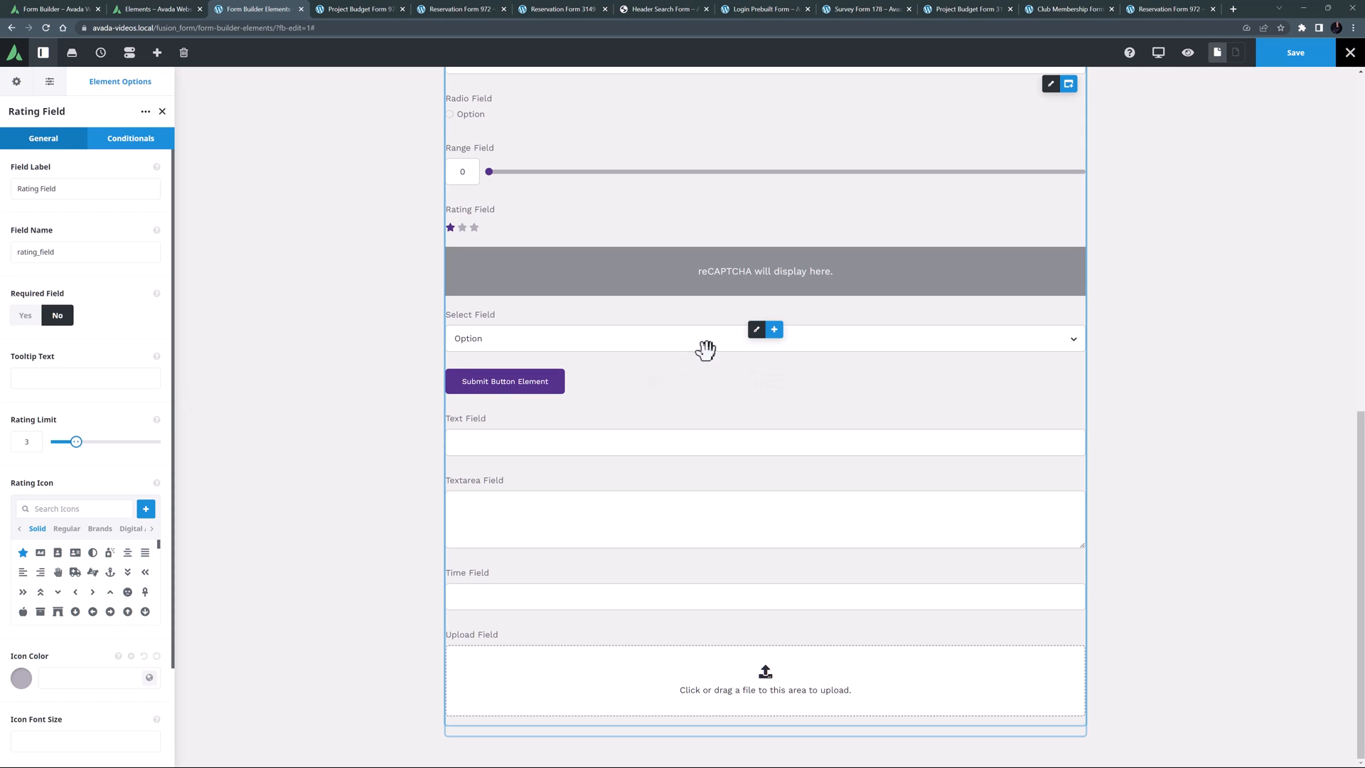
Review the Select Field's label and general options
{"action": "left_click", "coordinate": [755, 329]}
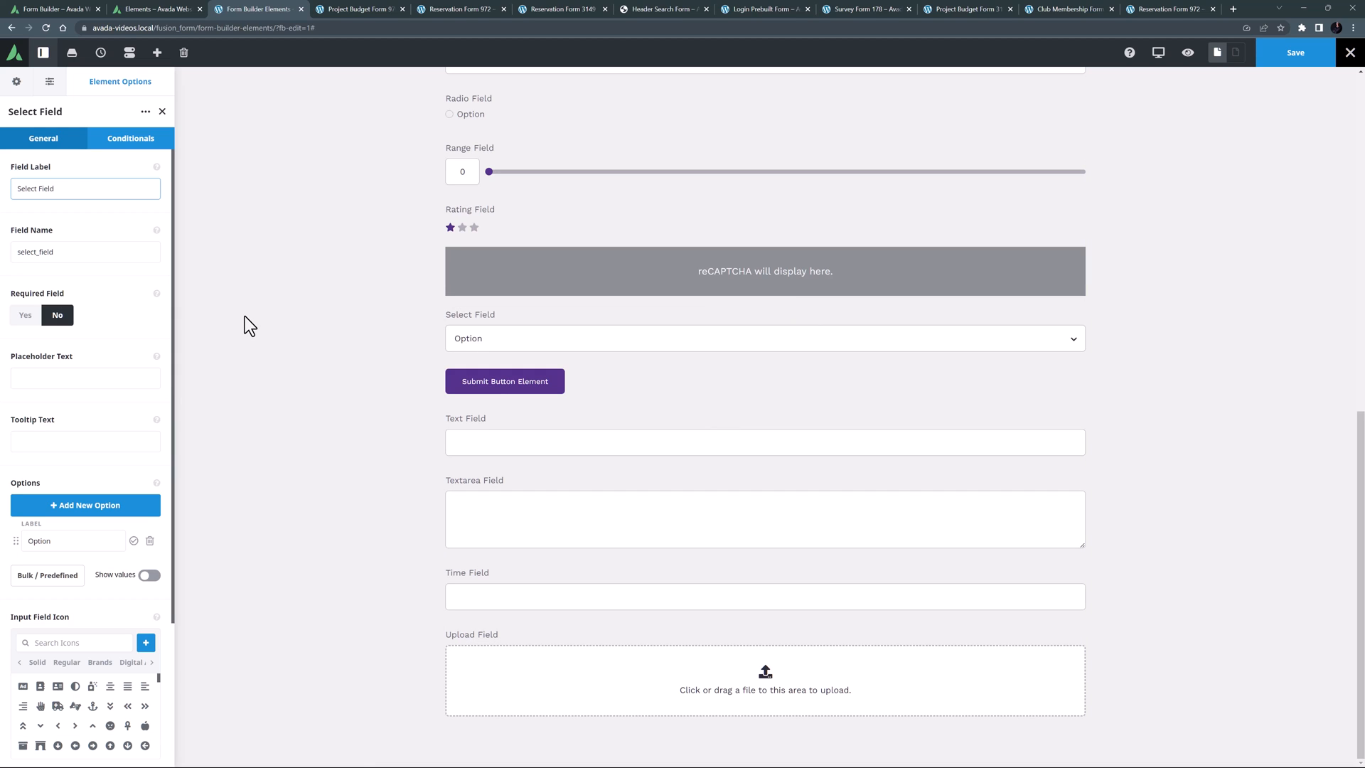
{"action": "left_click", "coordinate": [84, 187]}
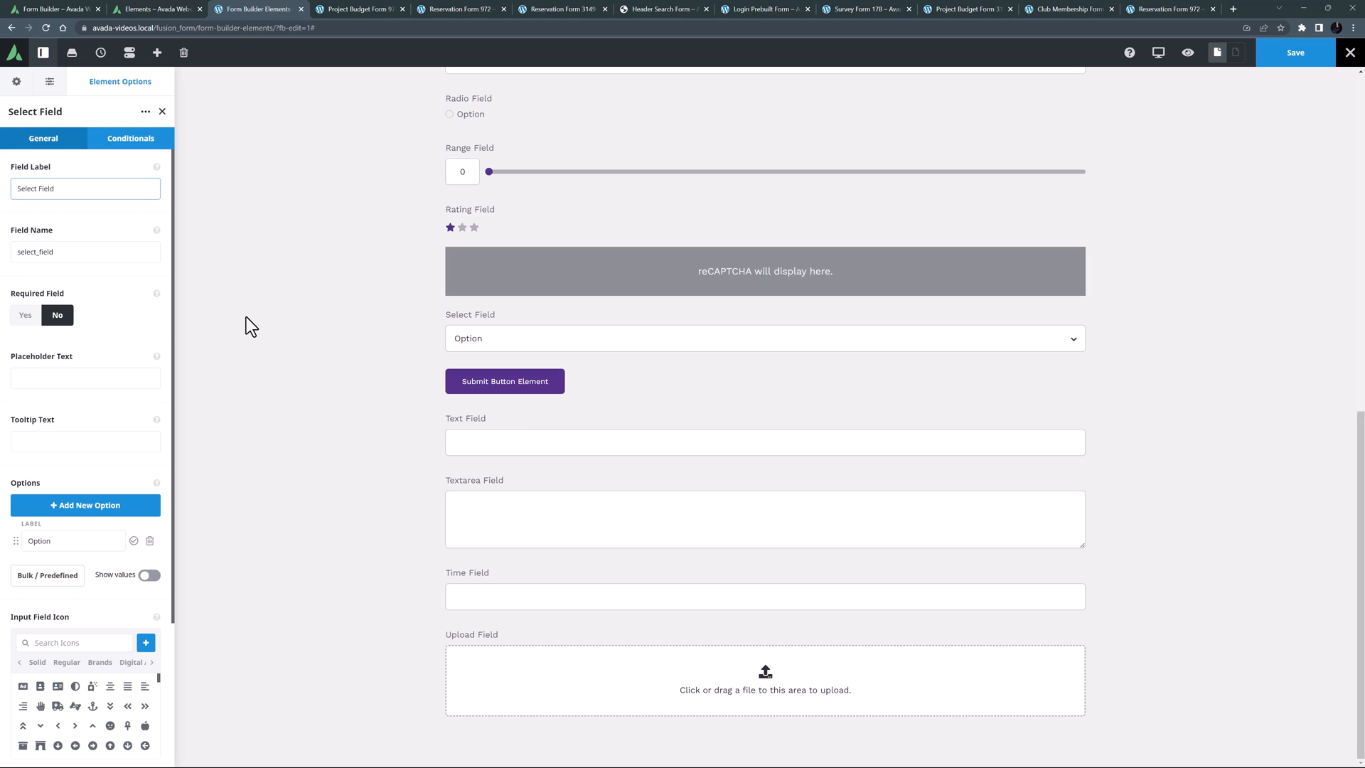
{"action": "left_click", "coordinate": [84, 188]}
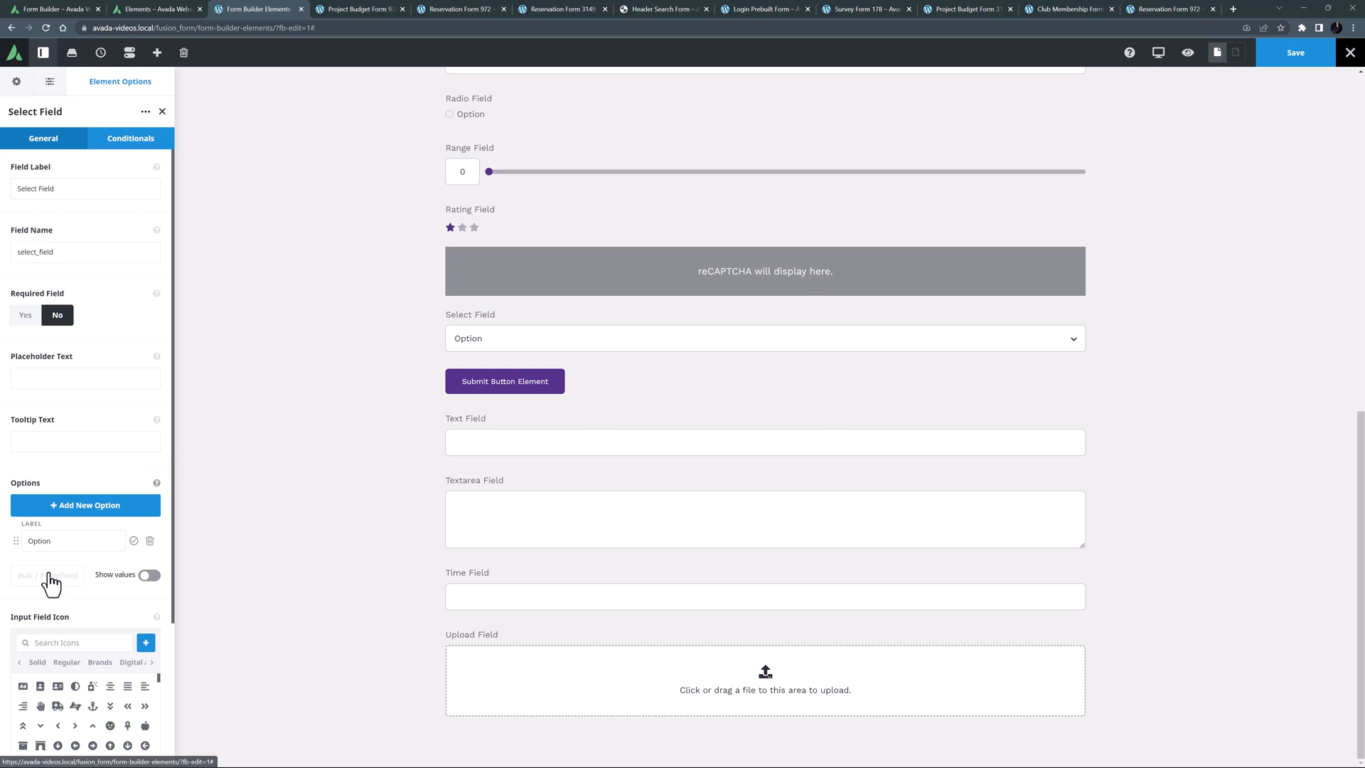
View the Bulk / Predefined choices dialog, cancel it, and bring up the Club Membership form
{"action": "left_click", "coordinate": [46, 574]}
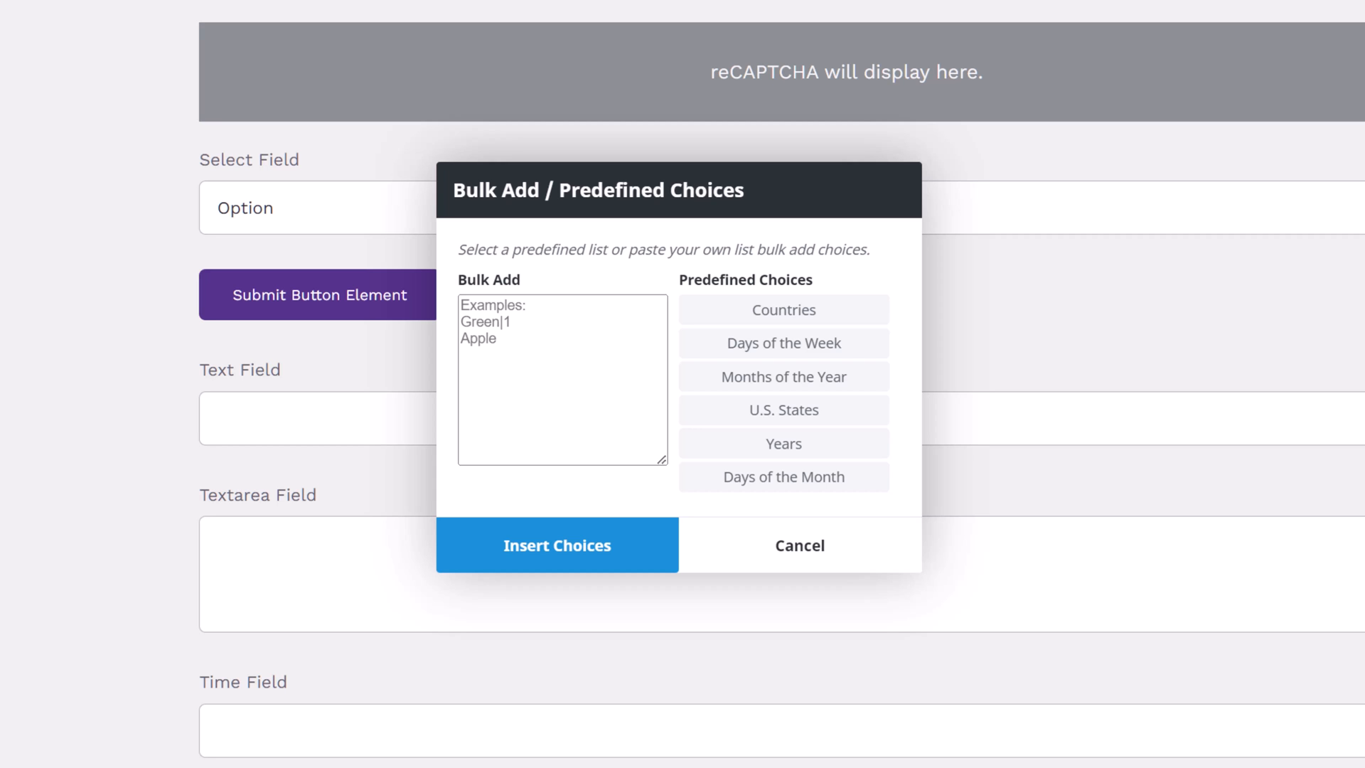
{"action": "left_click", "coordinate": [797, 544]}
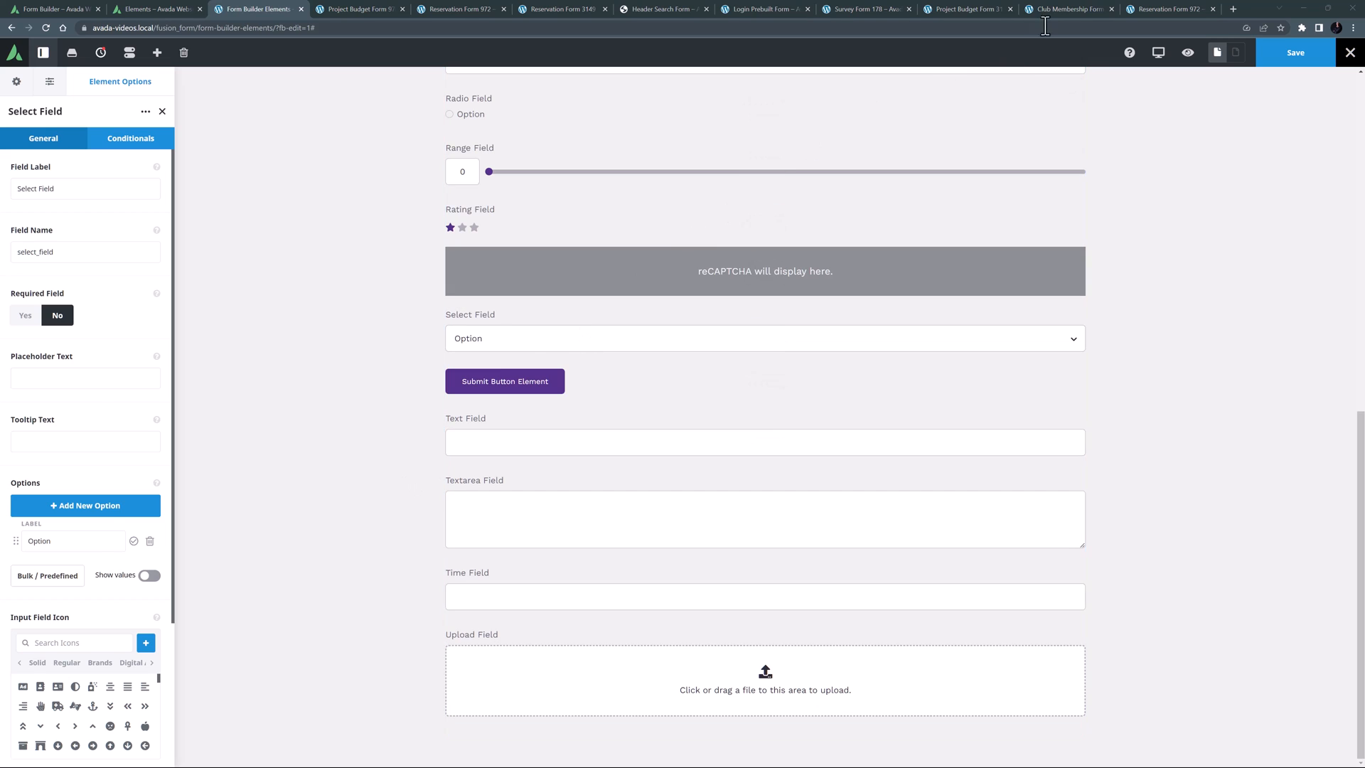
{"action": "left_click", "coordinate": [1066, 8]}
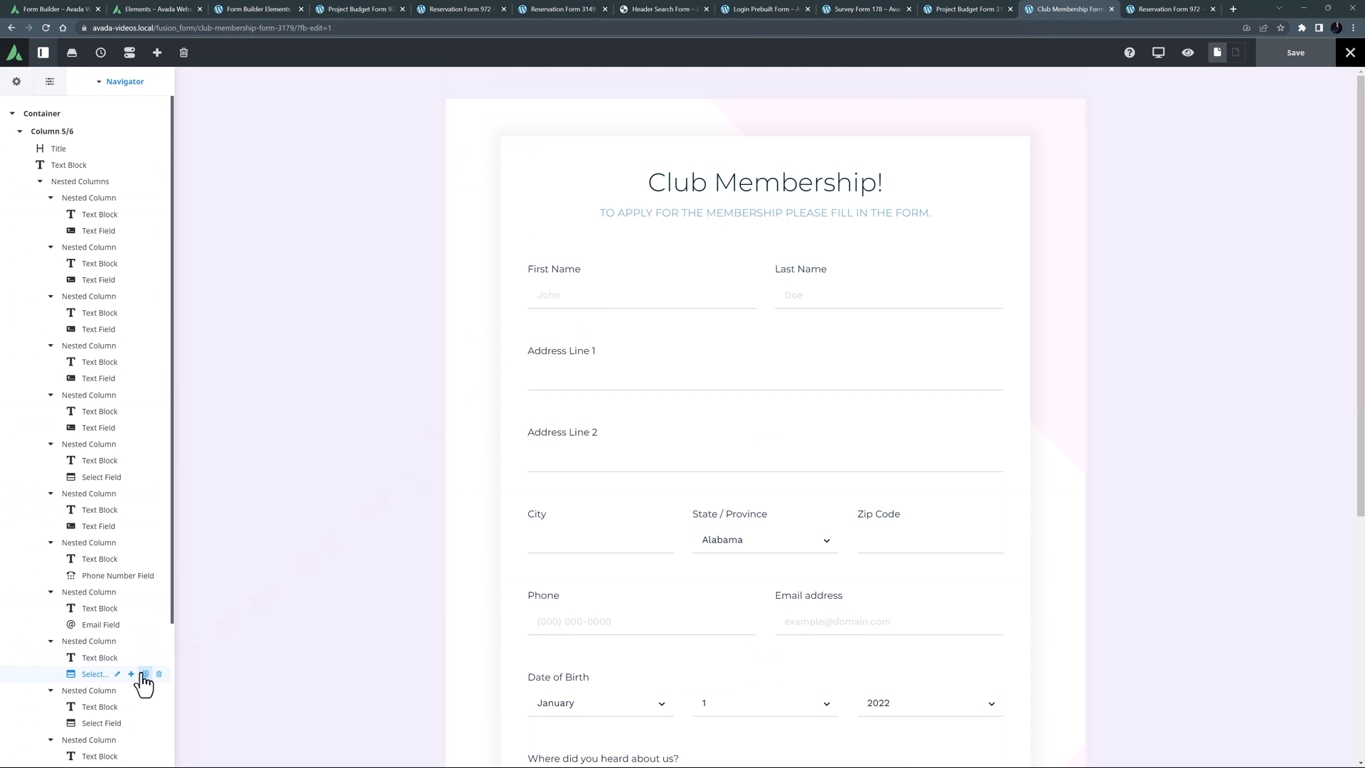
View the membership form's month select options, then return to the demo form's Select Field
{"action": "left_click", "coordinate": [131, 674]}
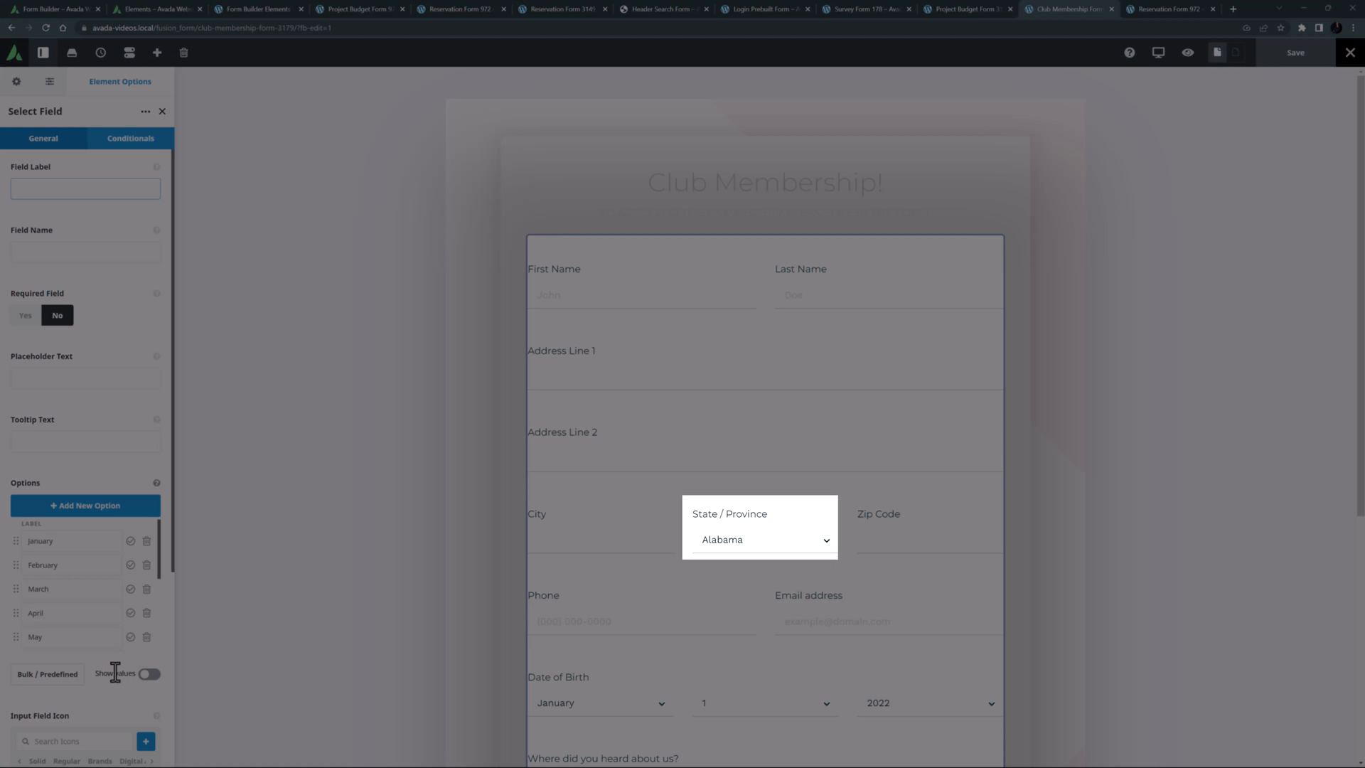
{"action": "left_click", "coordinate": [255, 8]}
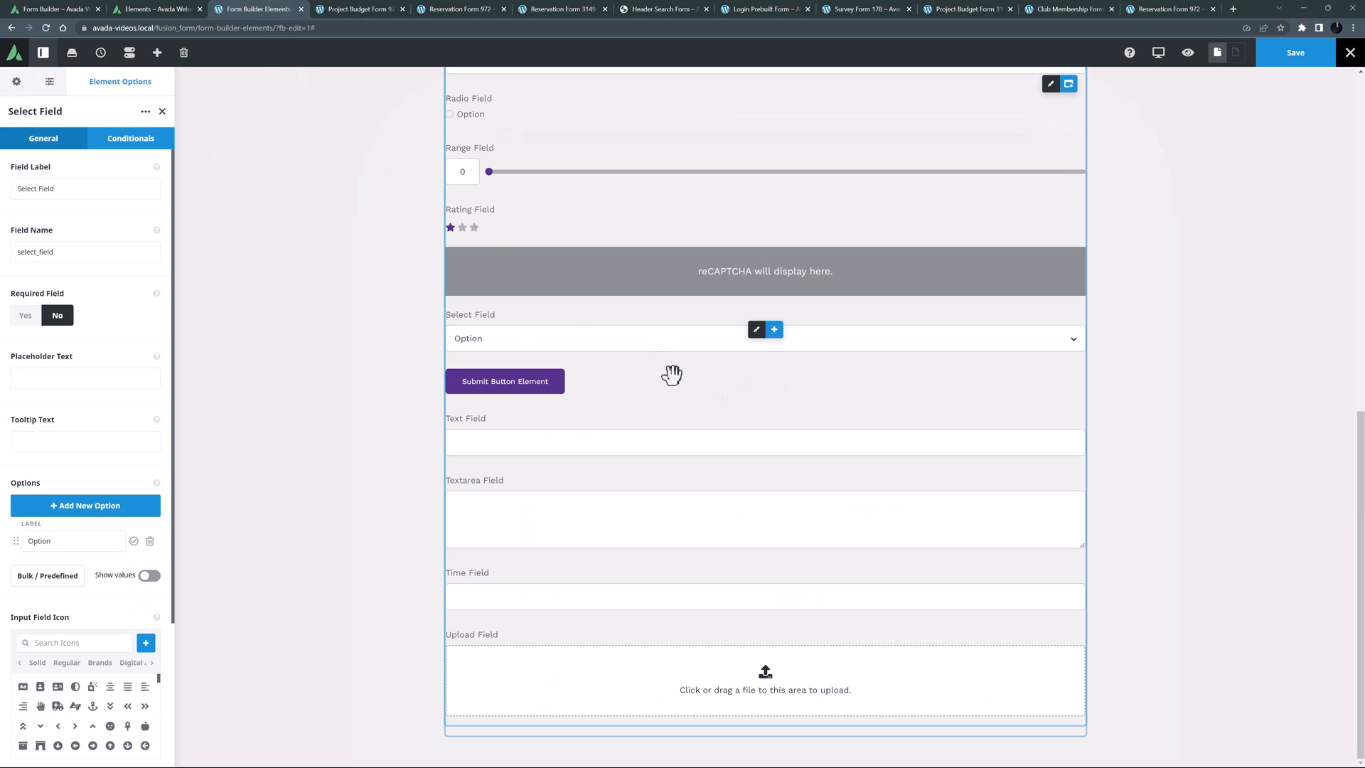
Review the Submit Button's label and Design options
{"action": "left_click", "coordinate": [504, 381]}
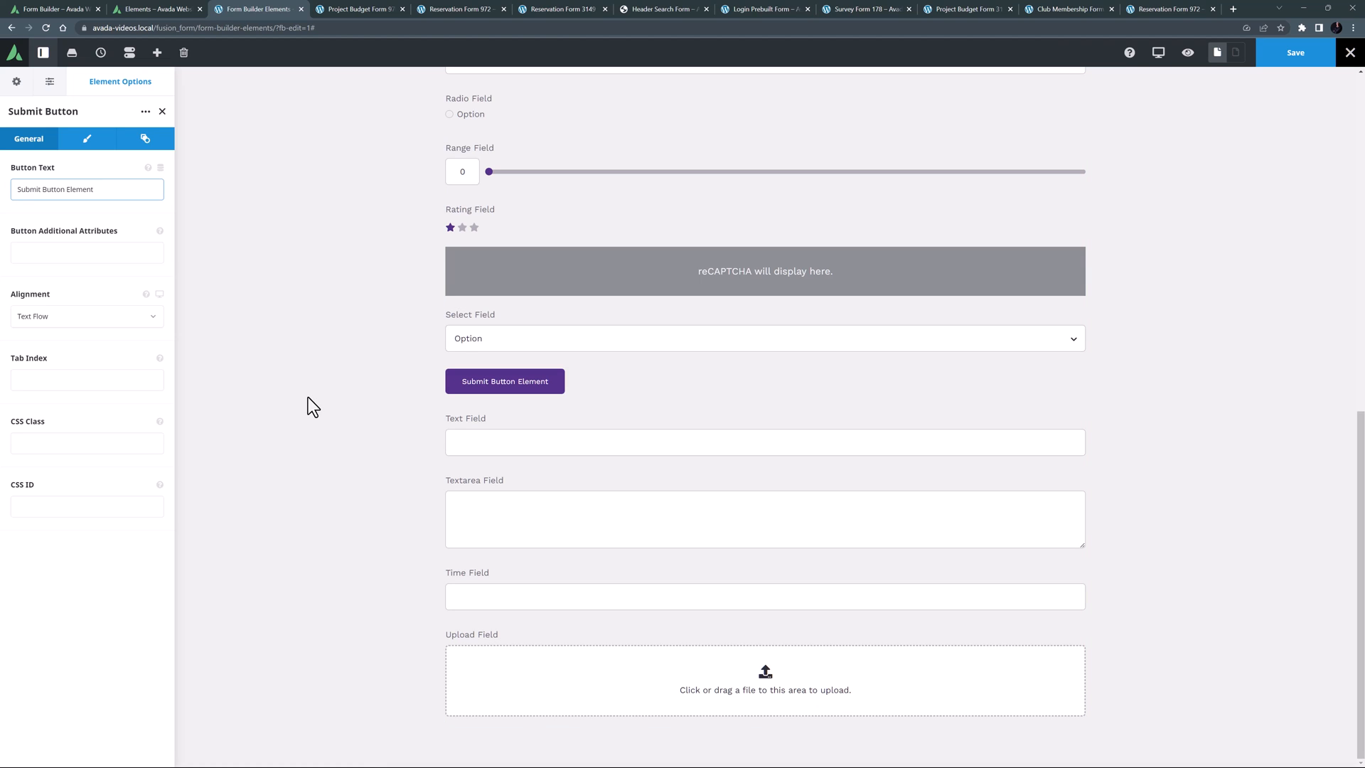
{"action": "mouse_move", "coordinate": [312, 397]}
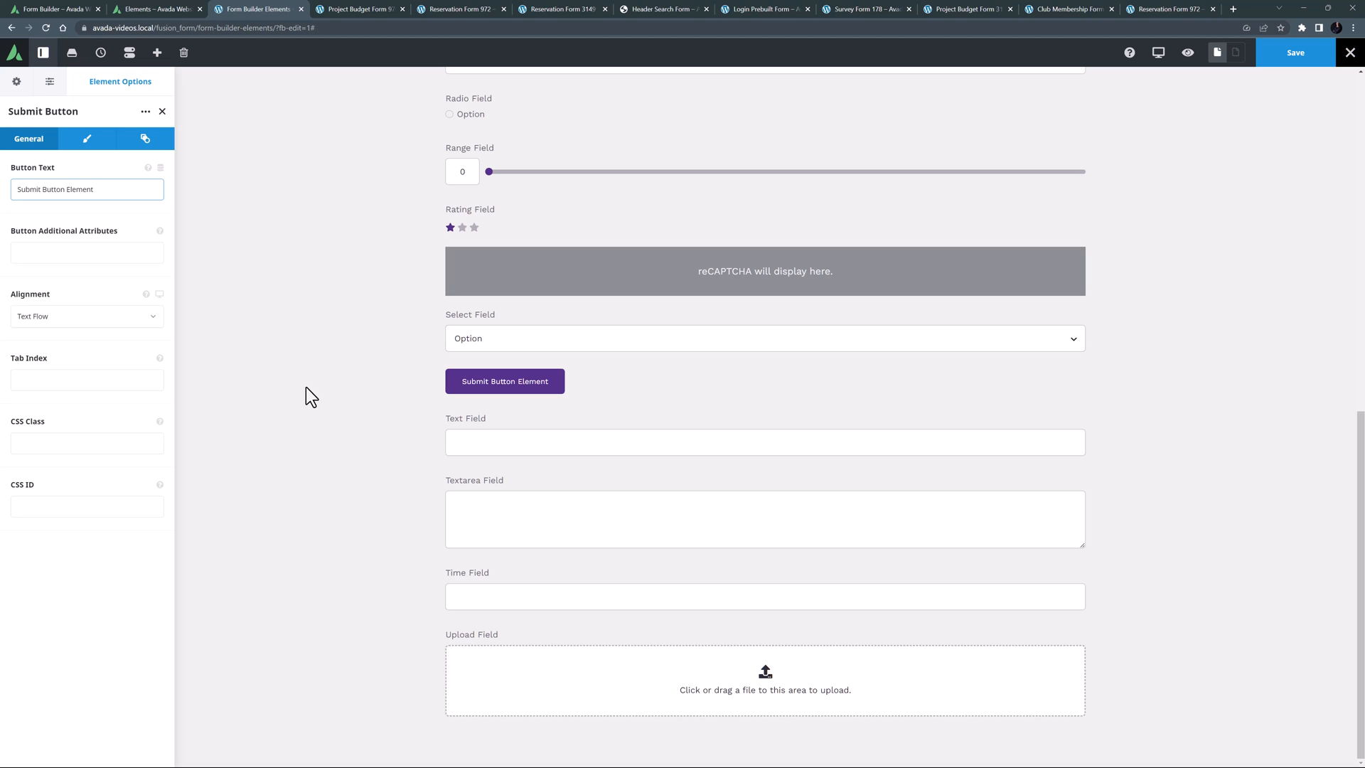
{"action": "left_click", "coordinate": [87, 189]}
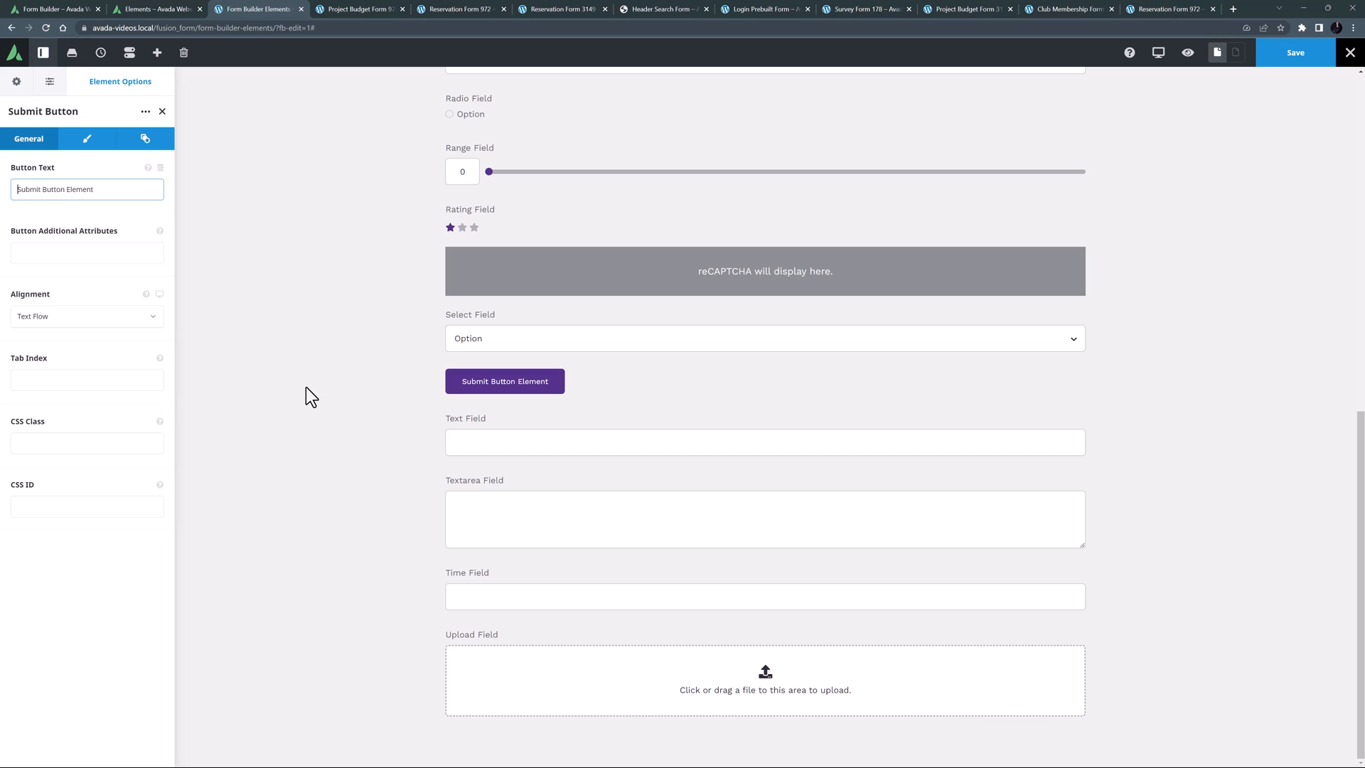
{"action": "left_click", "coordinate": [86, 138]}
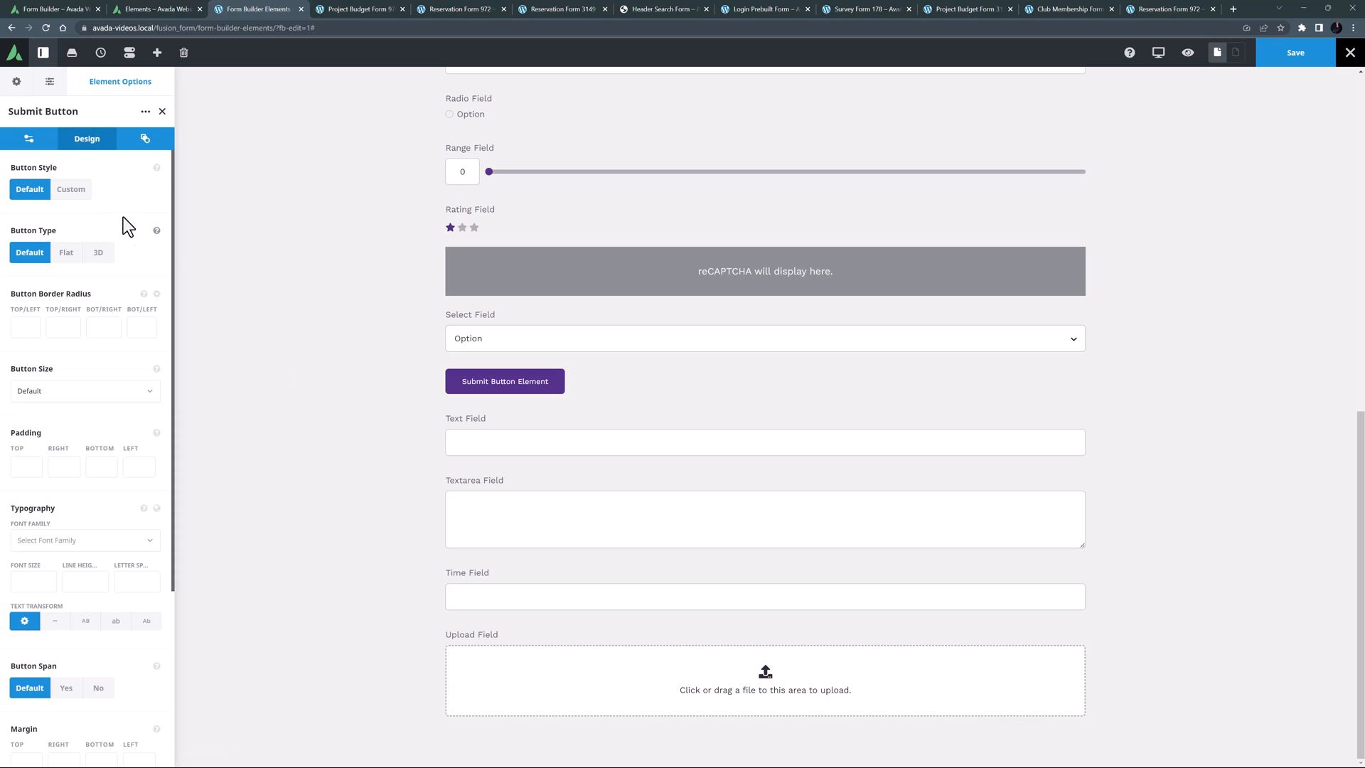
View the form's Submission settings, then bring up Notifications with its one listed notification
{"action": "left_click", "coordinate": [17, 81]}
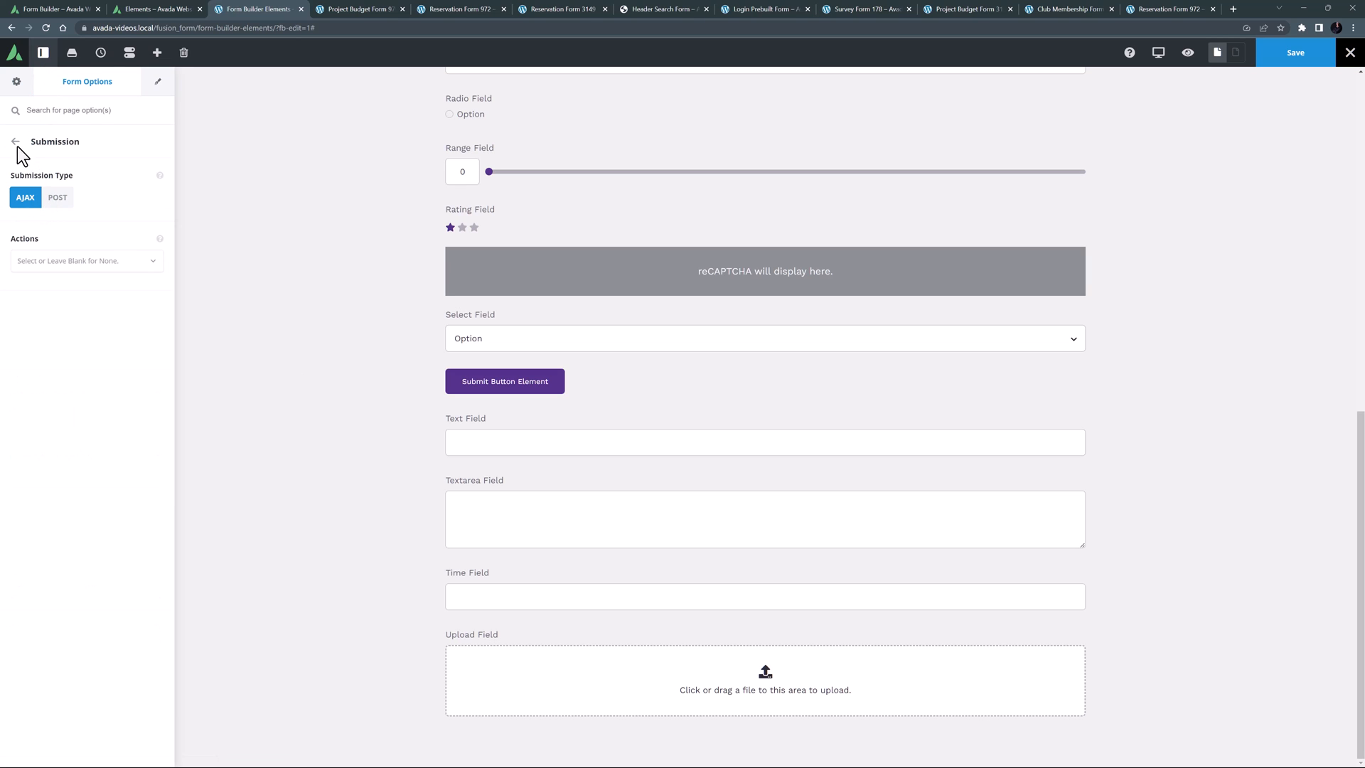
{"action": "left_click", "coordinate": [15, 141]}
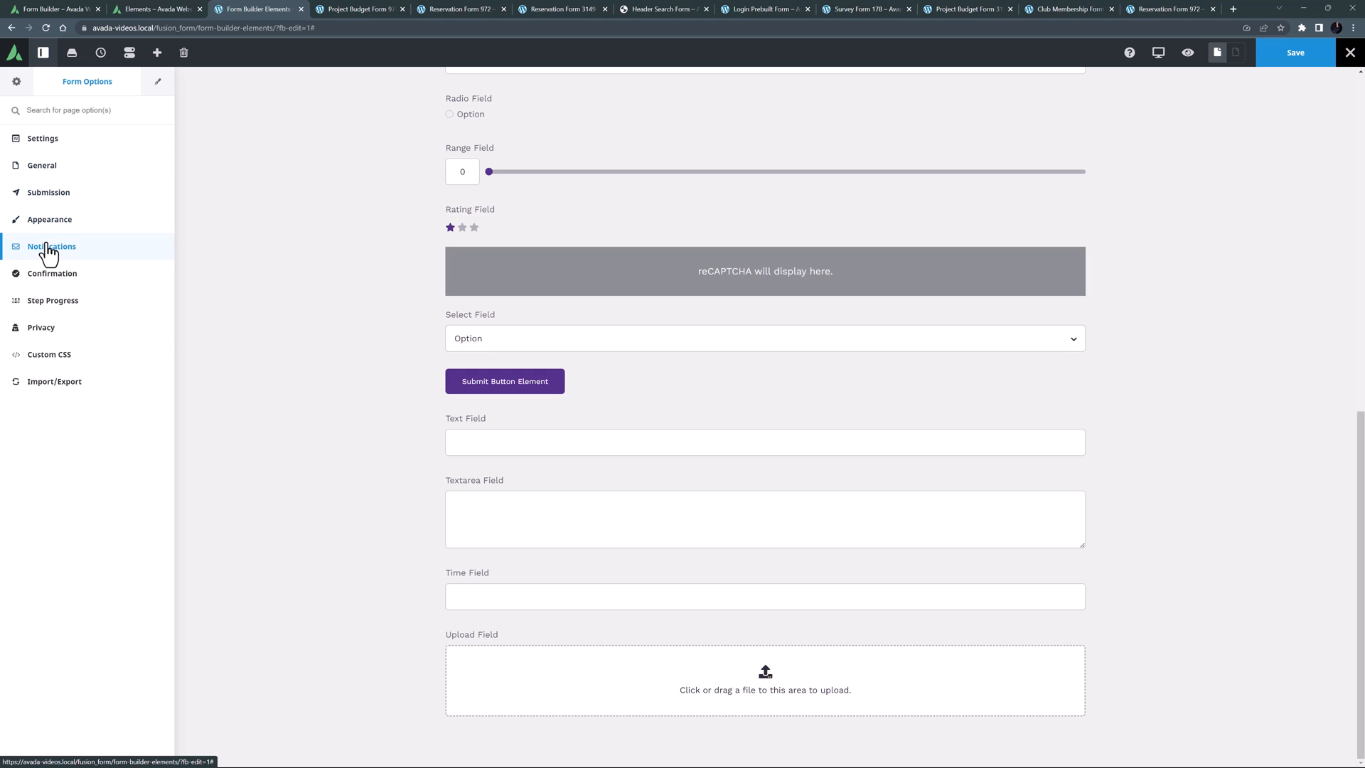
{"action": "left_click", "coordinate": [52, 246]}
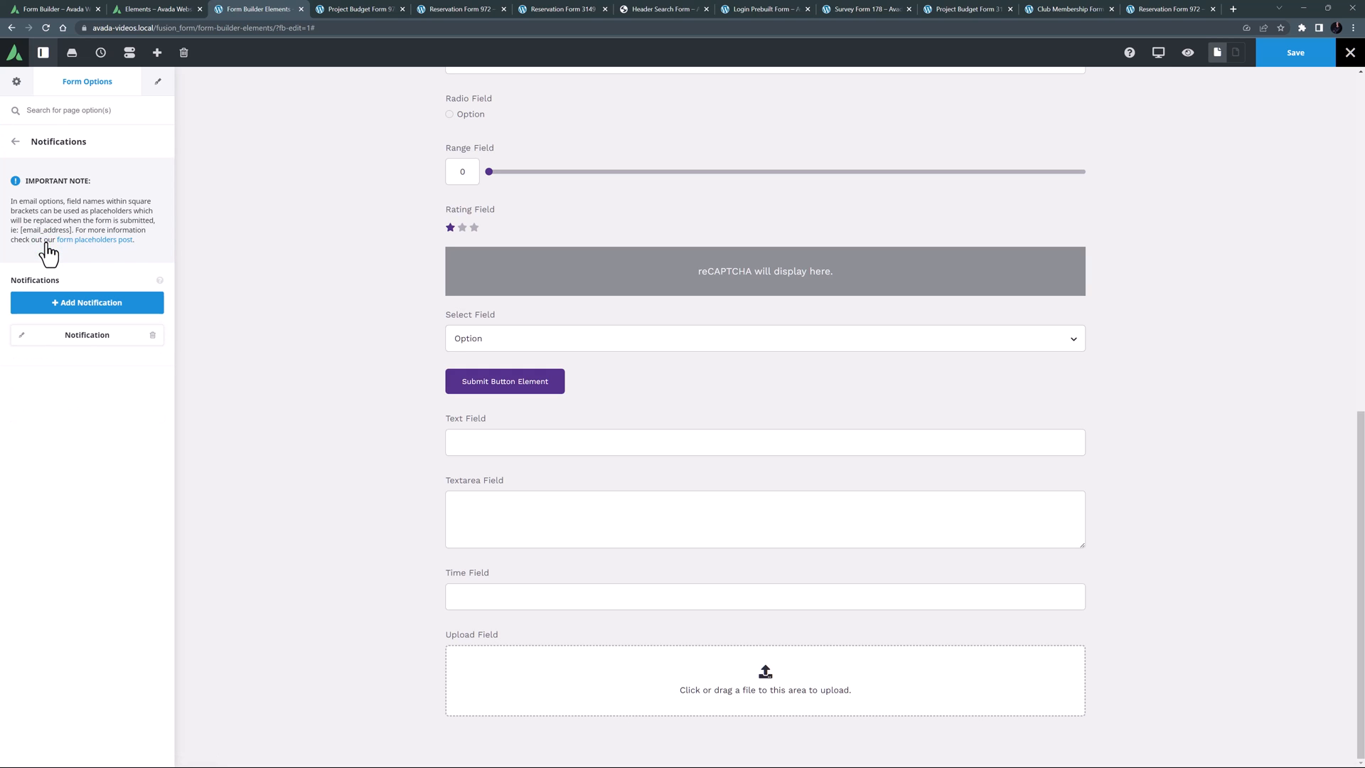
{"action": "mouse_move", "coordinate": [44, 243]}
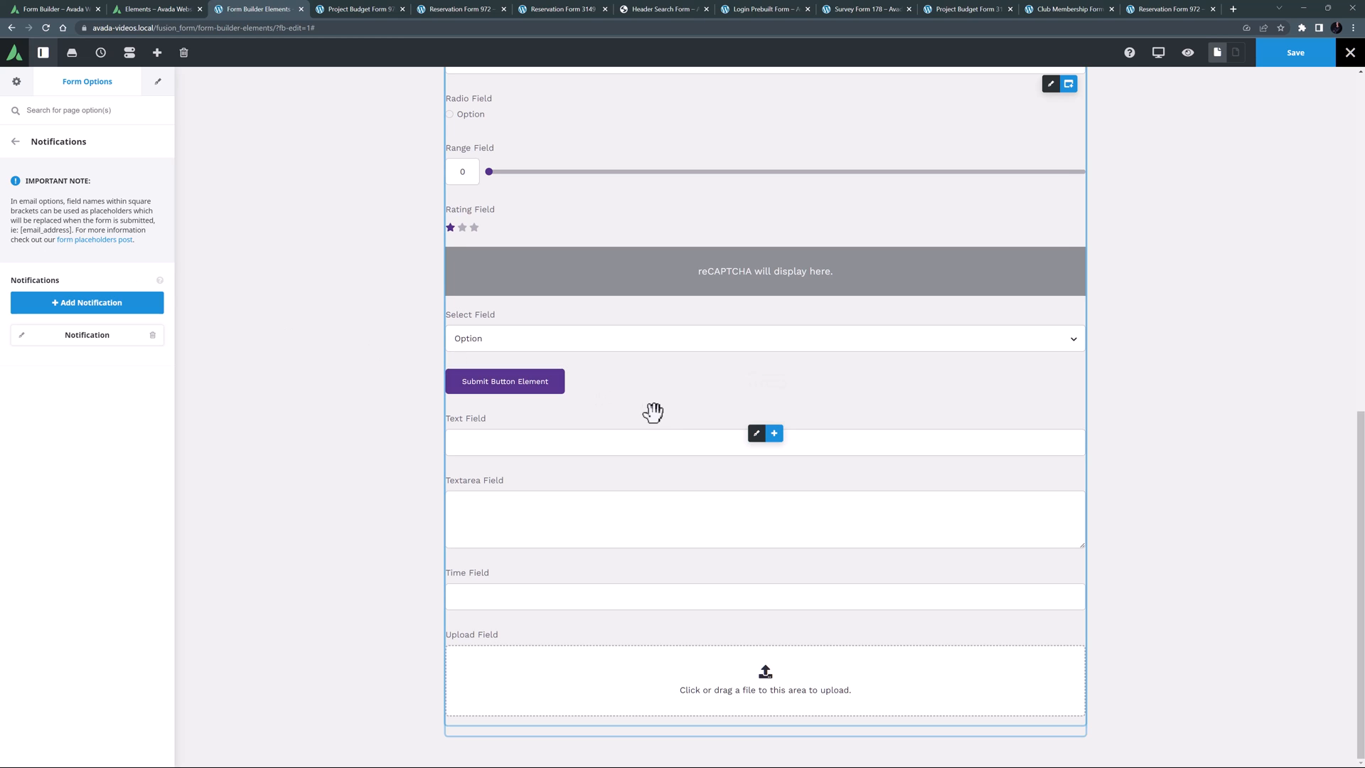
Review the Text Field's label, allowed input pattern and character limit options
{"action": "left_click", "coordinate": [755, 432]}
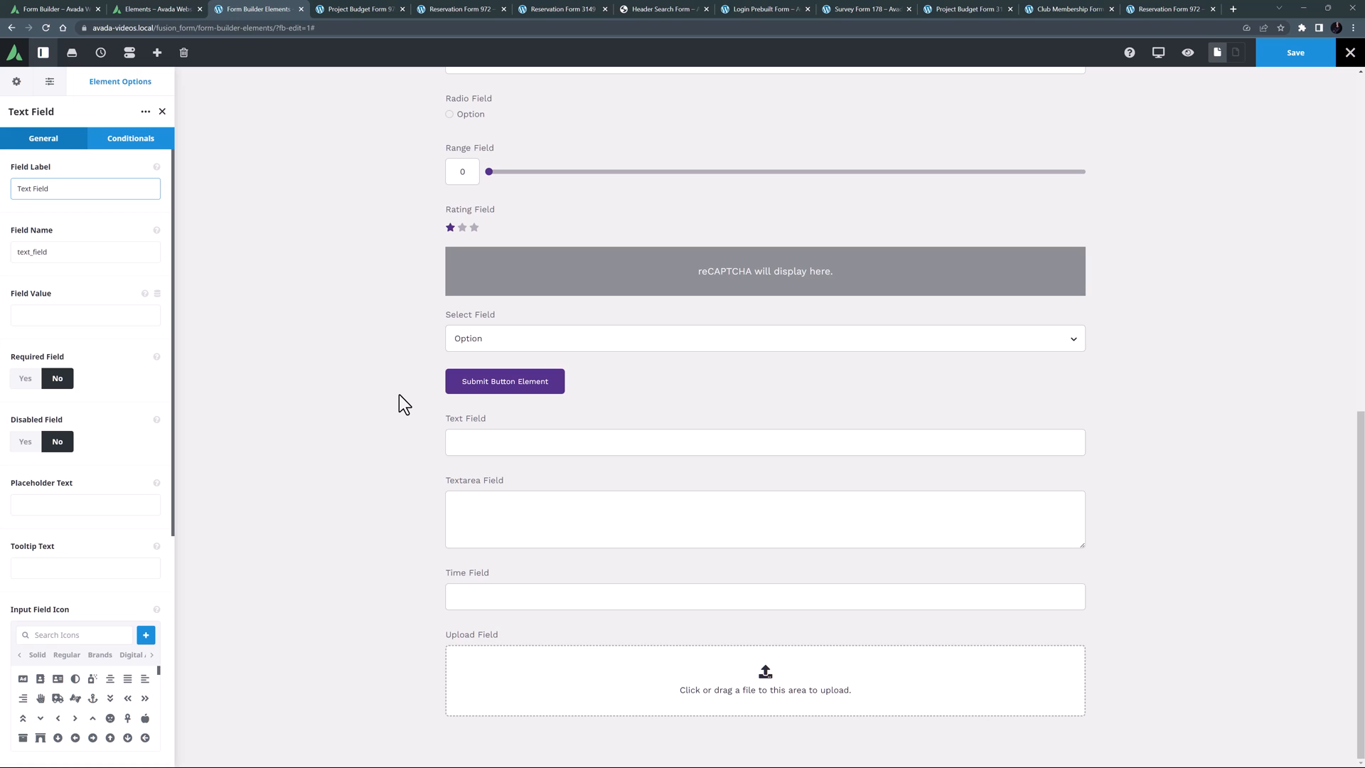
{"action": "left_click", "coordinate": [84, 187]}
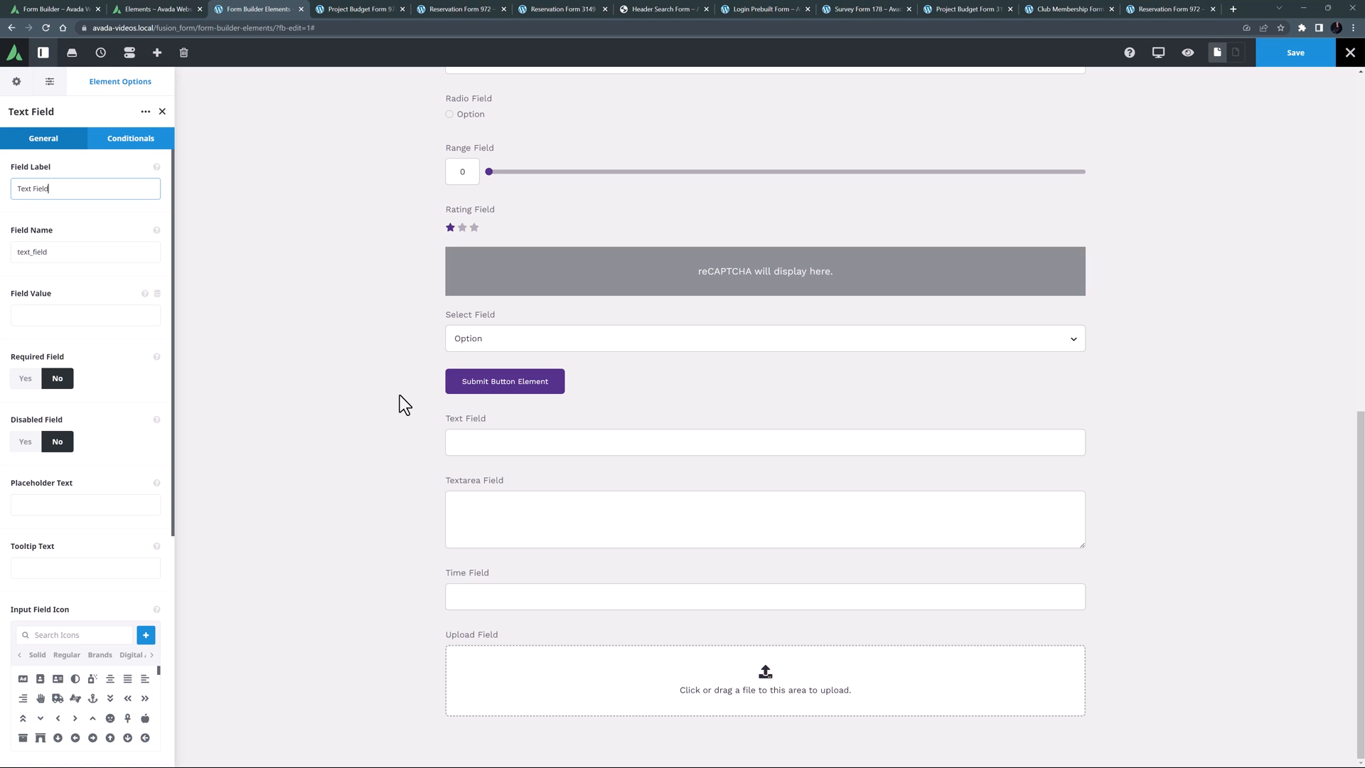
{"action": "scroll", "scroll_direction": "down", "scroll_amount": 3}
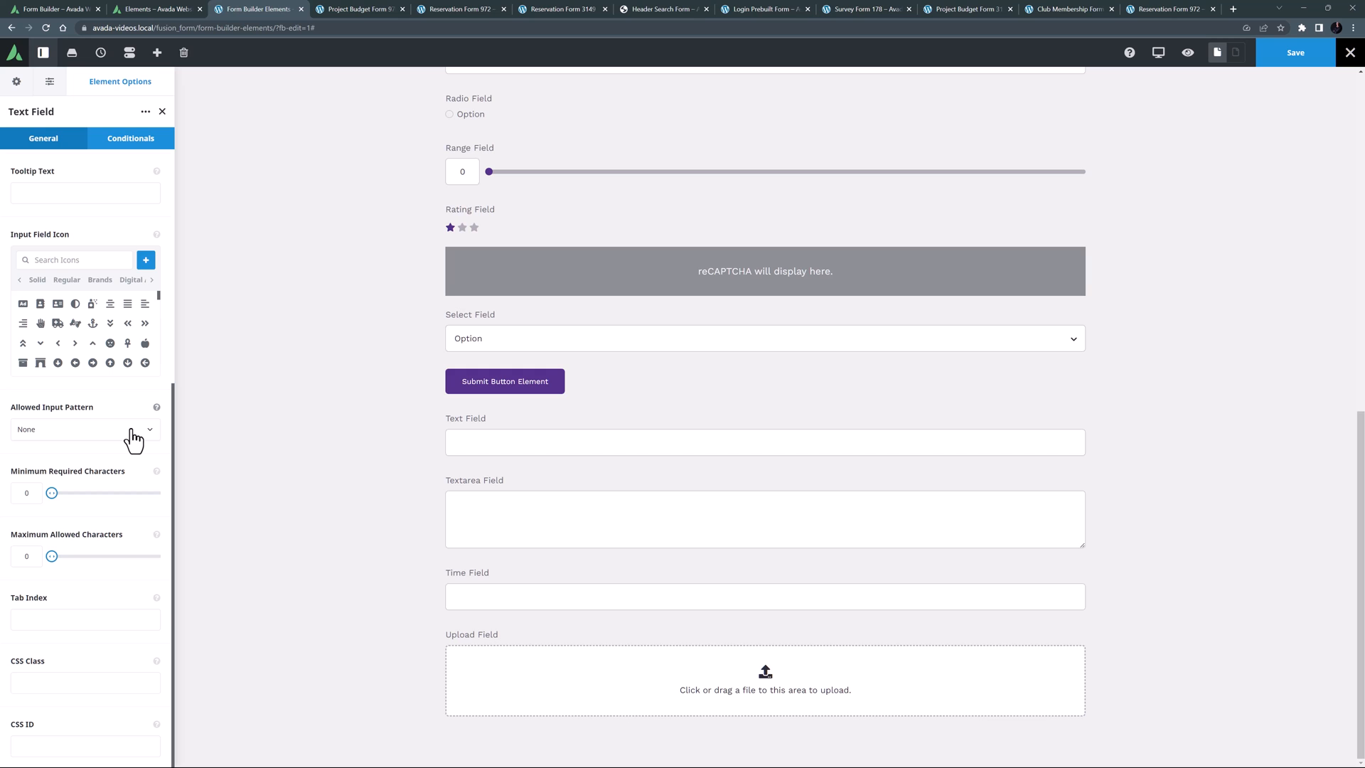
{"action": "mouse_move", "coordinate": [392, 472]}
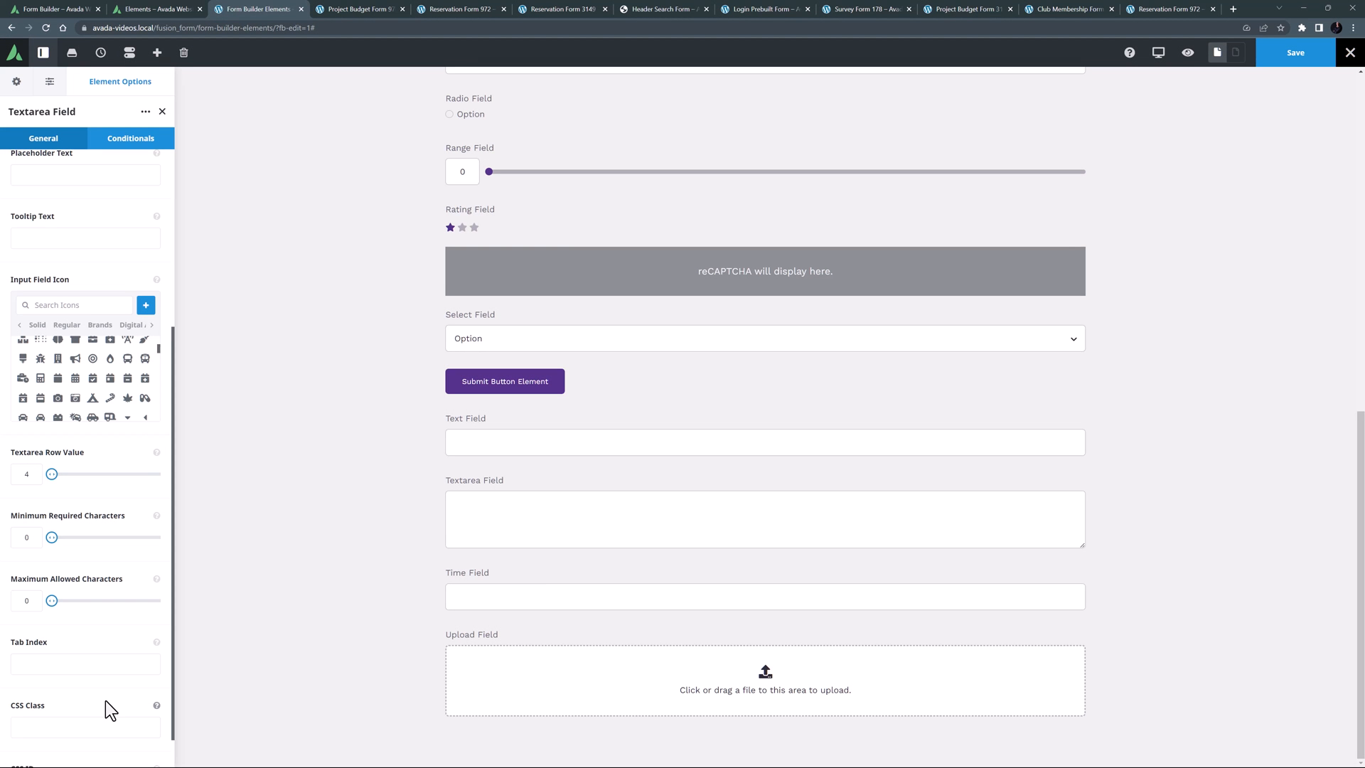
{"action": "mouse_move", "coordinate": [111, 700]}
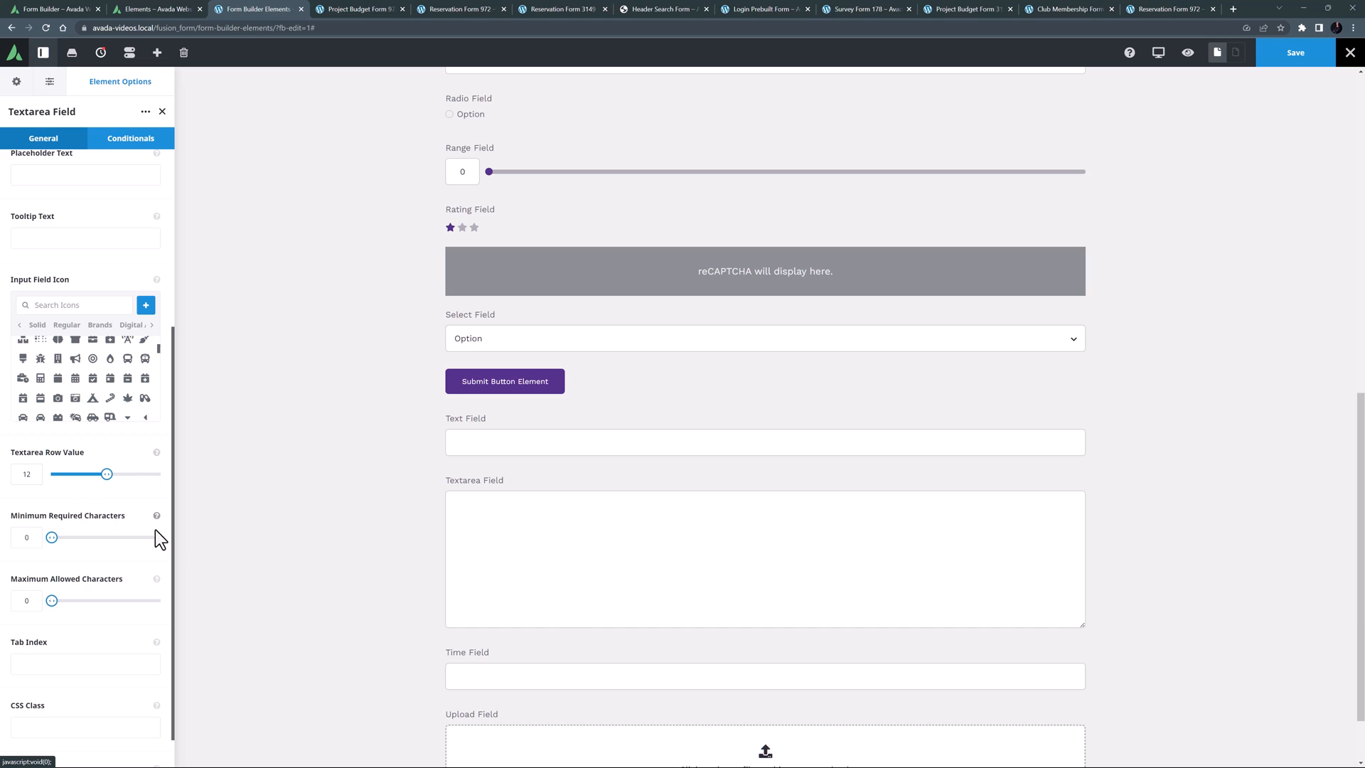
Review the Time Field's settings, then enter 6:30 PM in the live reservation form's time input
{"action": "left_click", "coordinate": [755, 667]}
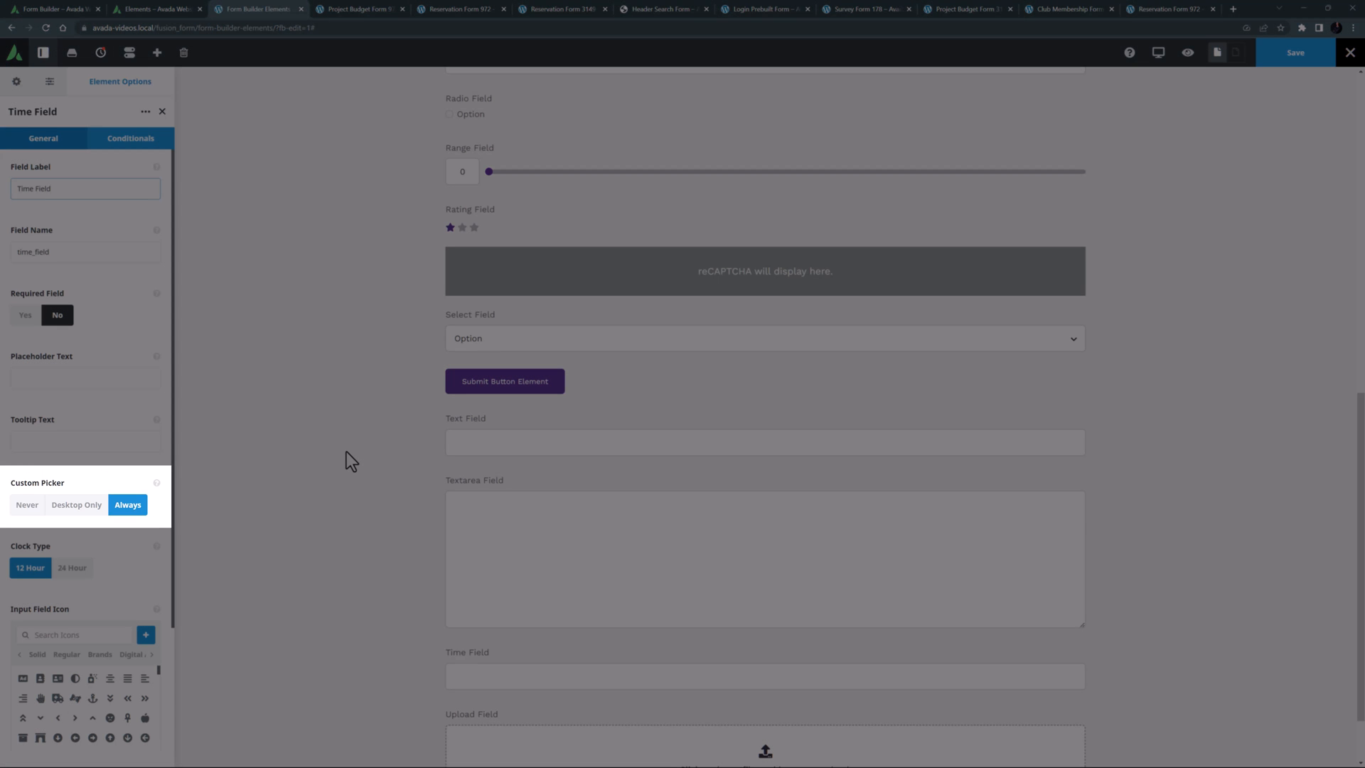
{"action": "left_click", "coordinate": [84, 188]}
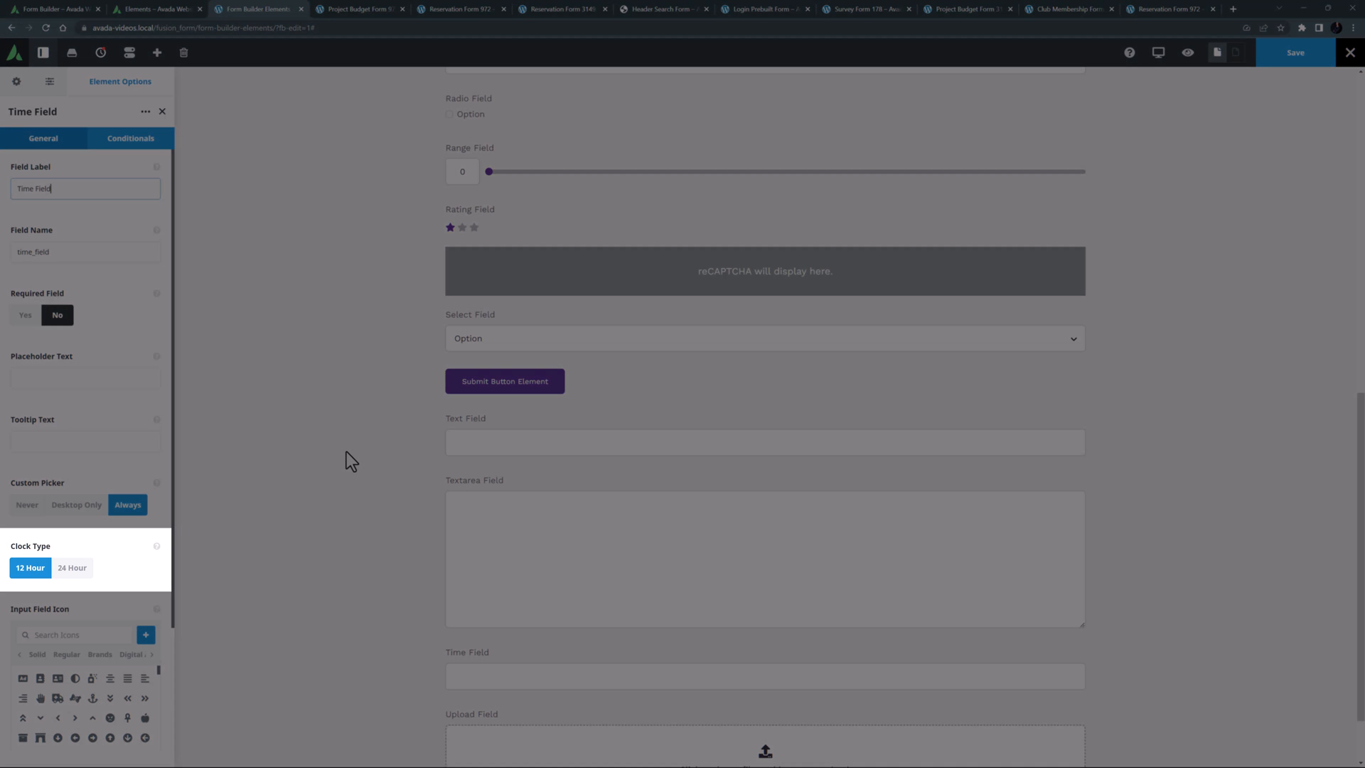
{"action": "mouse_move", "coordinate": [1018, 143]}
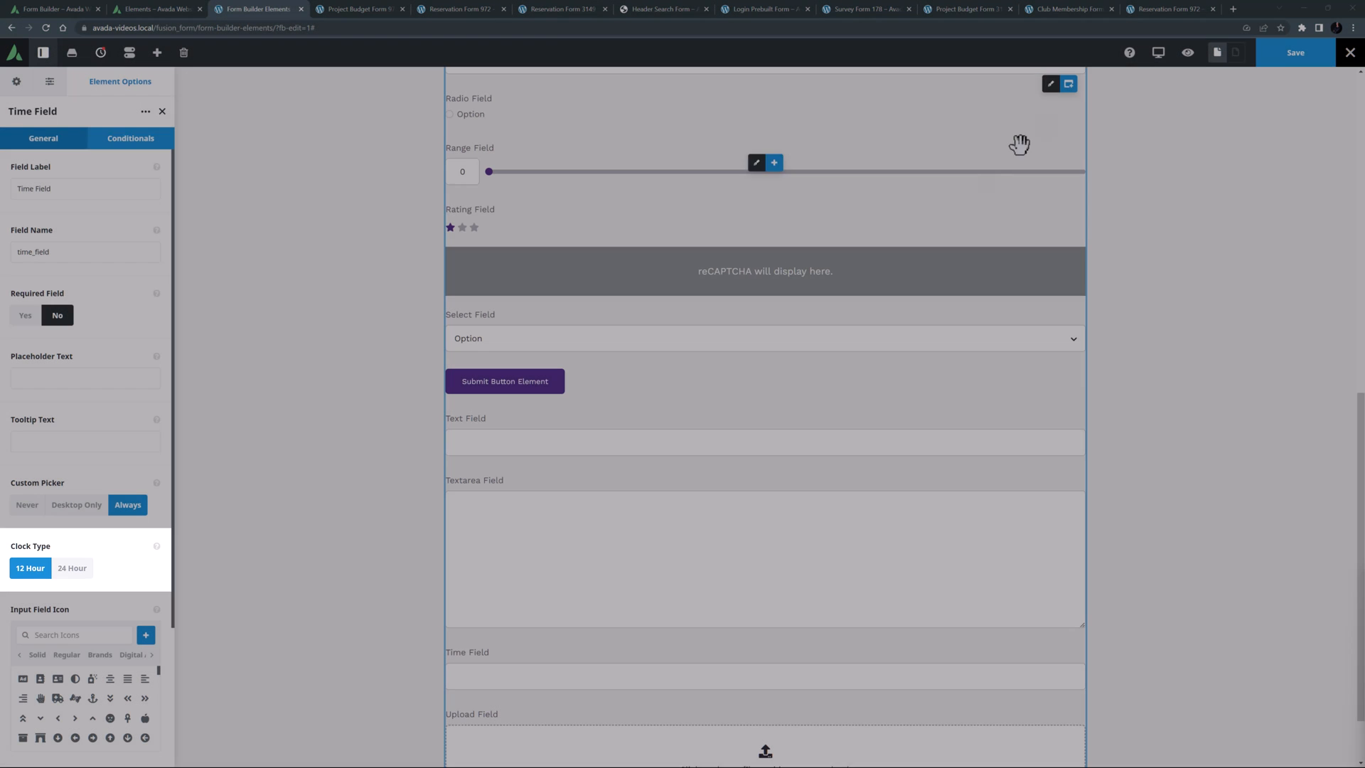
{"action": "left_click", "coordinate": [1169, 10]}
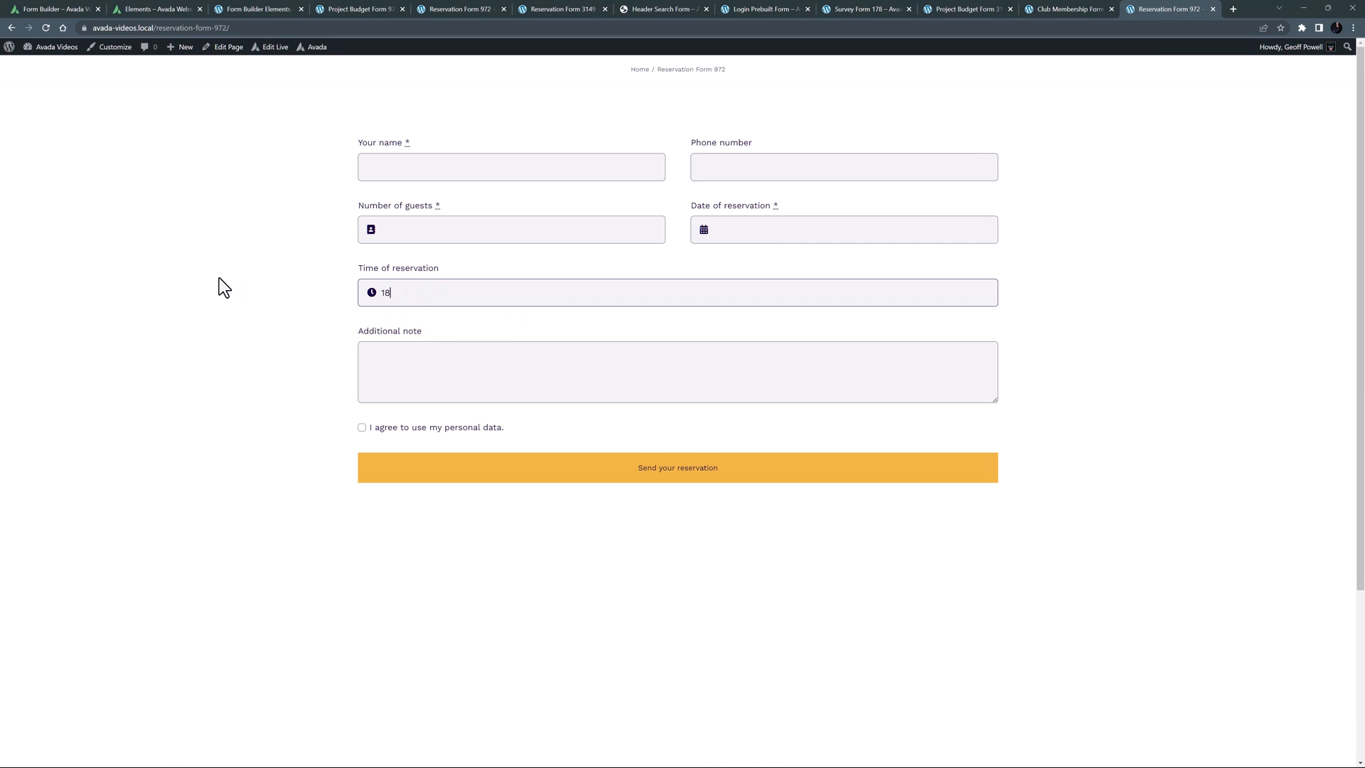
{"action": "type", "text": "6:30 PM"}
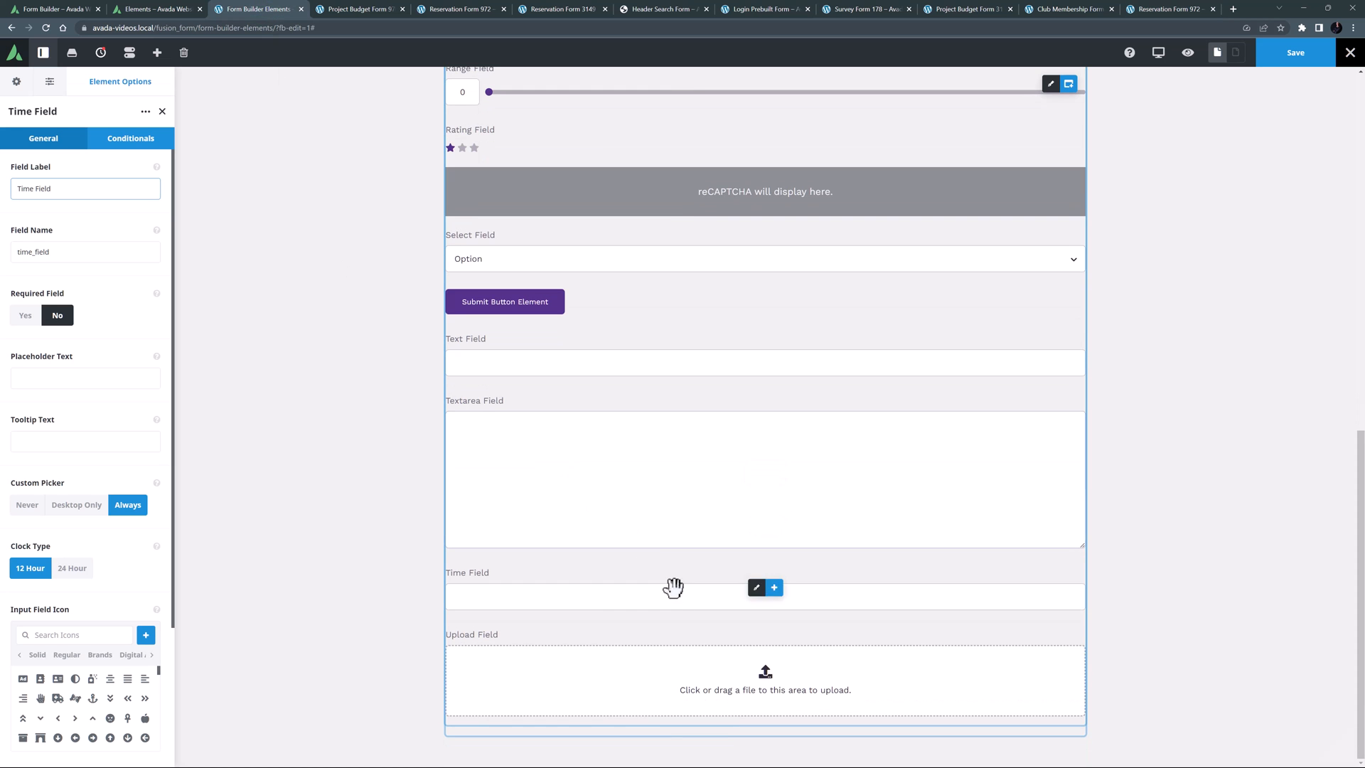
Review the Upload Field's settings, view the Project Budget Form, then return to the Avada elements page
{"action": "left_click", "coordinate": [755, 671]}
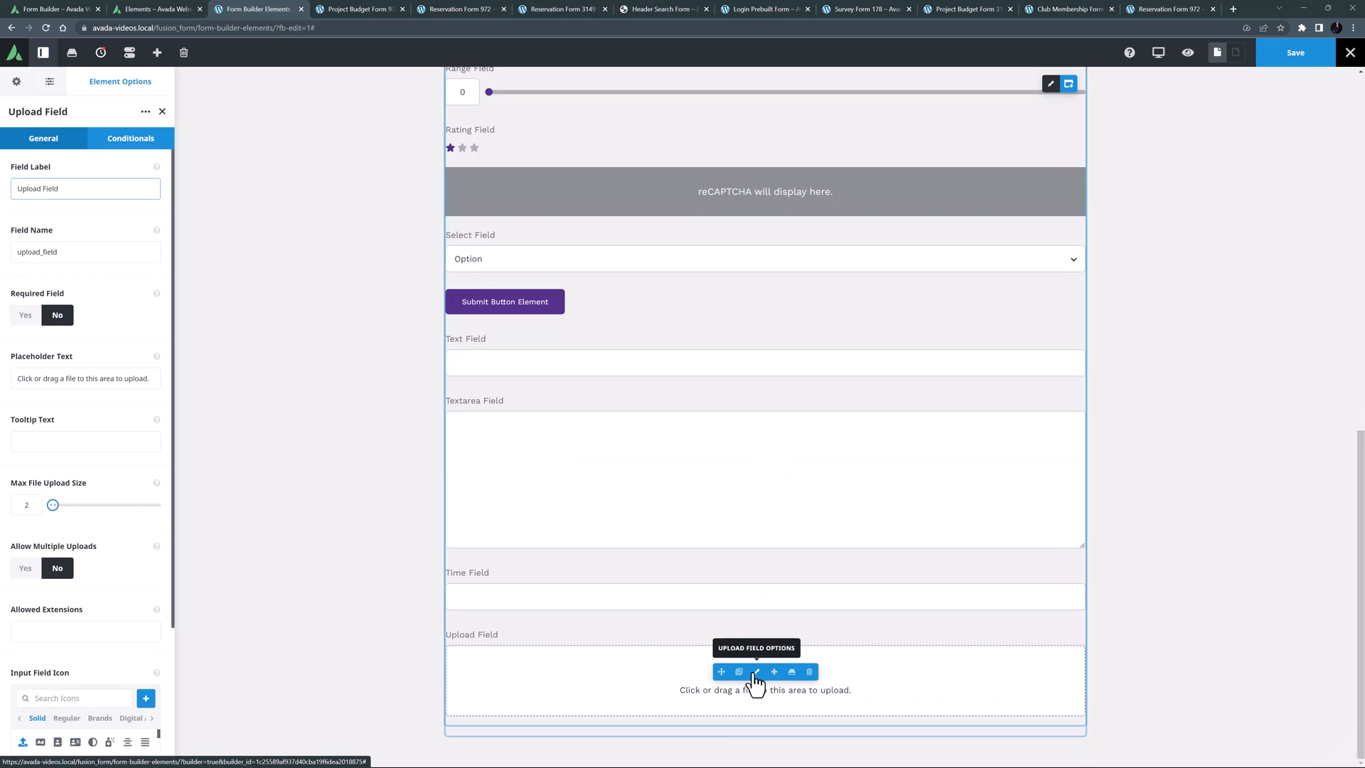
{"action": "left_click", "coordinate": [84, 188]}
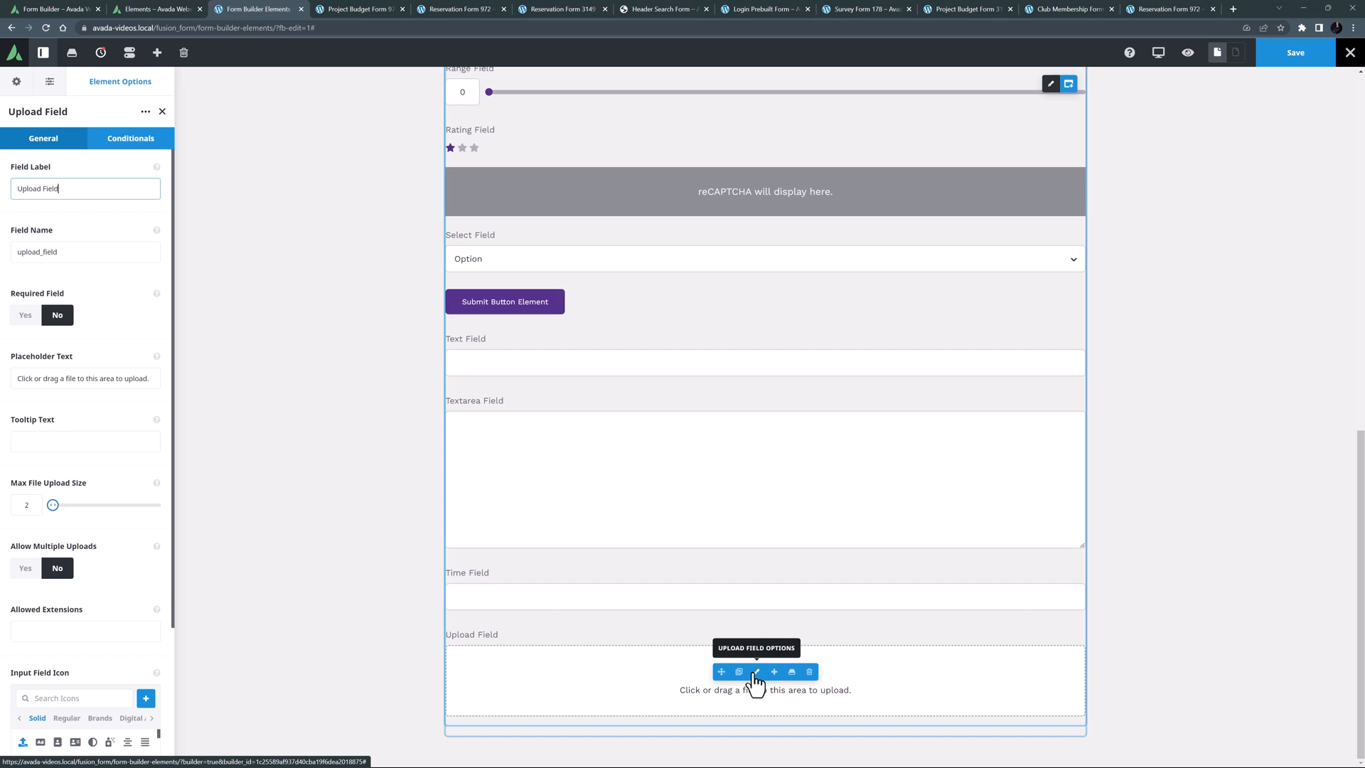
{"action": "left_click", "coordinate": [962, 9]}
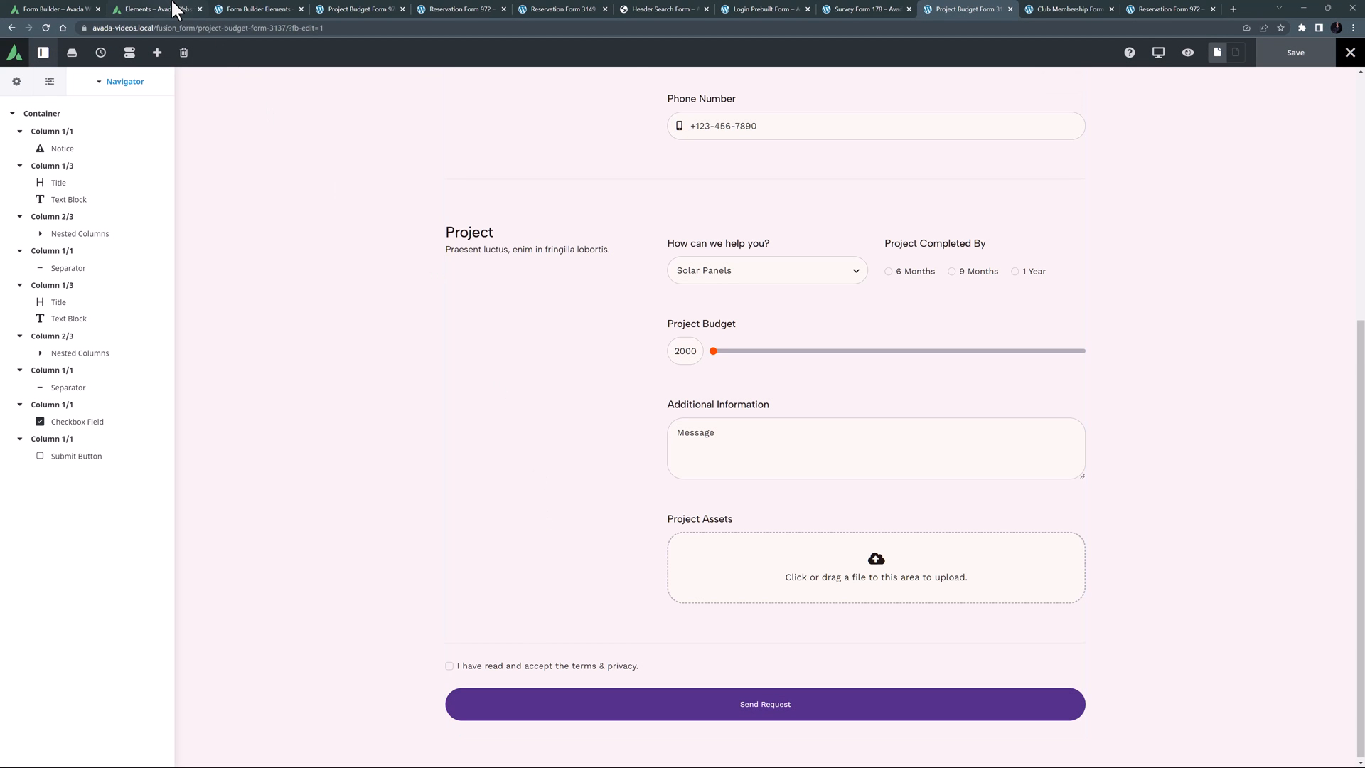
{"action": "left_click", "coordinate": [157, 8]}
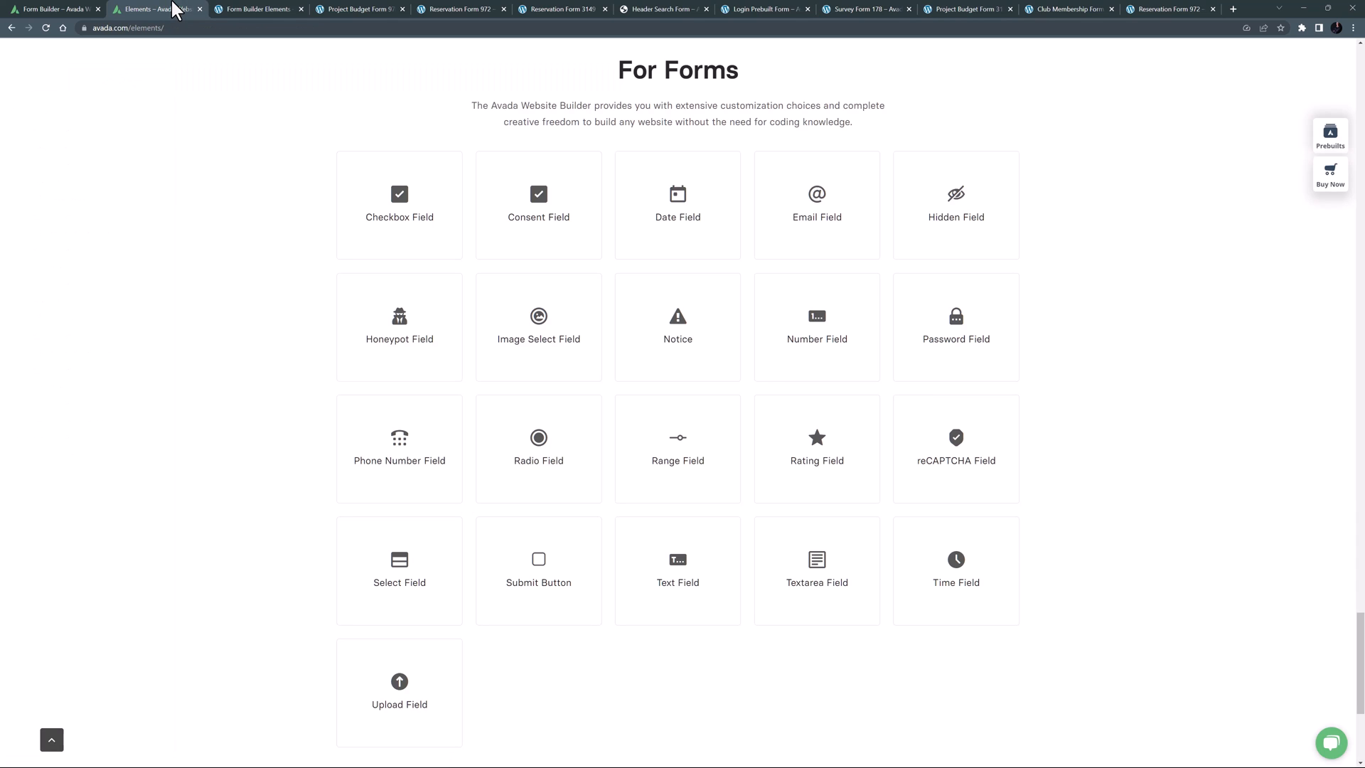